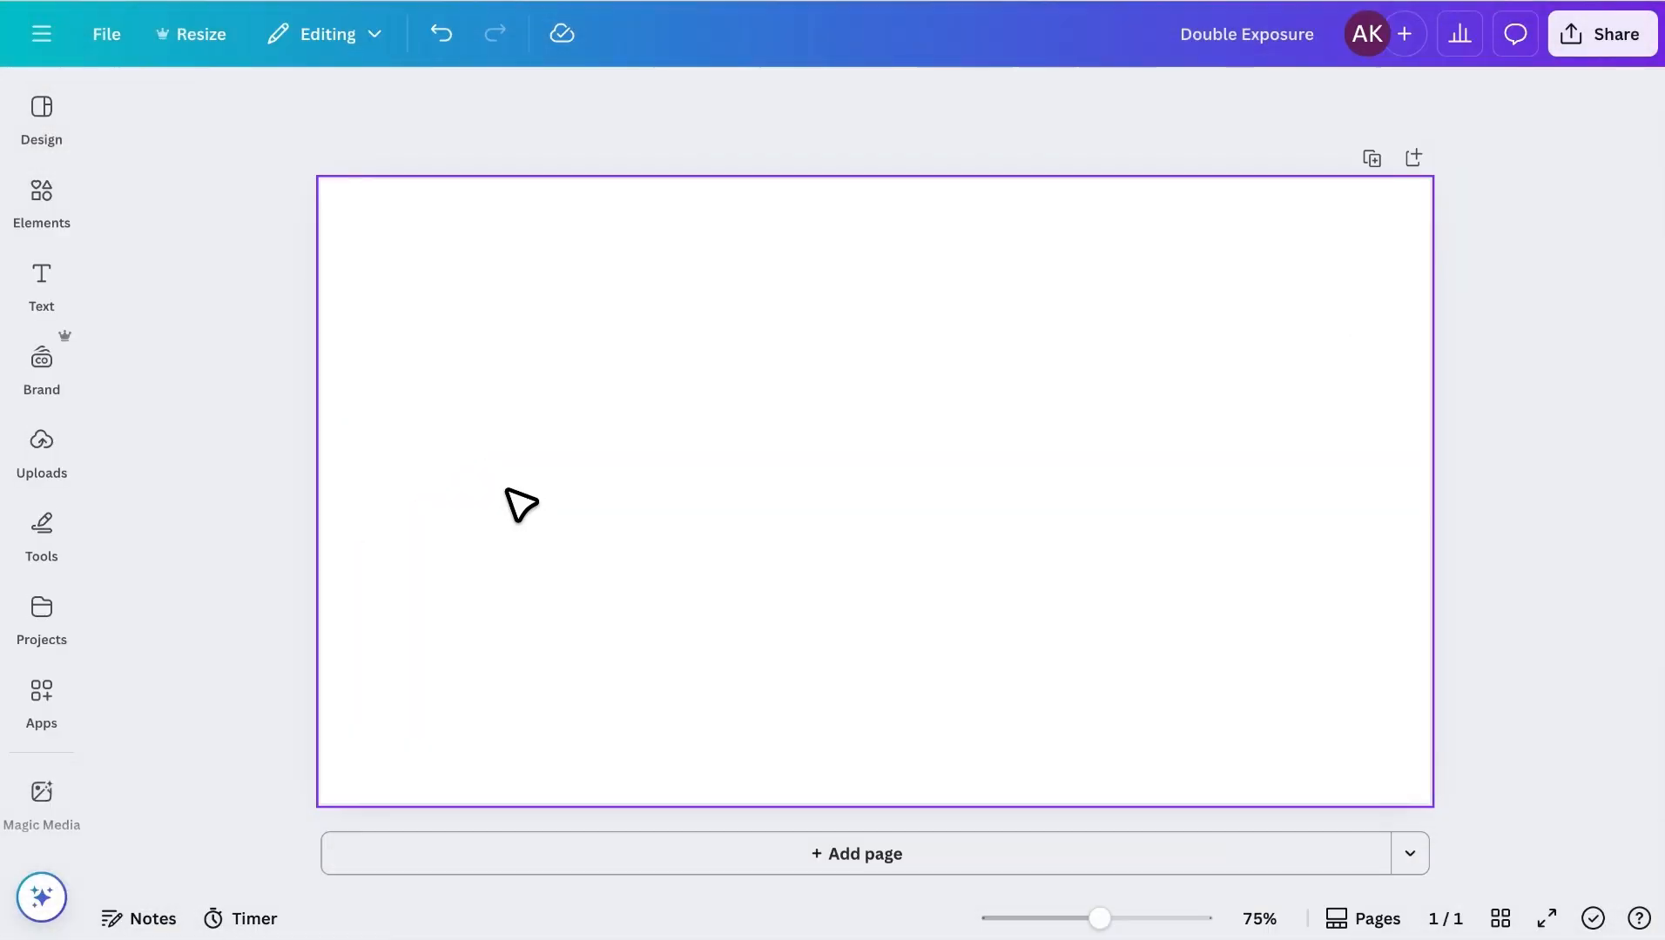
{"action": "mouse_move", "coordinate": [785, 459]}
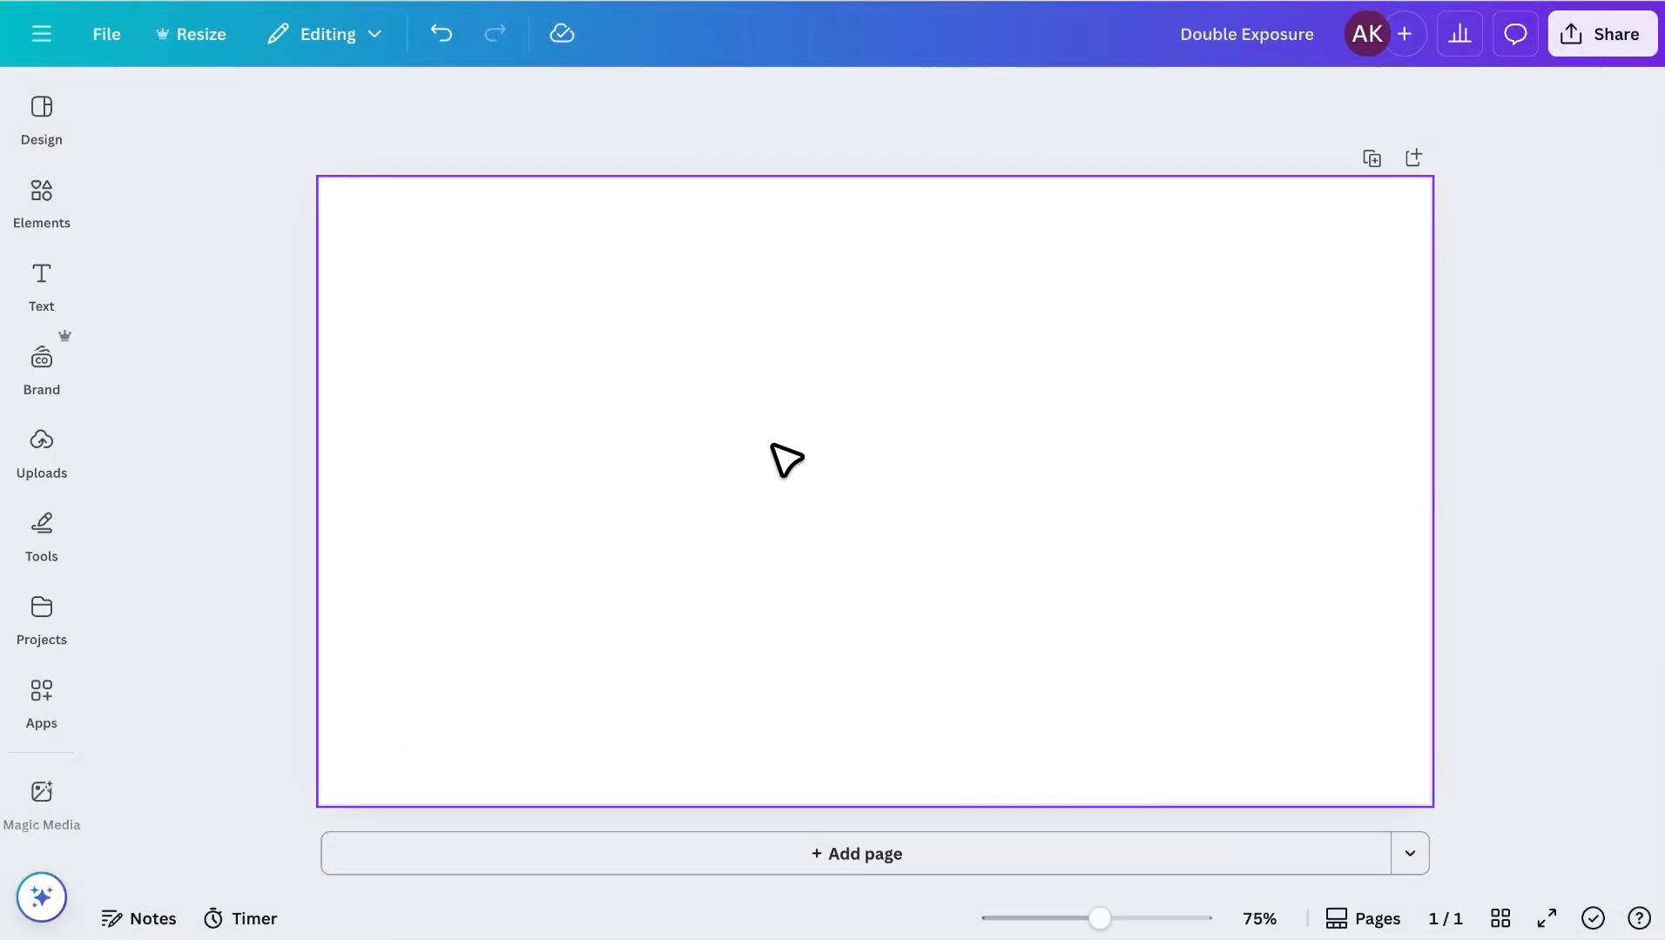
Open the Elements library to reach the recently used runner photo.
{"action": "left_click", "coordinate": [40, 202]}
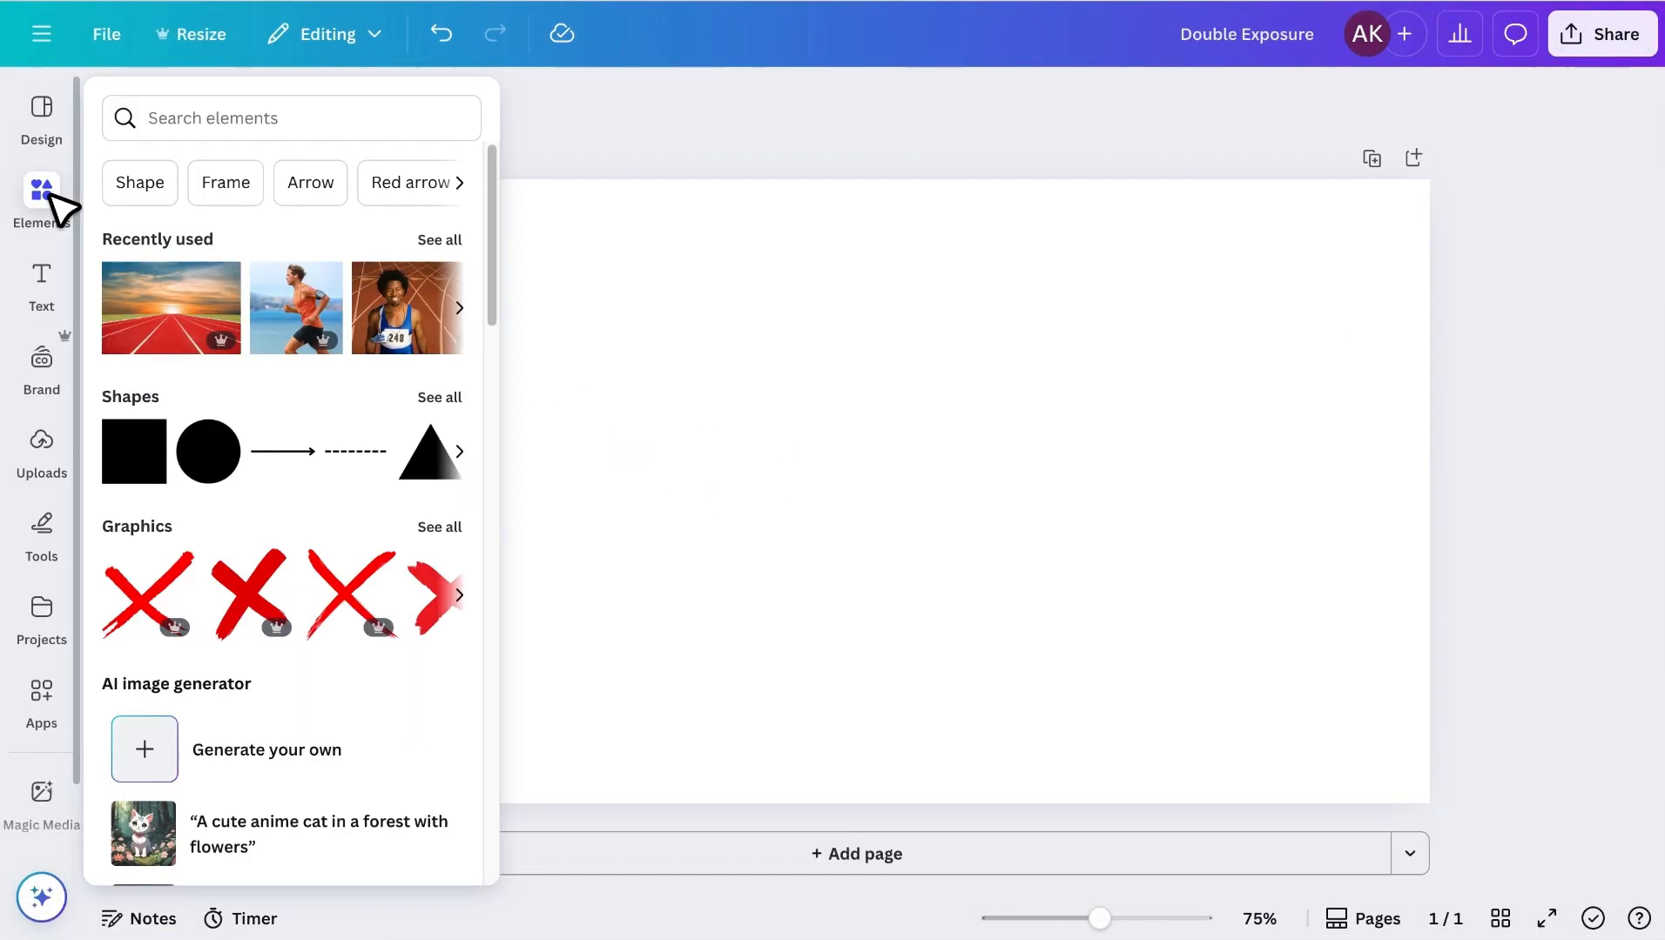
{"action": "mouse_move", "coordinate": [253, 274]}
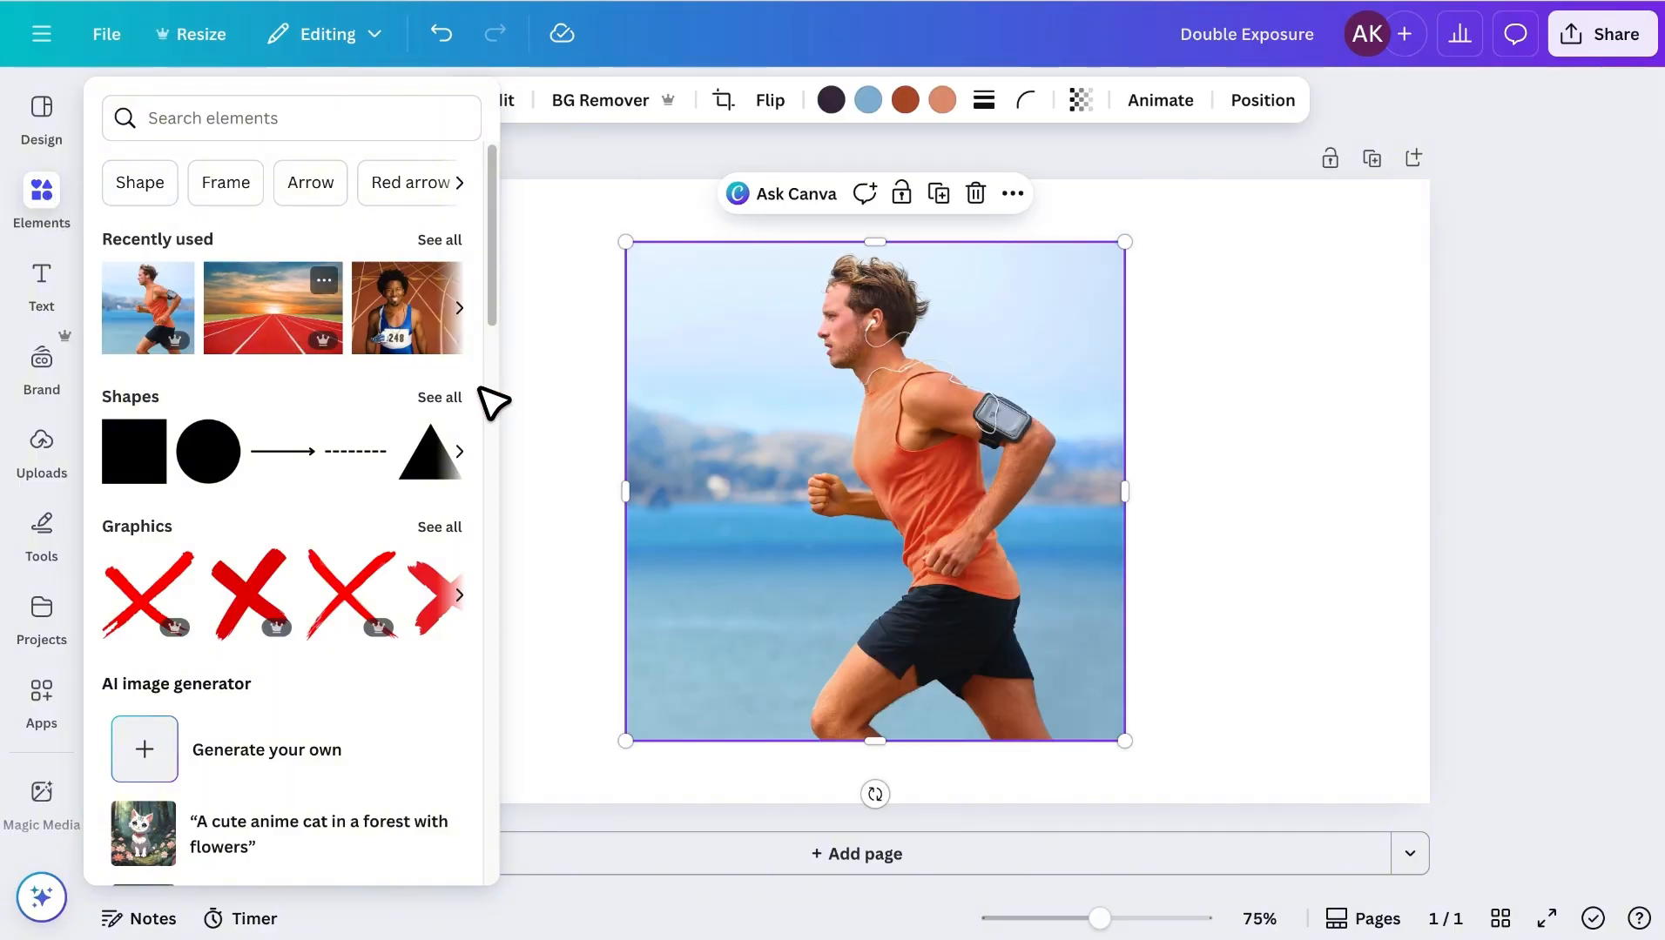
Flip the runner photo horizontally to face right and scale it over most of the page.
{"action": "left_click", "coordinate": [769, 100]}
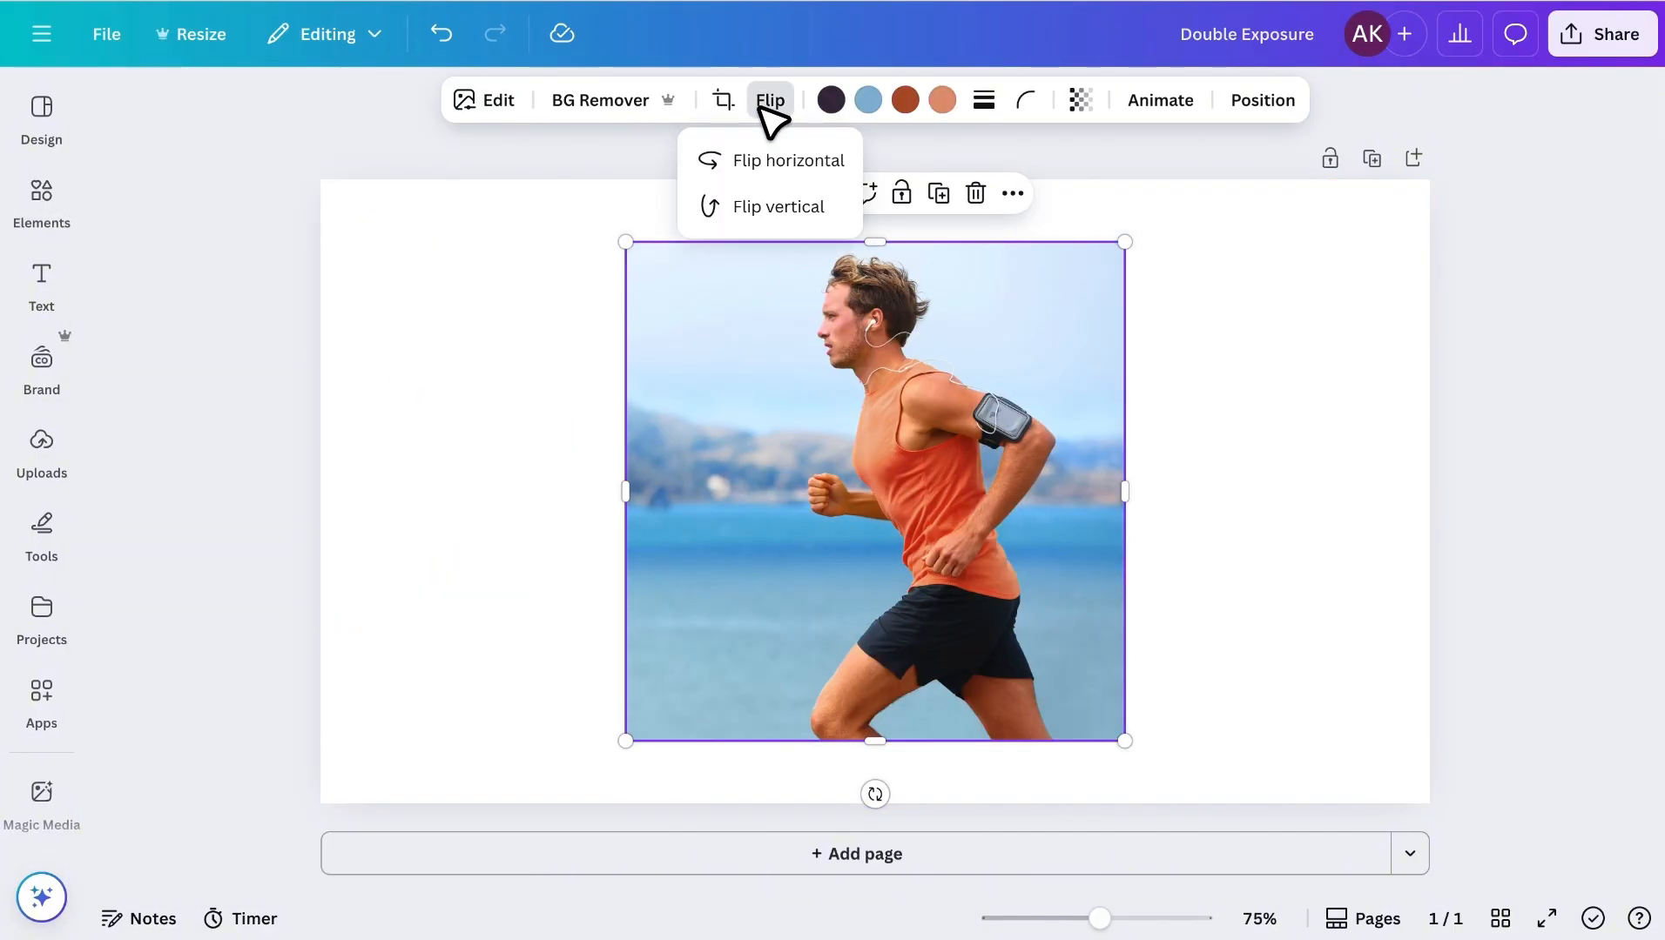
{"action": "left_click", "coordinate": [790, 160]}
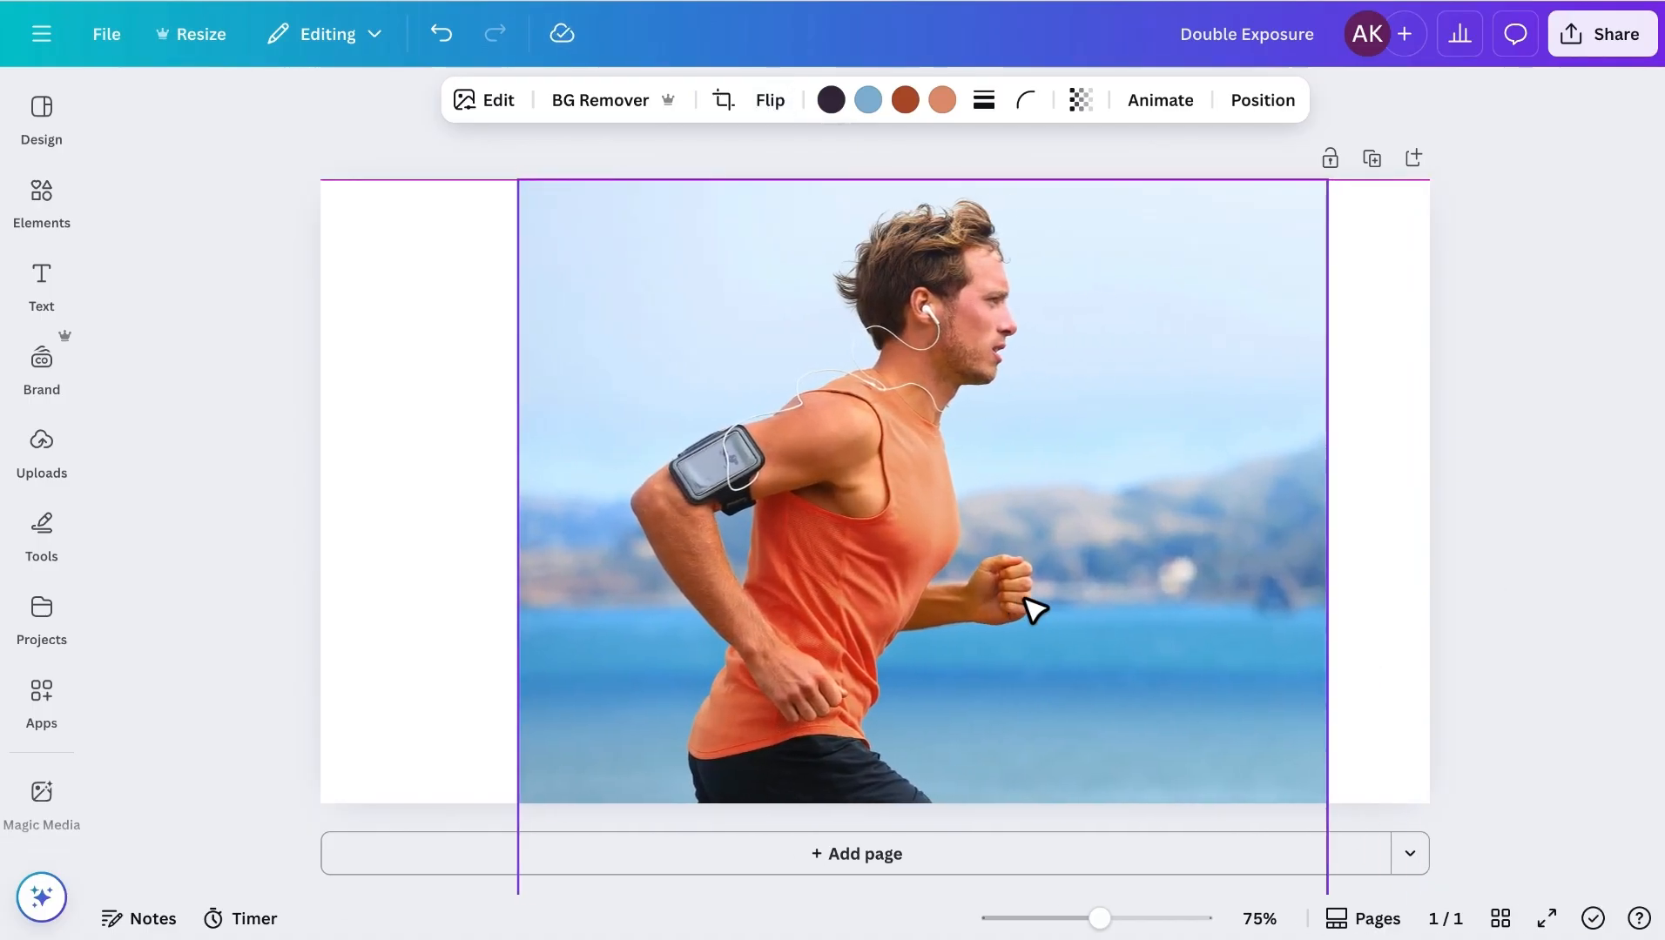
{"action": "left_click", "coordinate": [1036, 610]}
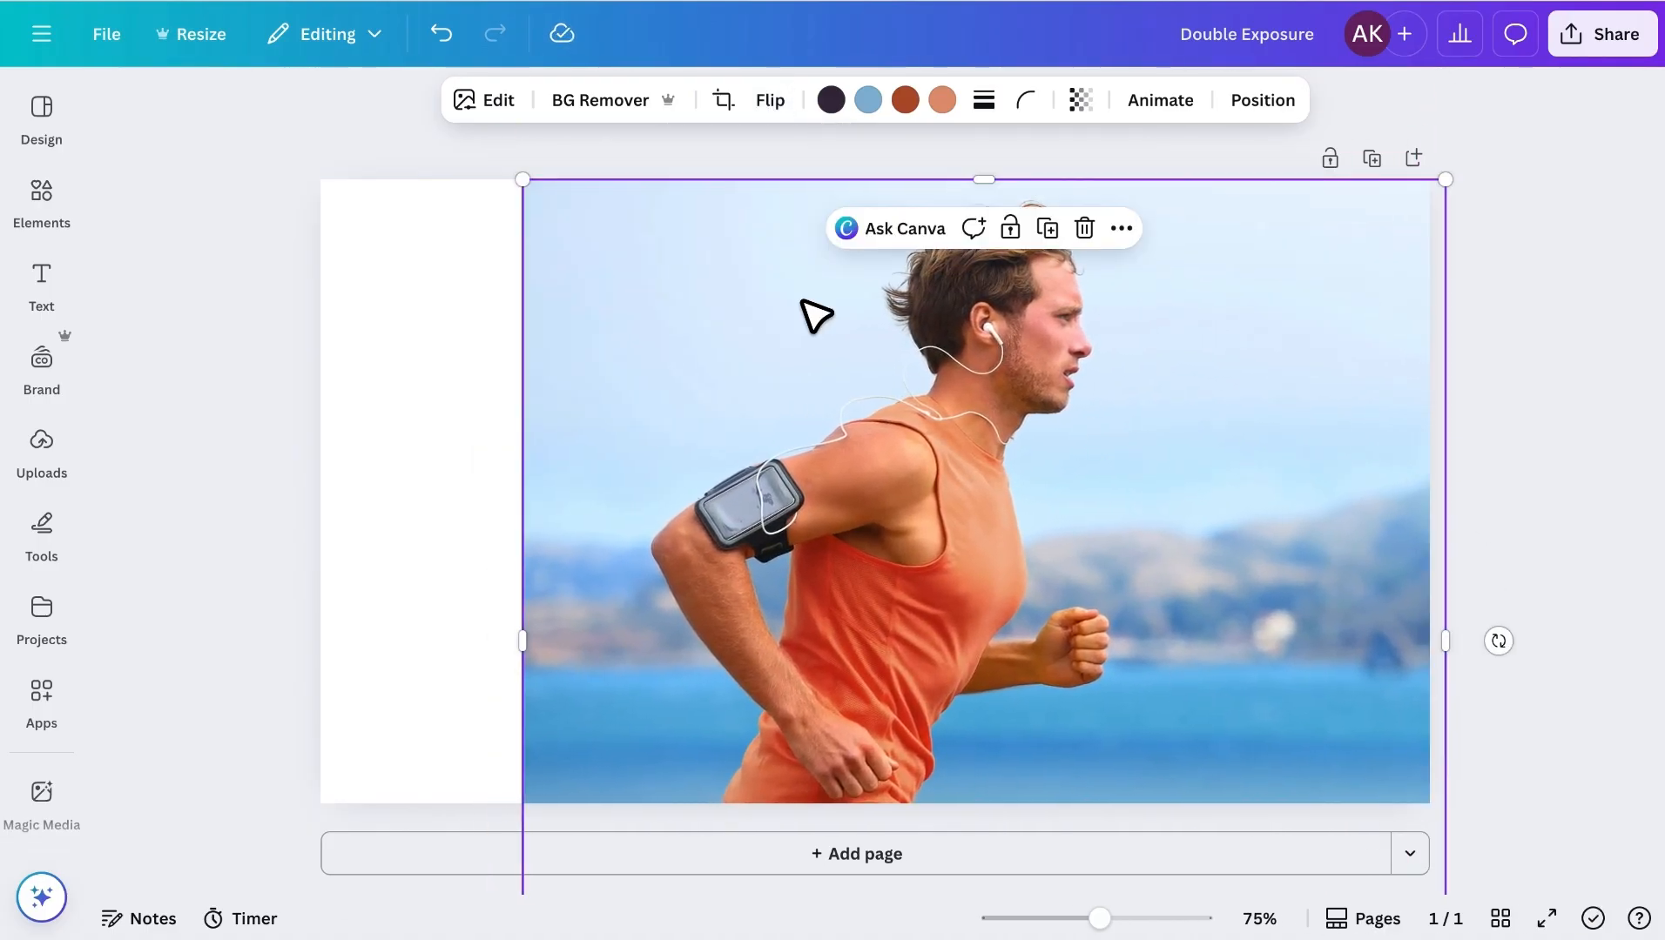
{"action": "left_click_drag", "start_coordinate": [521, 178], "coordinate": [388, 165]}
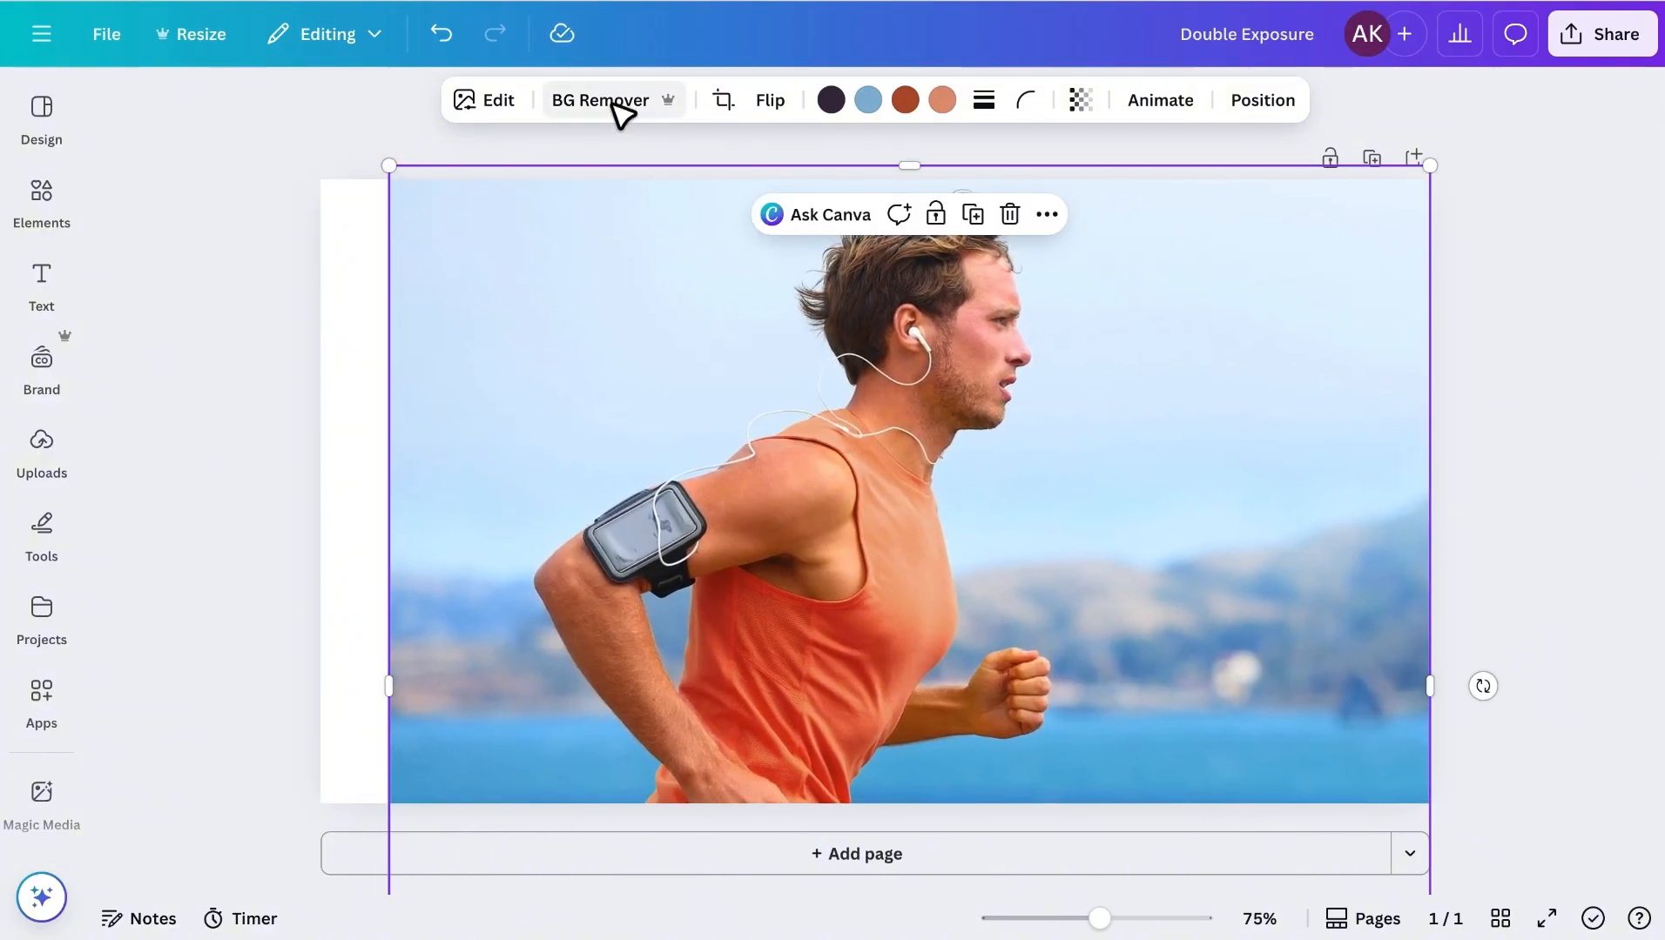
Run BG Remover on the selected runner photo to cut him out.
{"action": "left_click", "coordinate": [599, 101]}
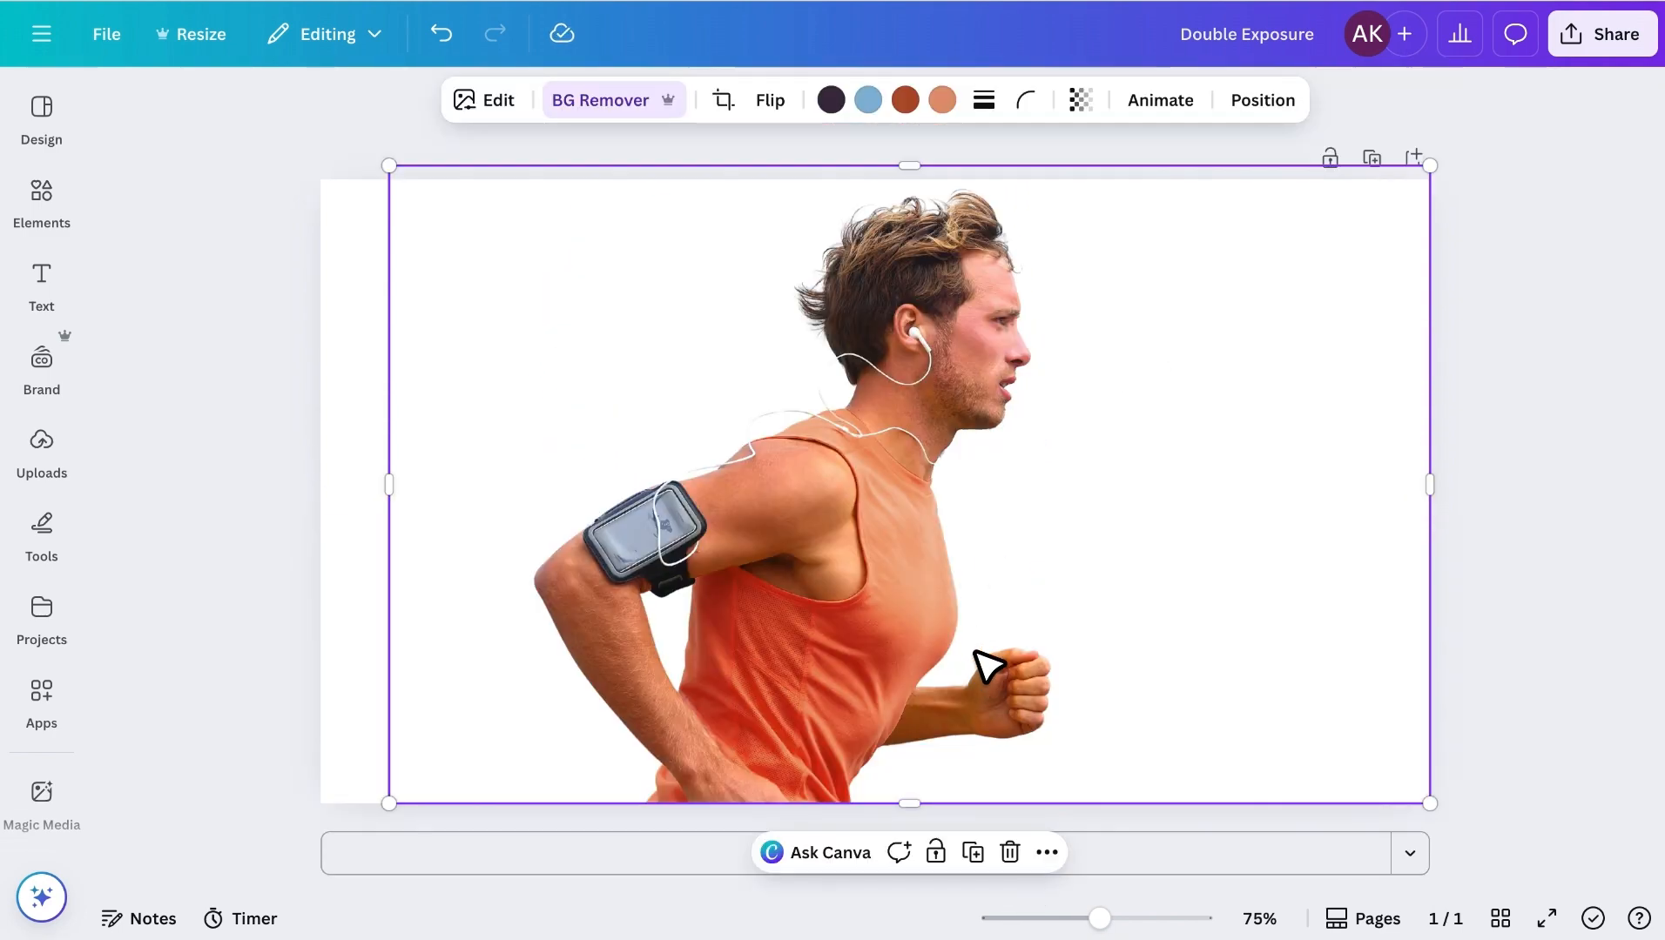
{"action": "mouse_move", "coordinate": [1508, 347]}
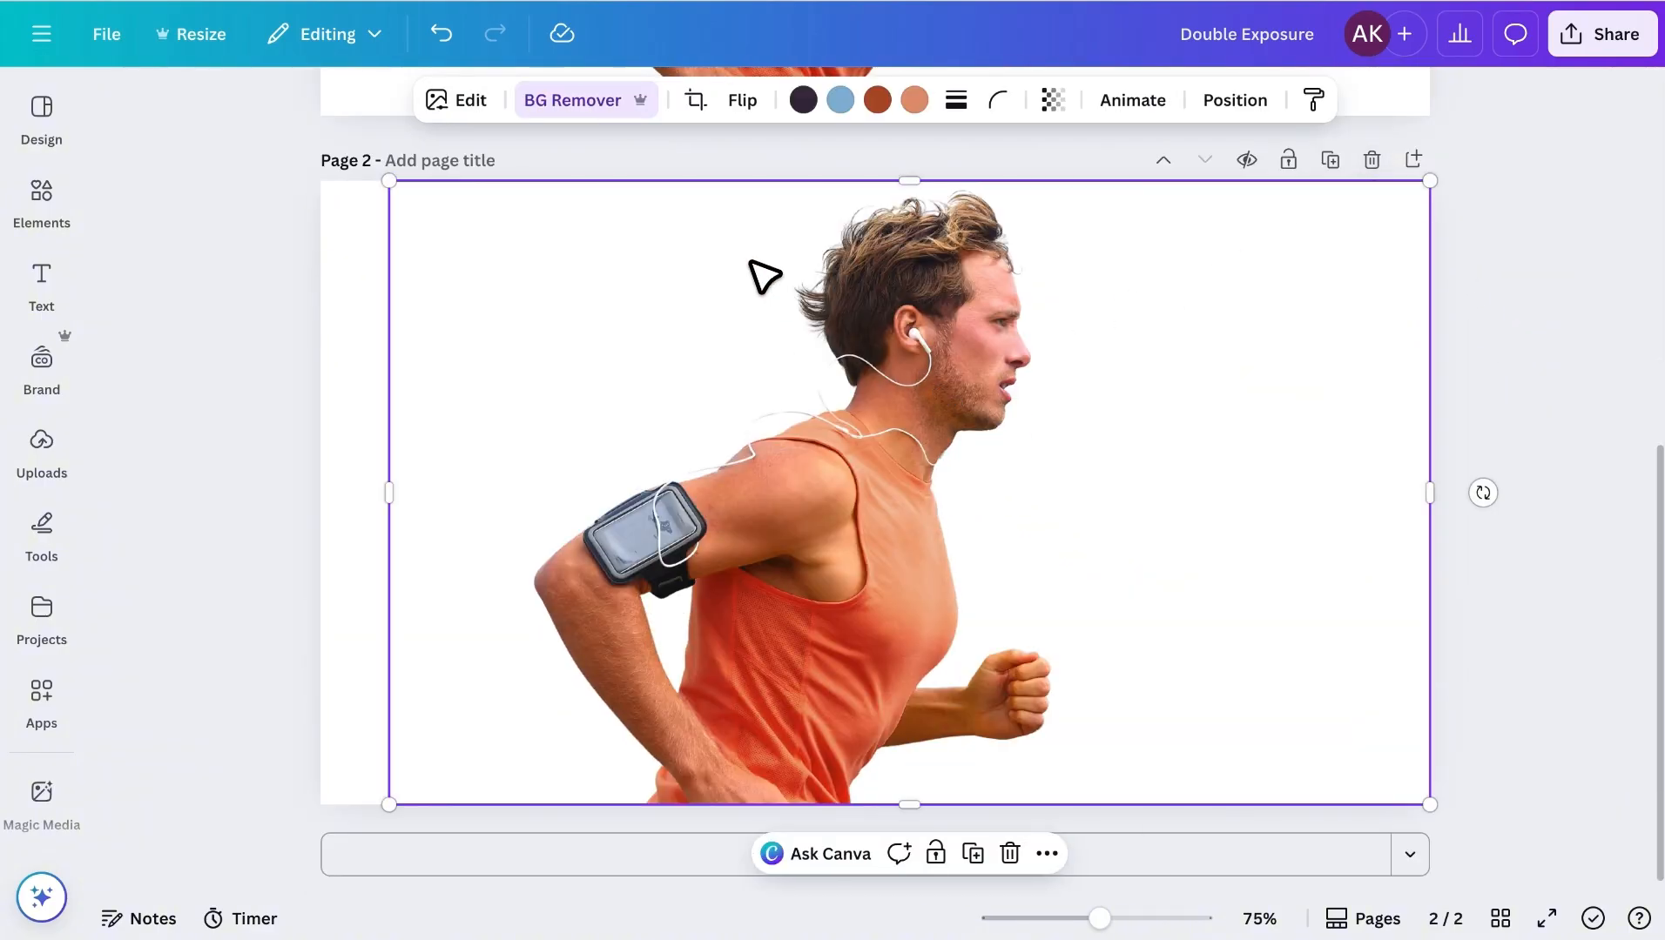
Use the Restore brush to paint back sky and sea on the runner's right side.
{"action": "left_click", "coordinate": [572, 100]}
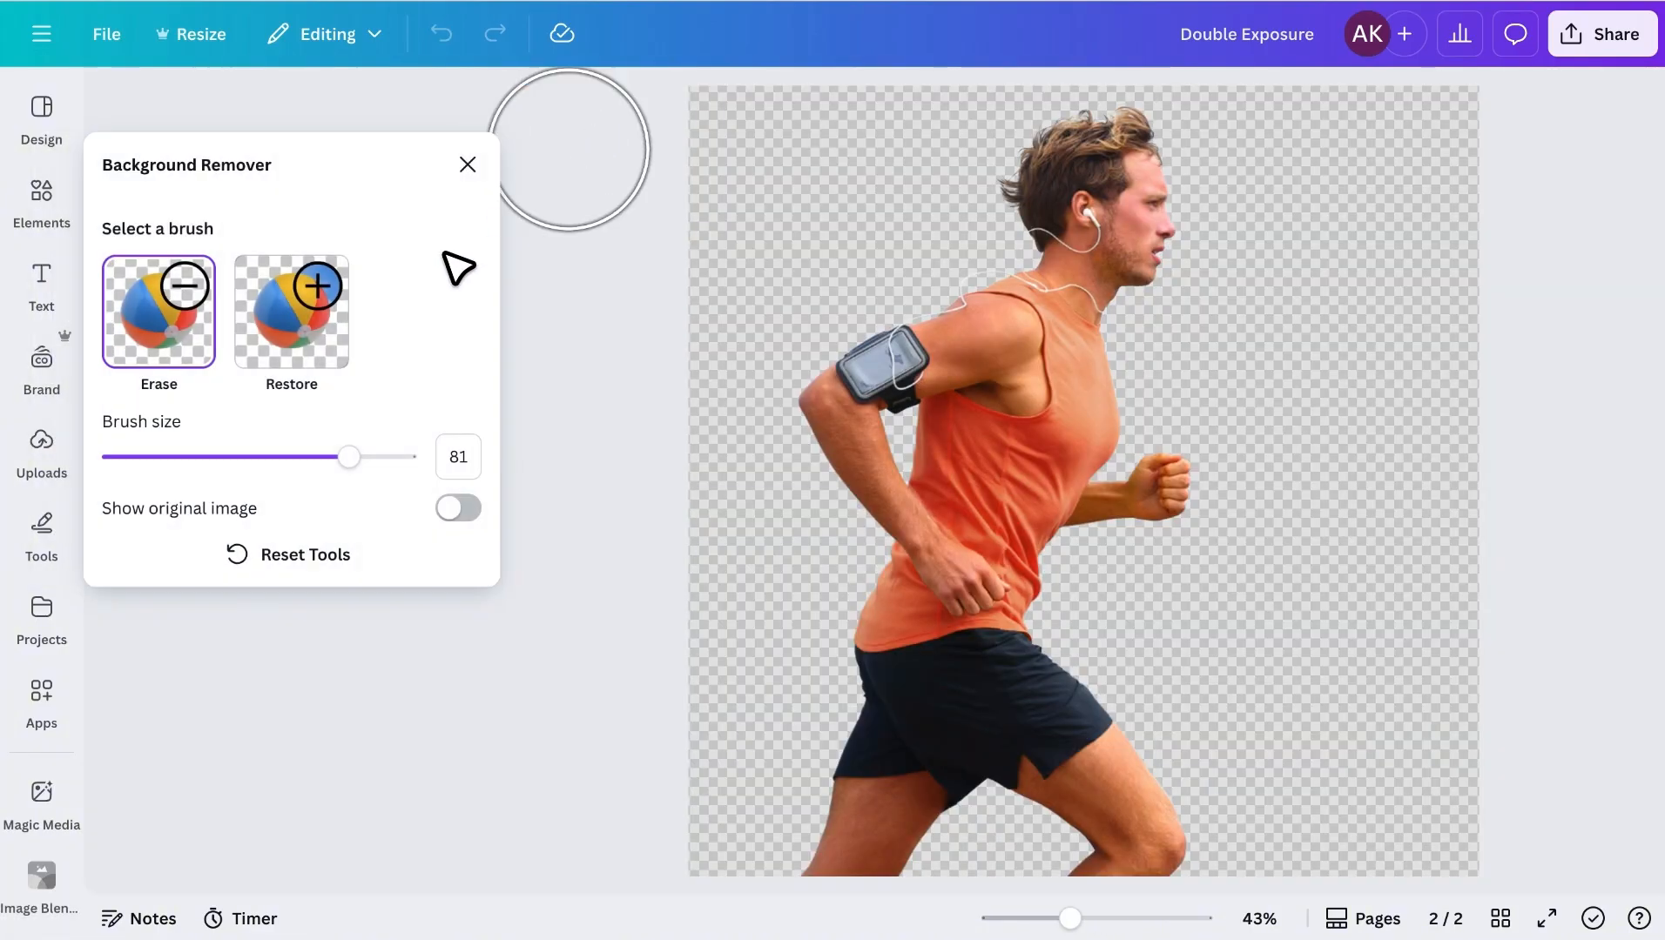
{"action": "left_click", "coordinate": [290, 311]}
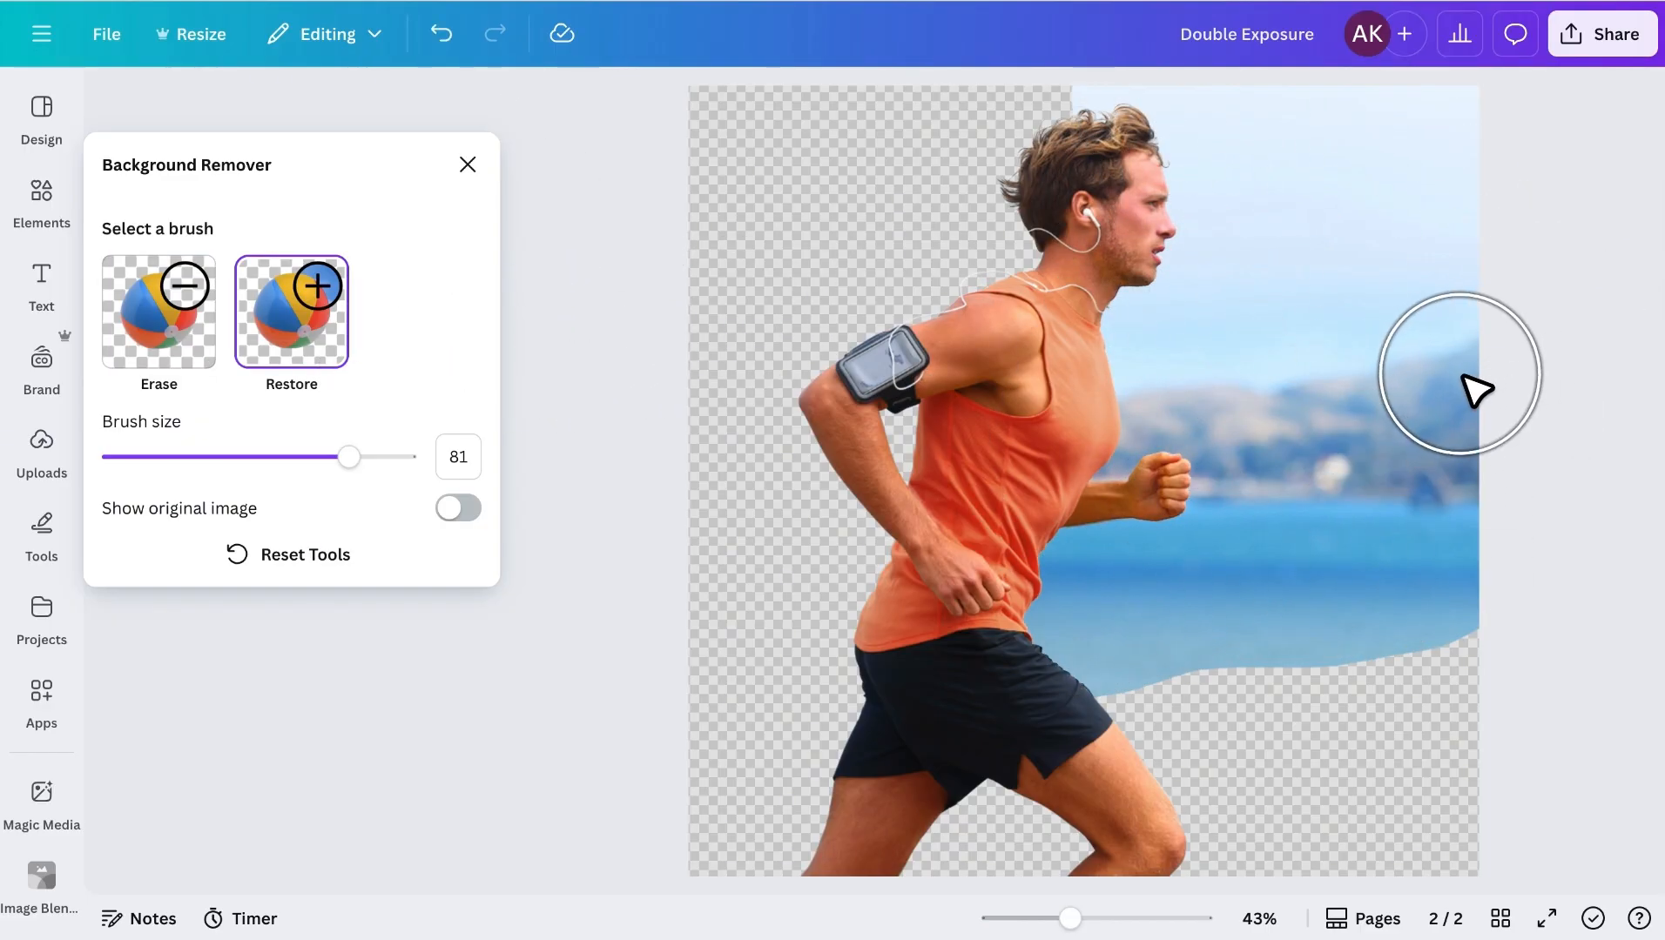
{"action": "left_click", "coordinate": [466, 164]}
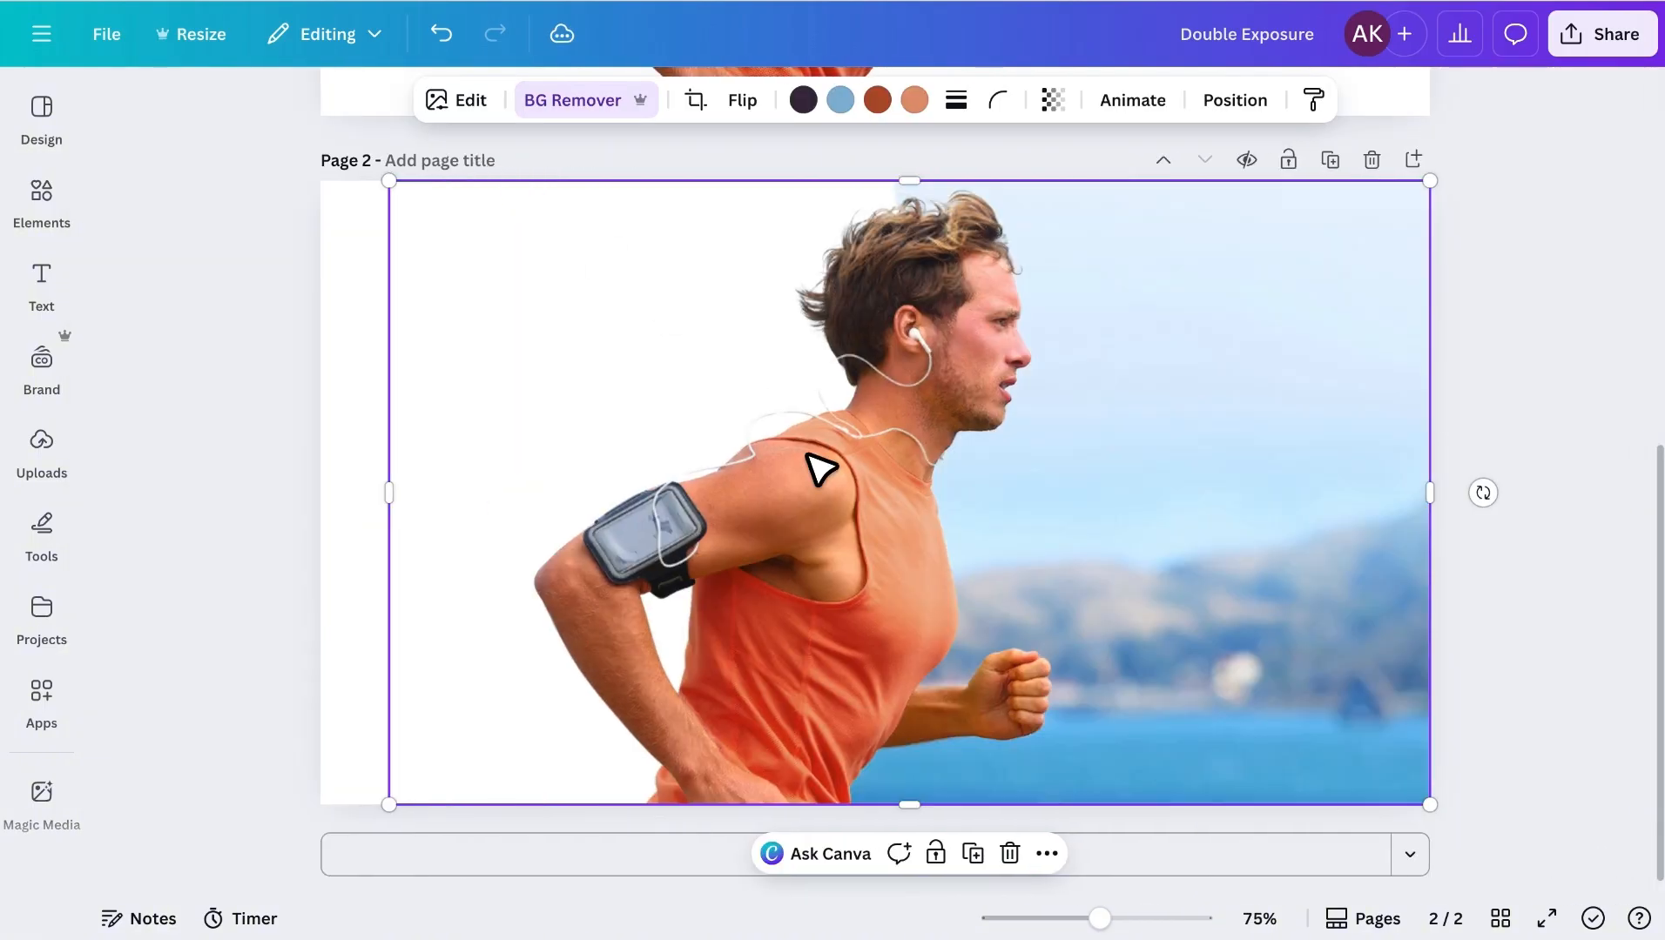
{"action": "mouse_move", "coordinate": [412, 503]}
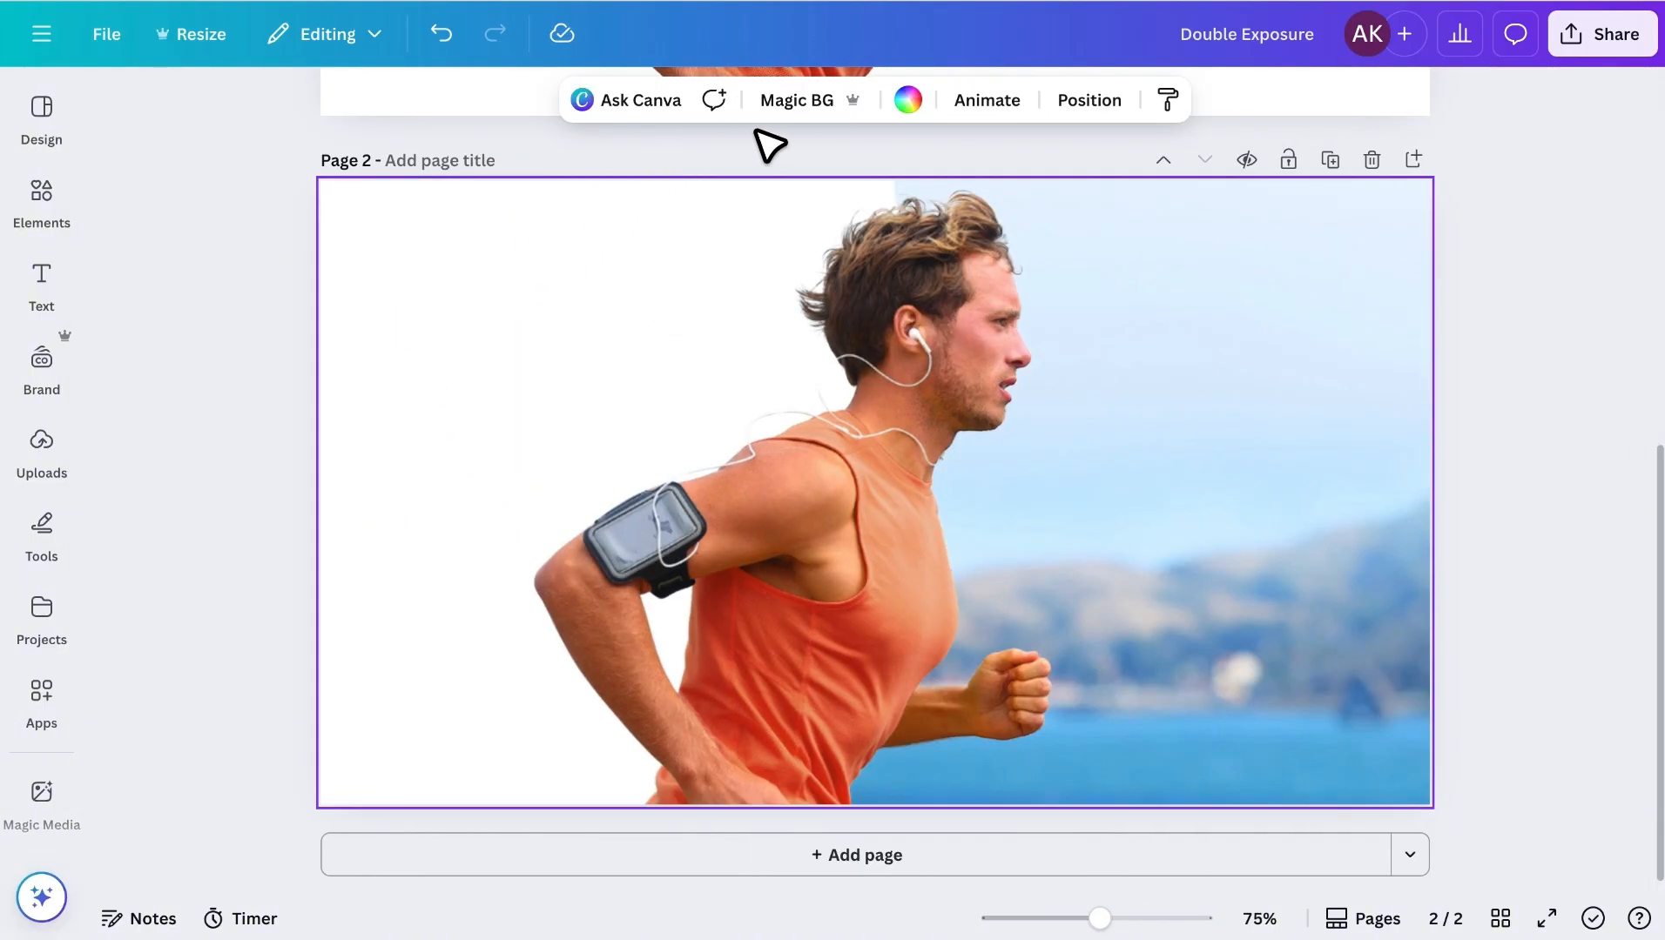
Set page 2's background colour to the purple swatch.
{"action": "left_click", "coordinate": [906, 100]}
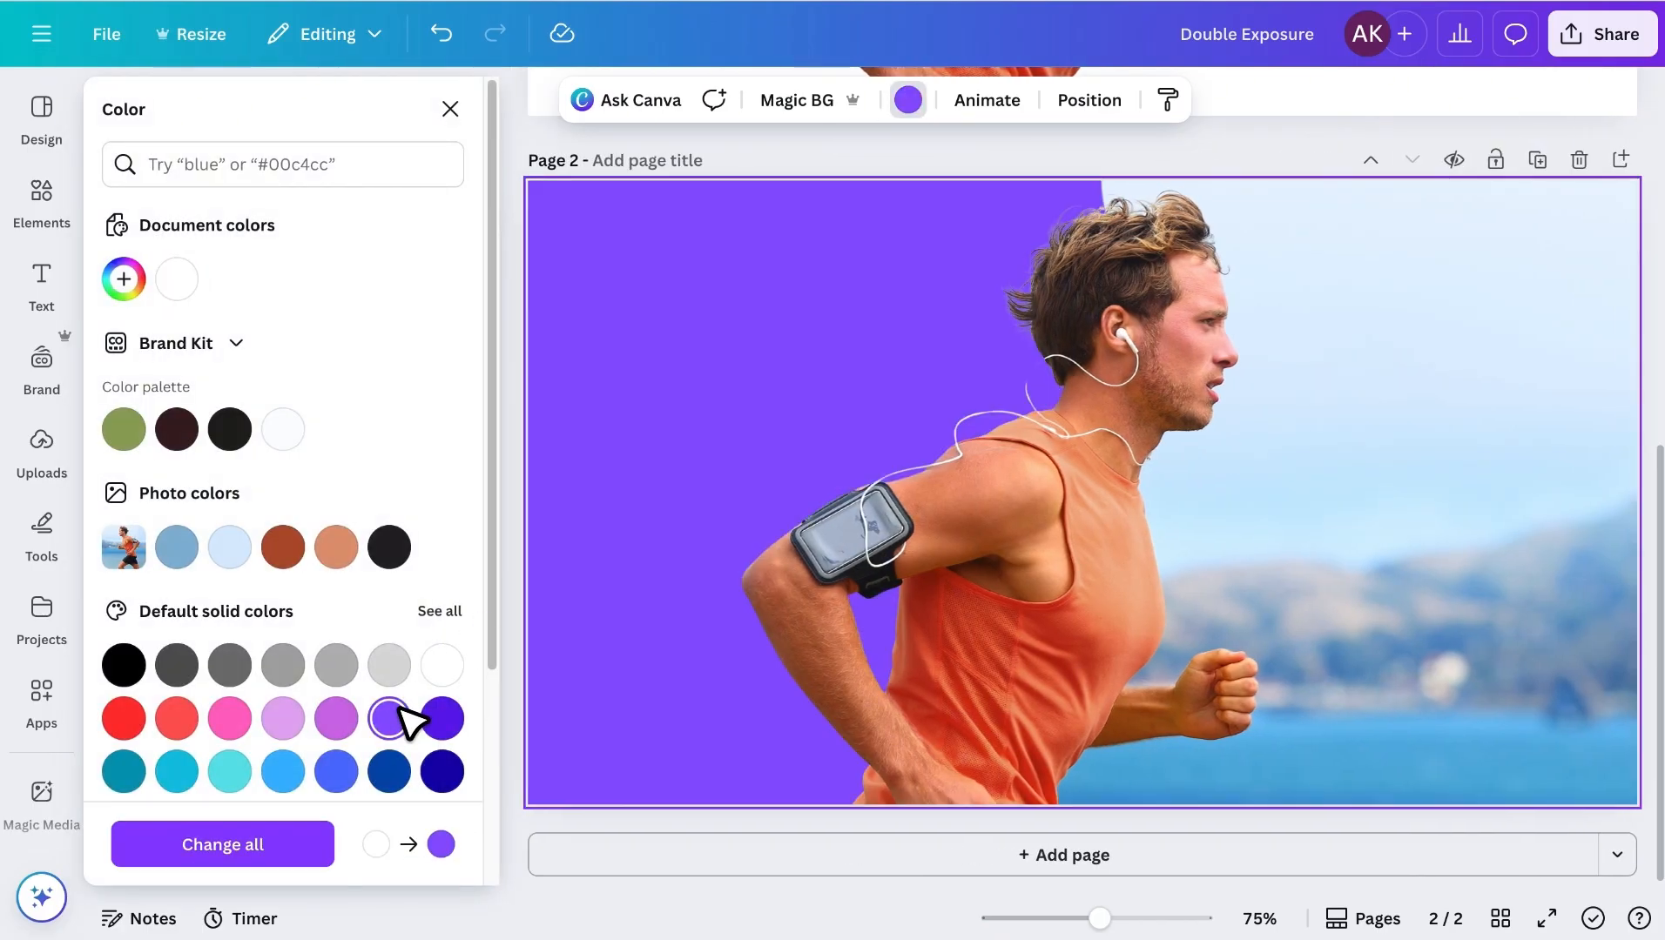
{"action": "left_click", "coordinate": [449, 108]}
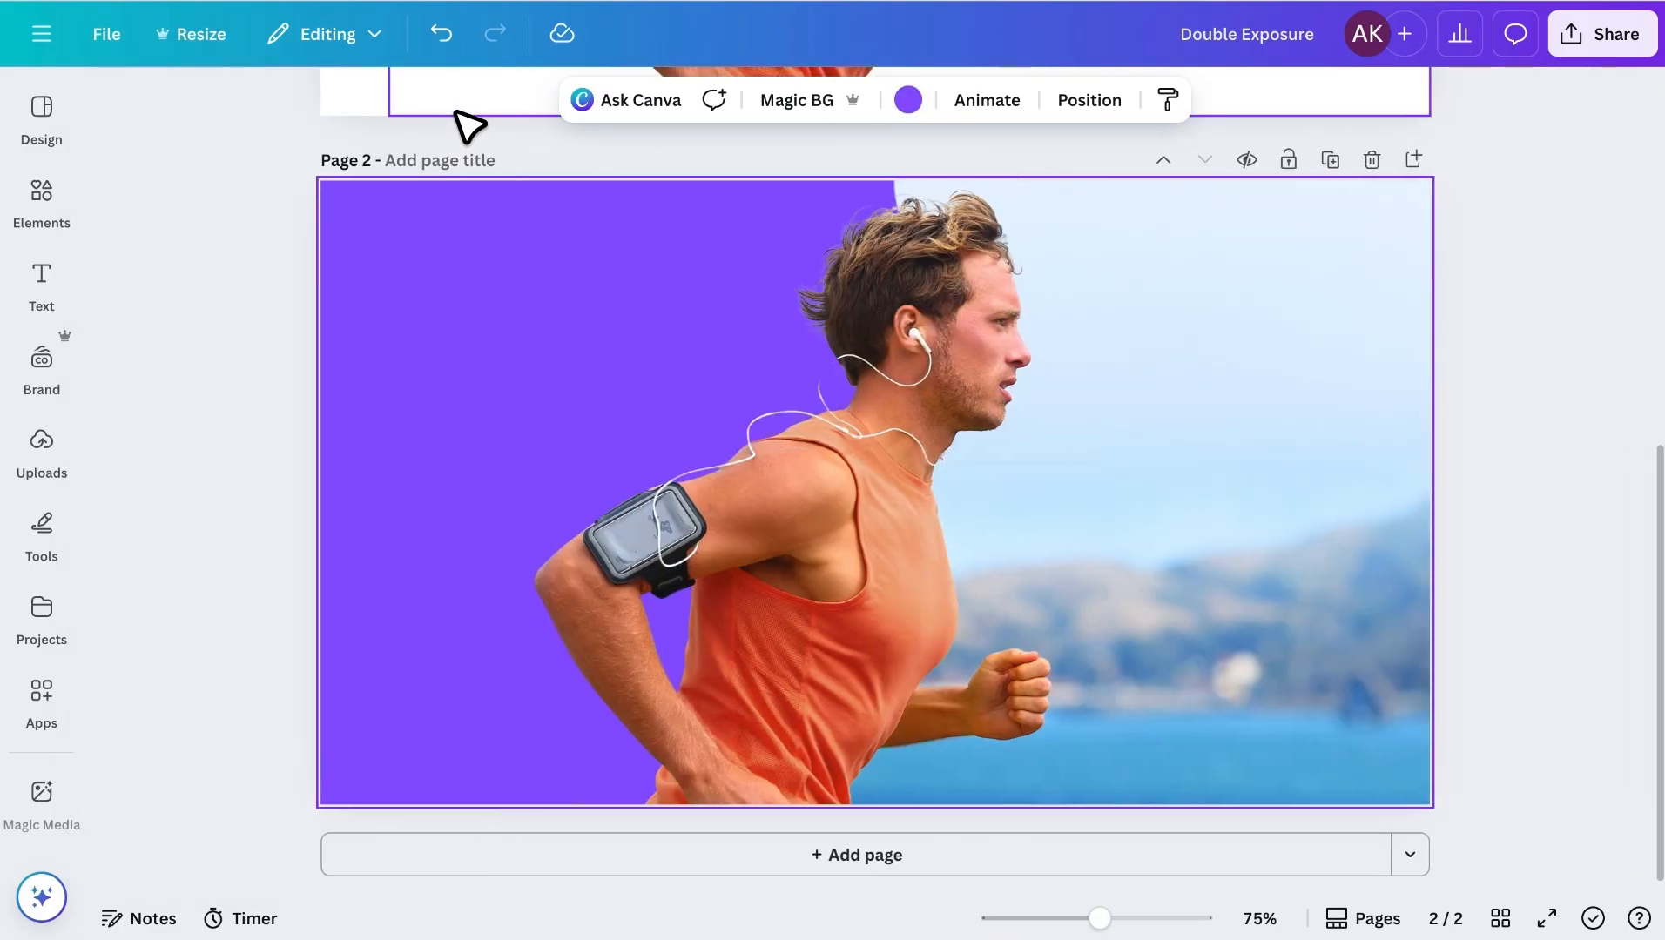
{"action": "mouse_move", "coordinate": [446, 348]}
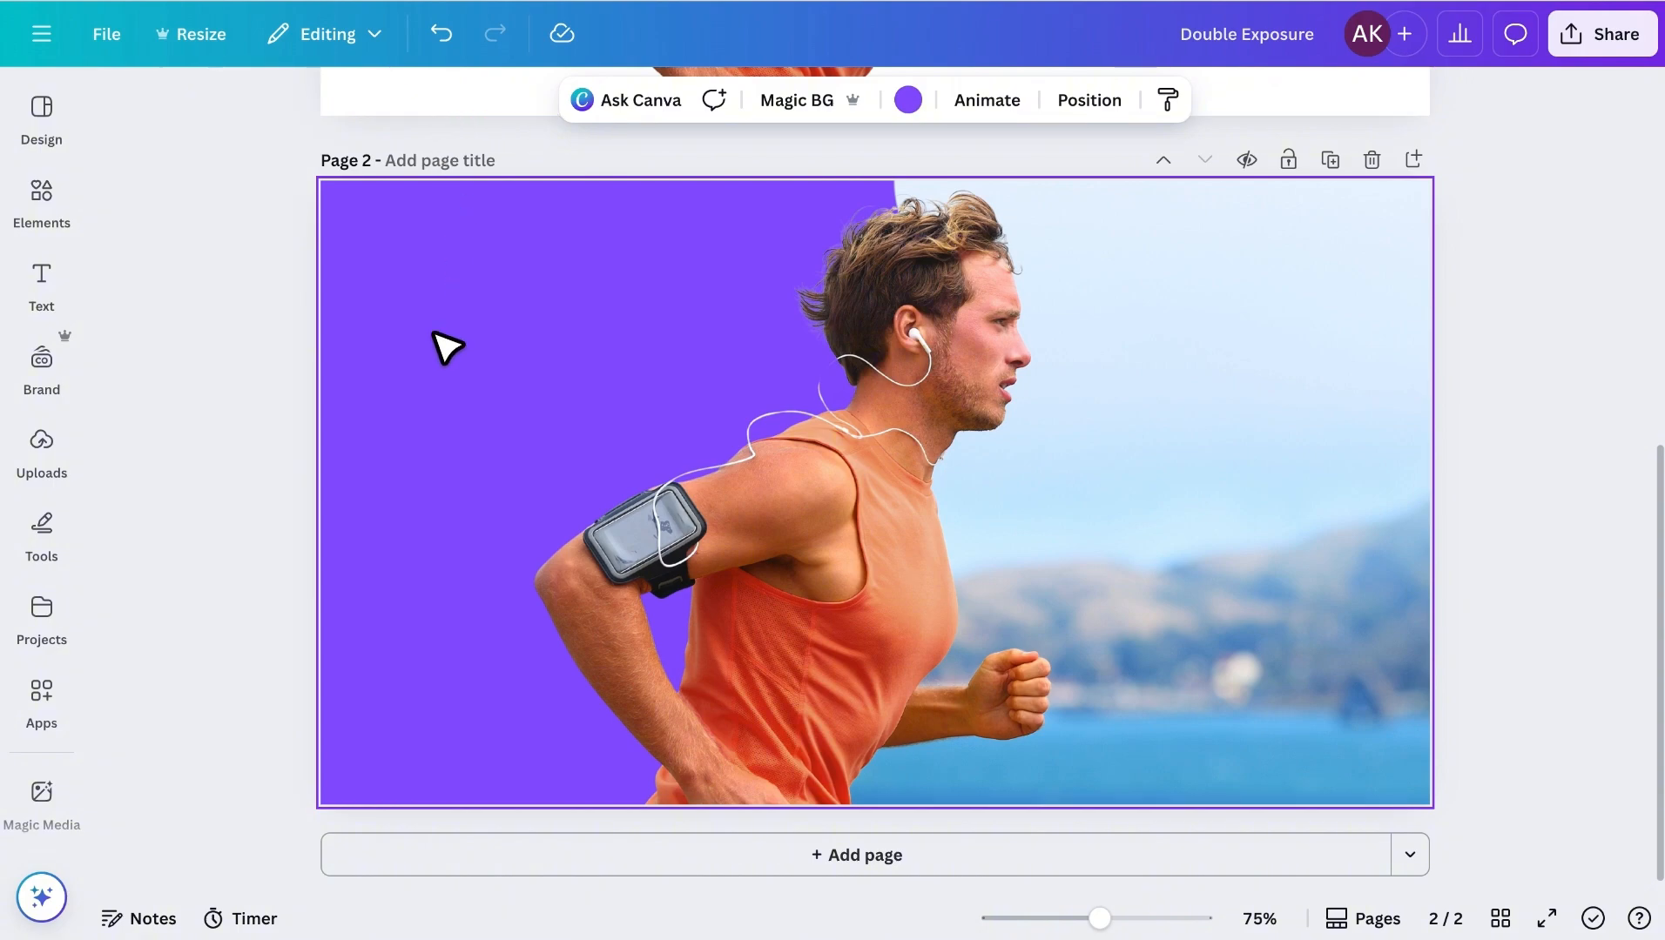
Add an enlarged white 'RUN' headline in Anton uppercase left of the runner.
{"action": "left_click", "coordinate": [873, 493]}
{"action": "type", "text": "F"}
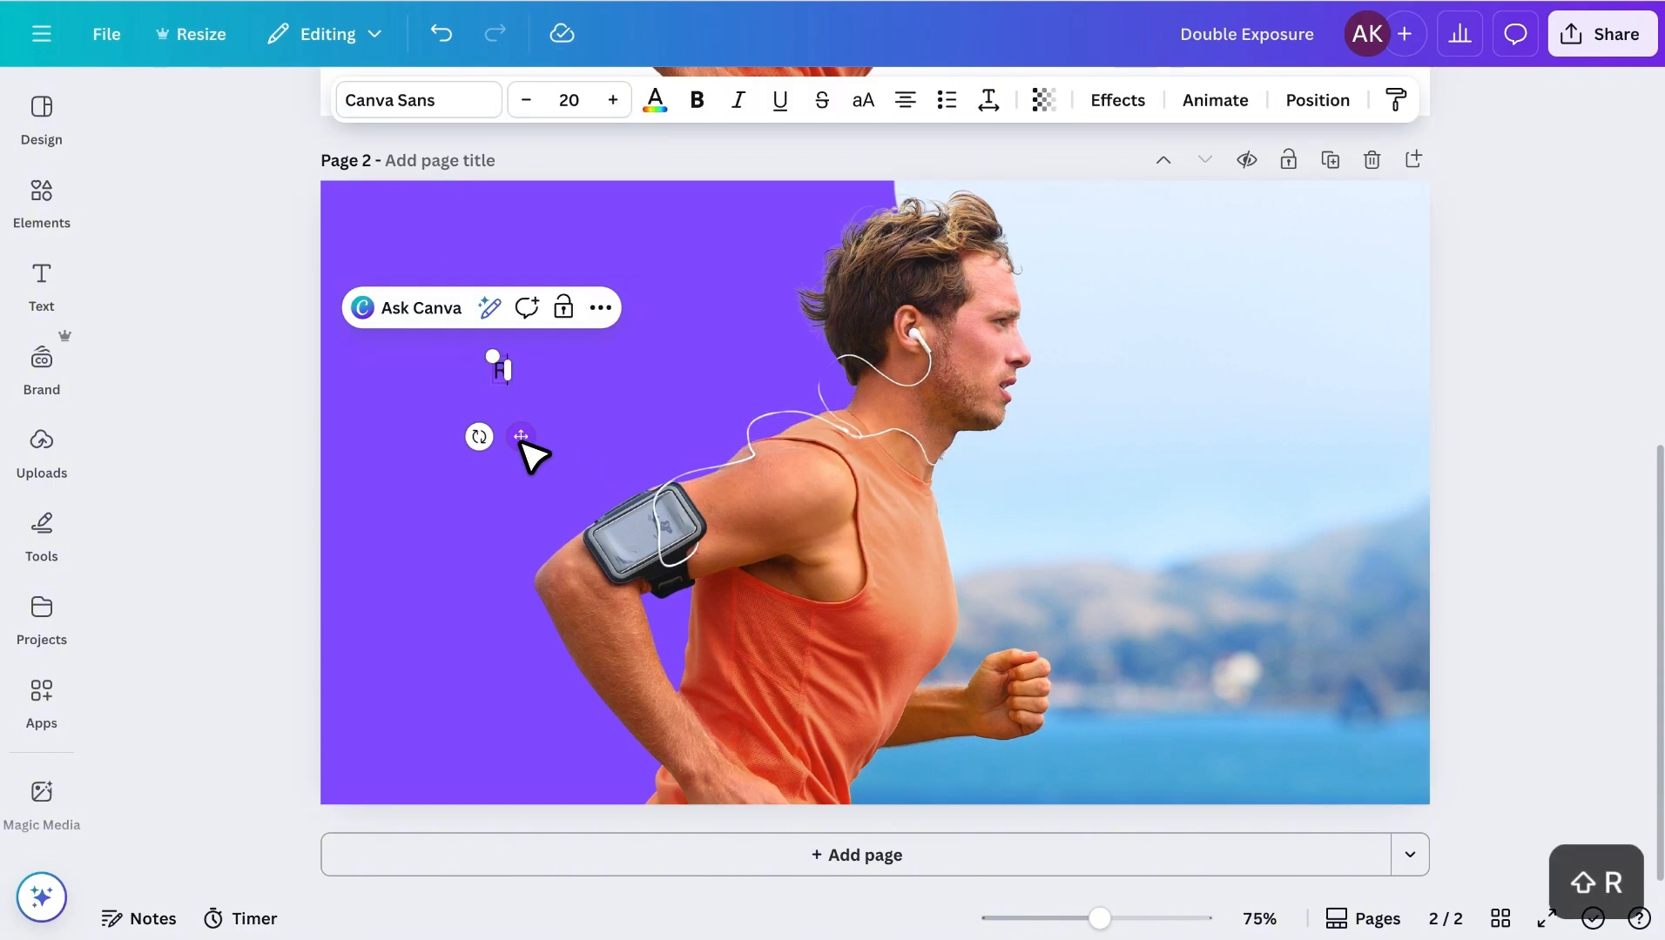
{"action": "type", "text": "un"}
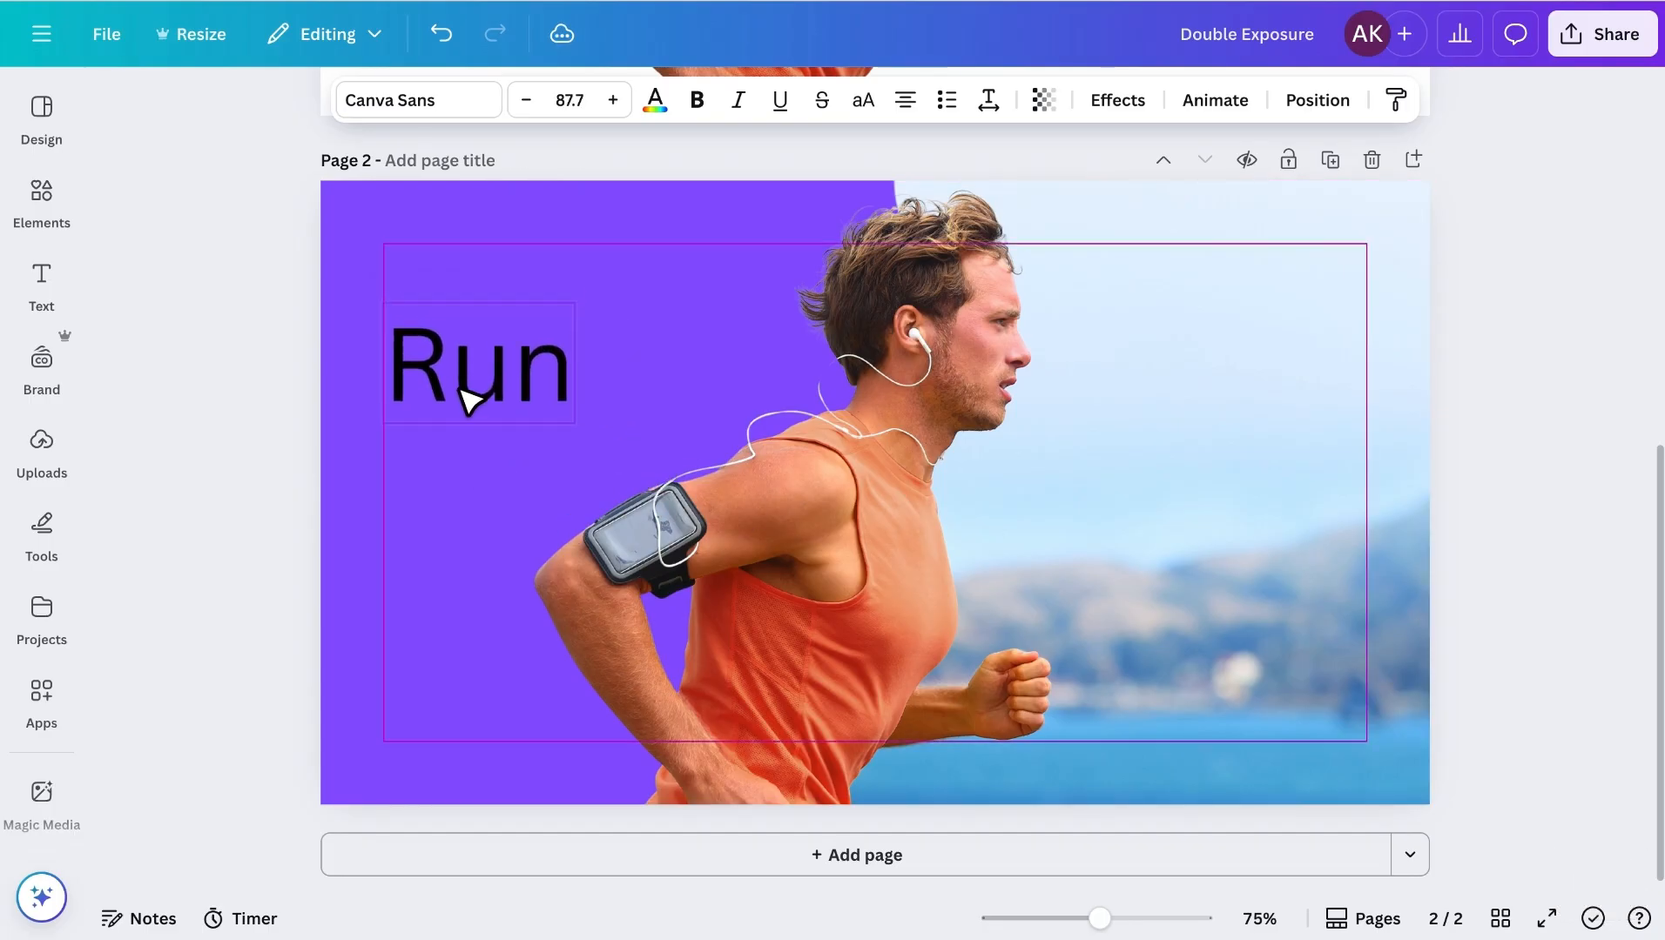
{"action": "left_click", "coordinate": [478, 361]}
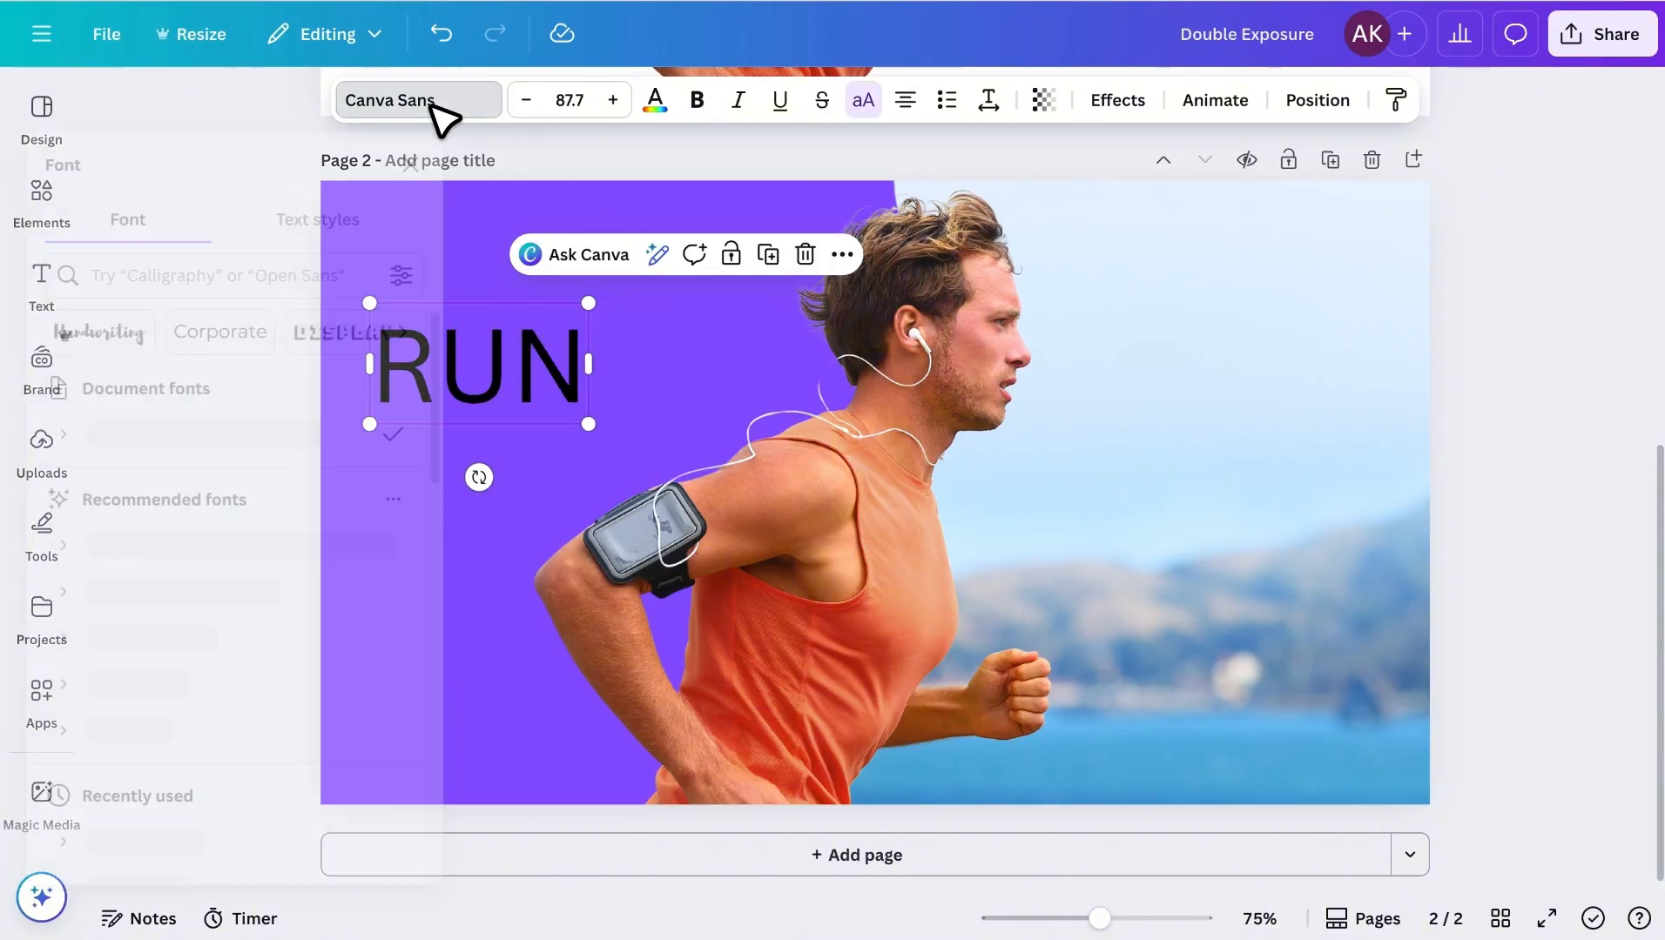
{"action": "left_click", "coordinate": [416, 100]}
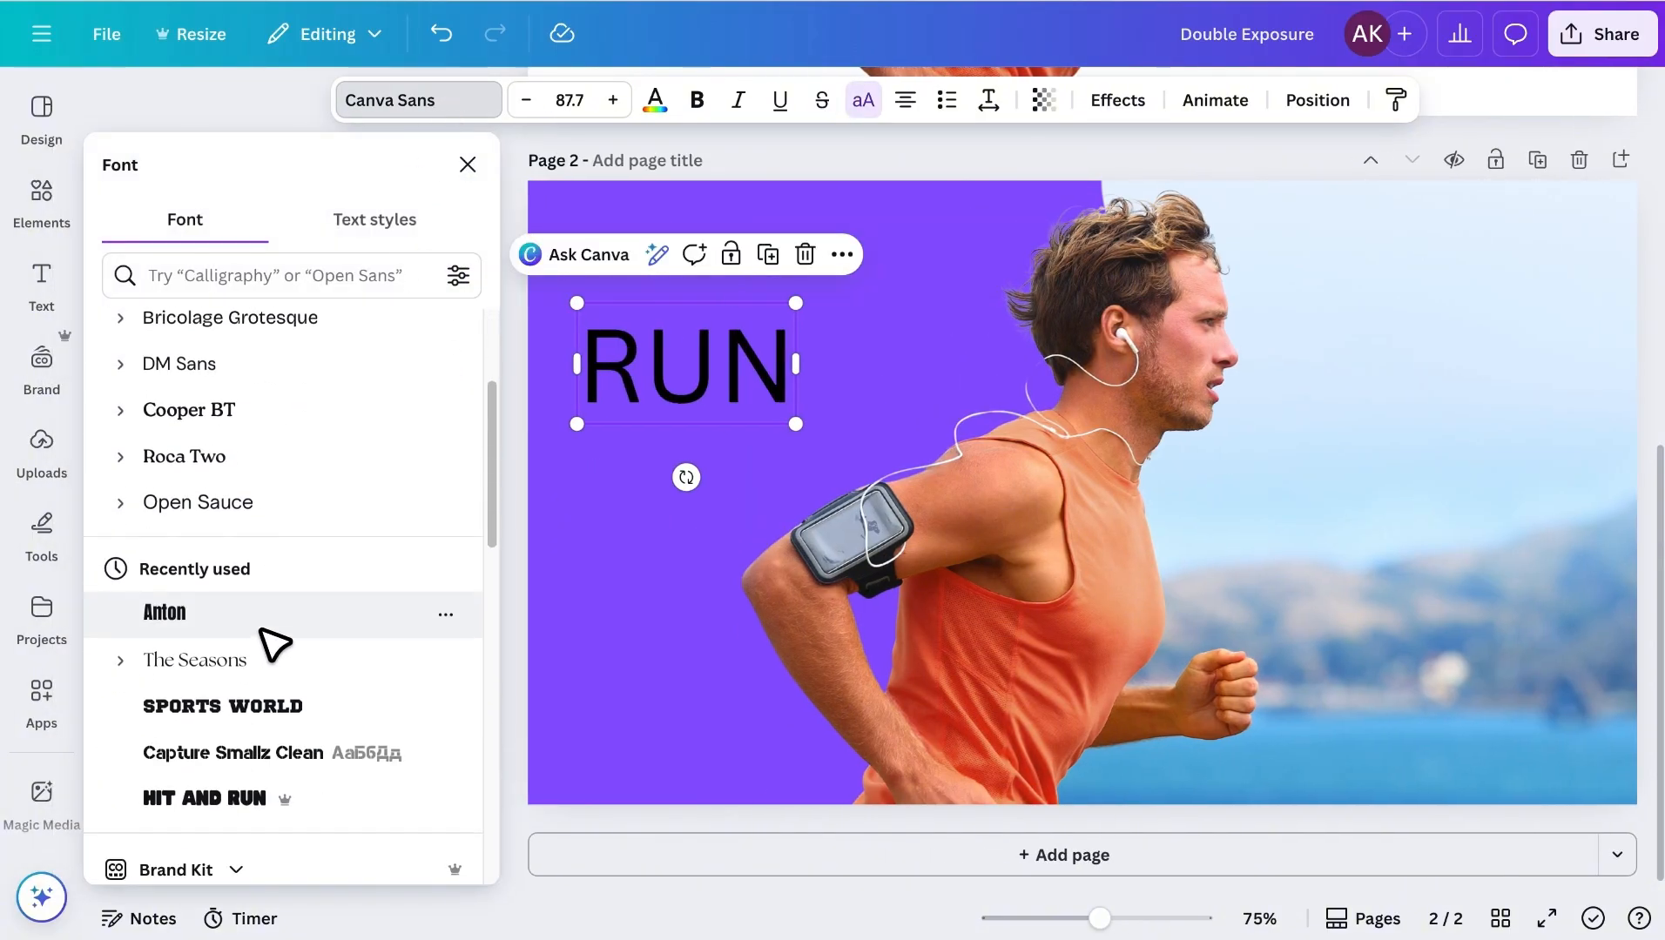
{"action": "left_click", "coordinate": [164, 613]}
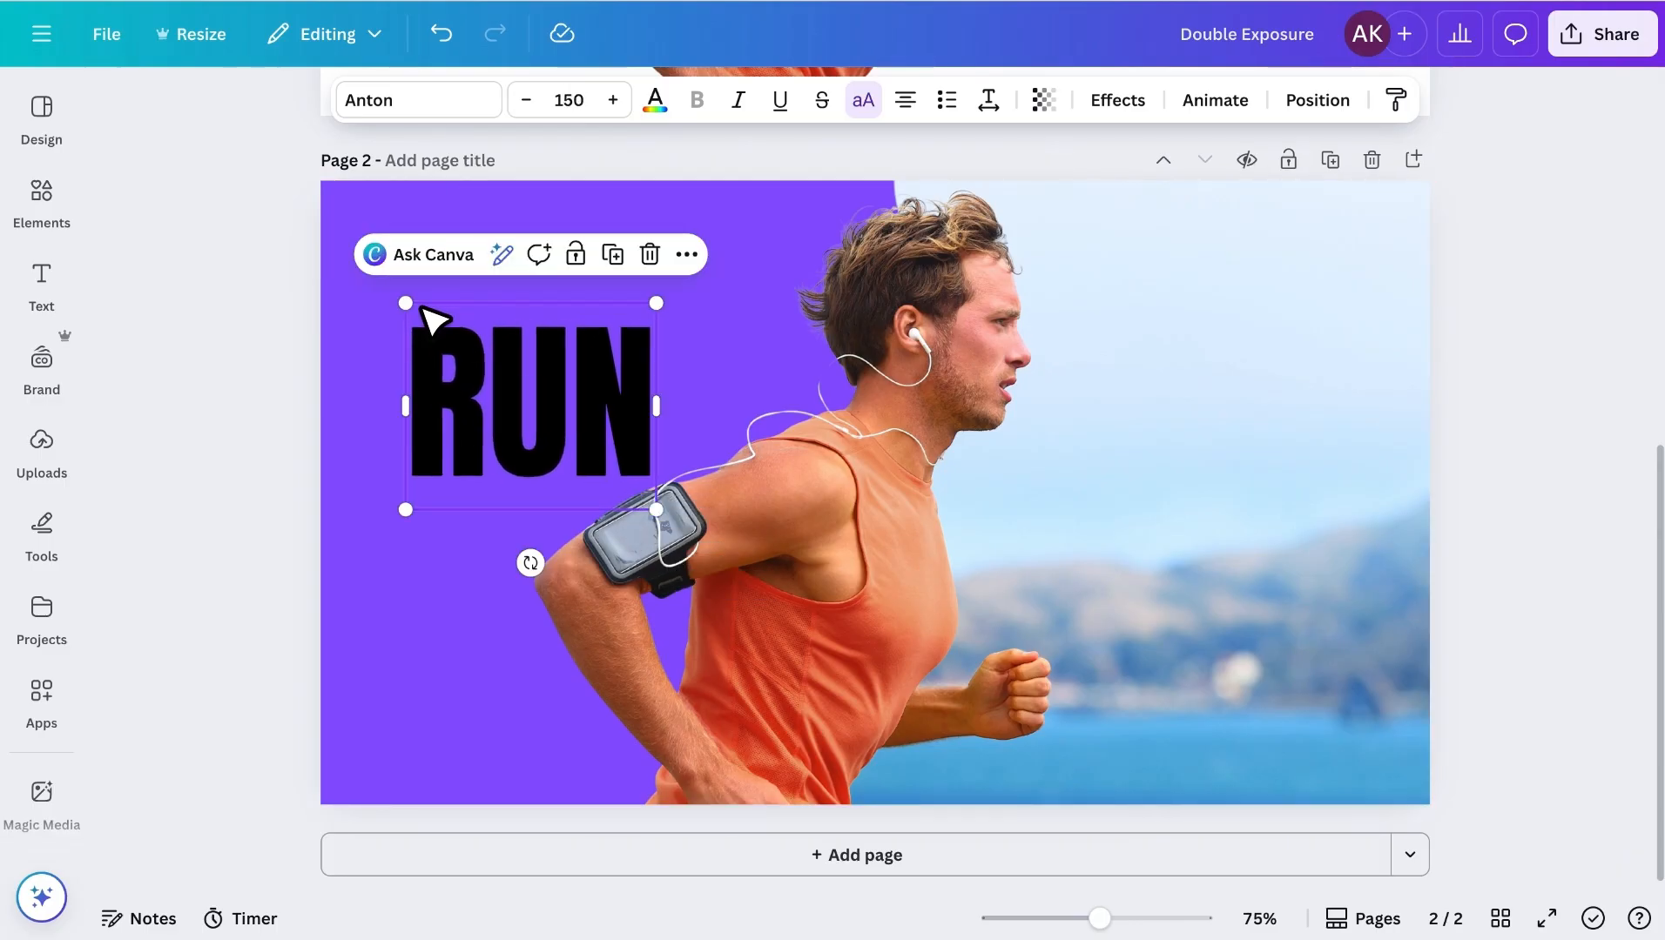
{"action": "left_click", "coordinate": [613, 101]}
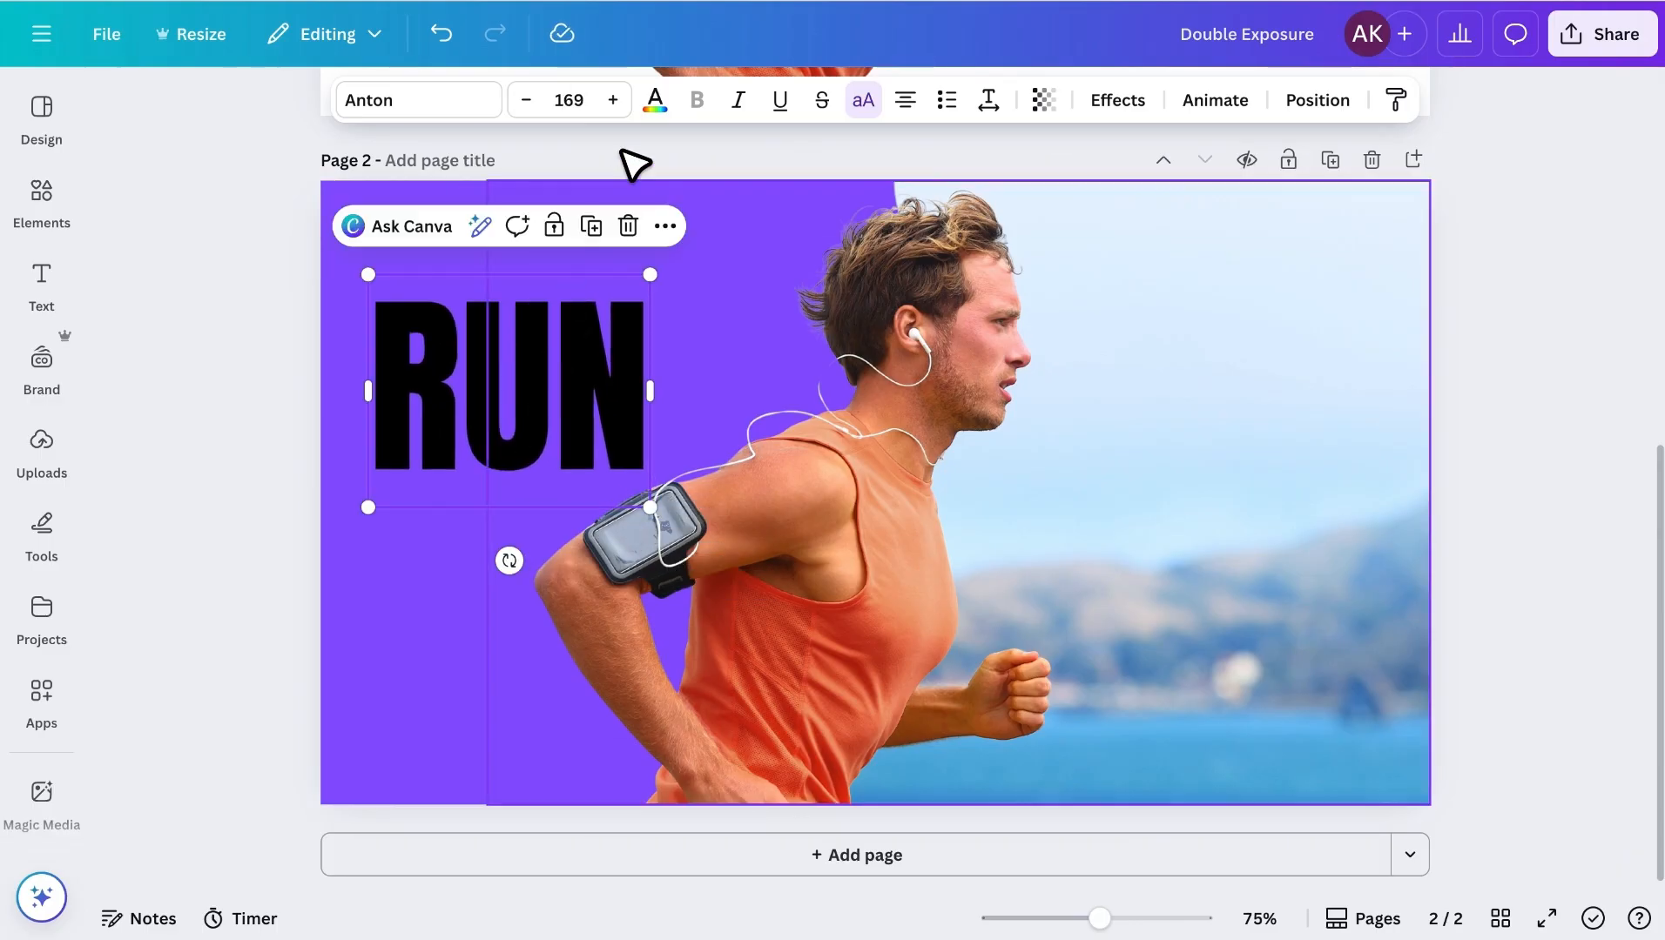
{"action": "left_click", "coordinate": [654, 100]}
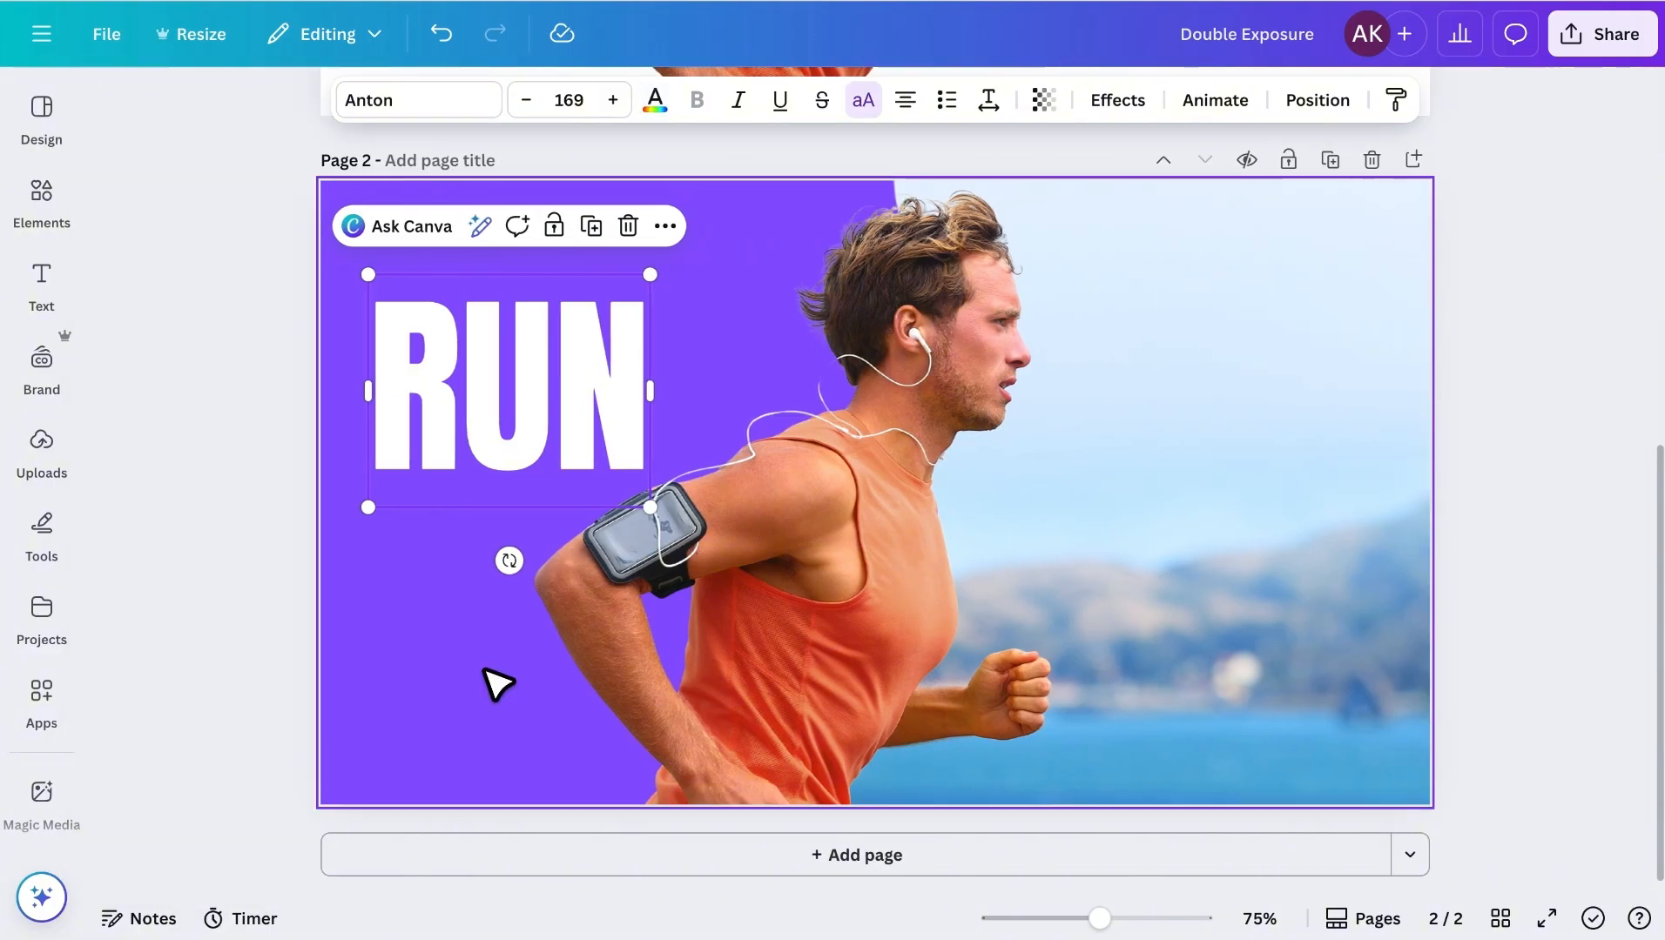
Give the runner photo a custom Duotone with white highlights and black shadows.
{"action": "left_click", "coordinate": [807, 542]}
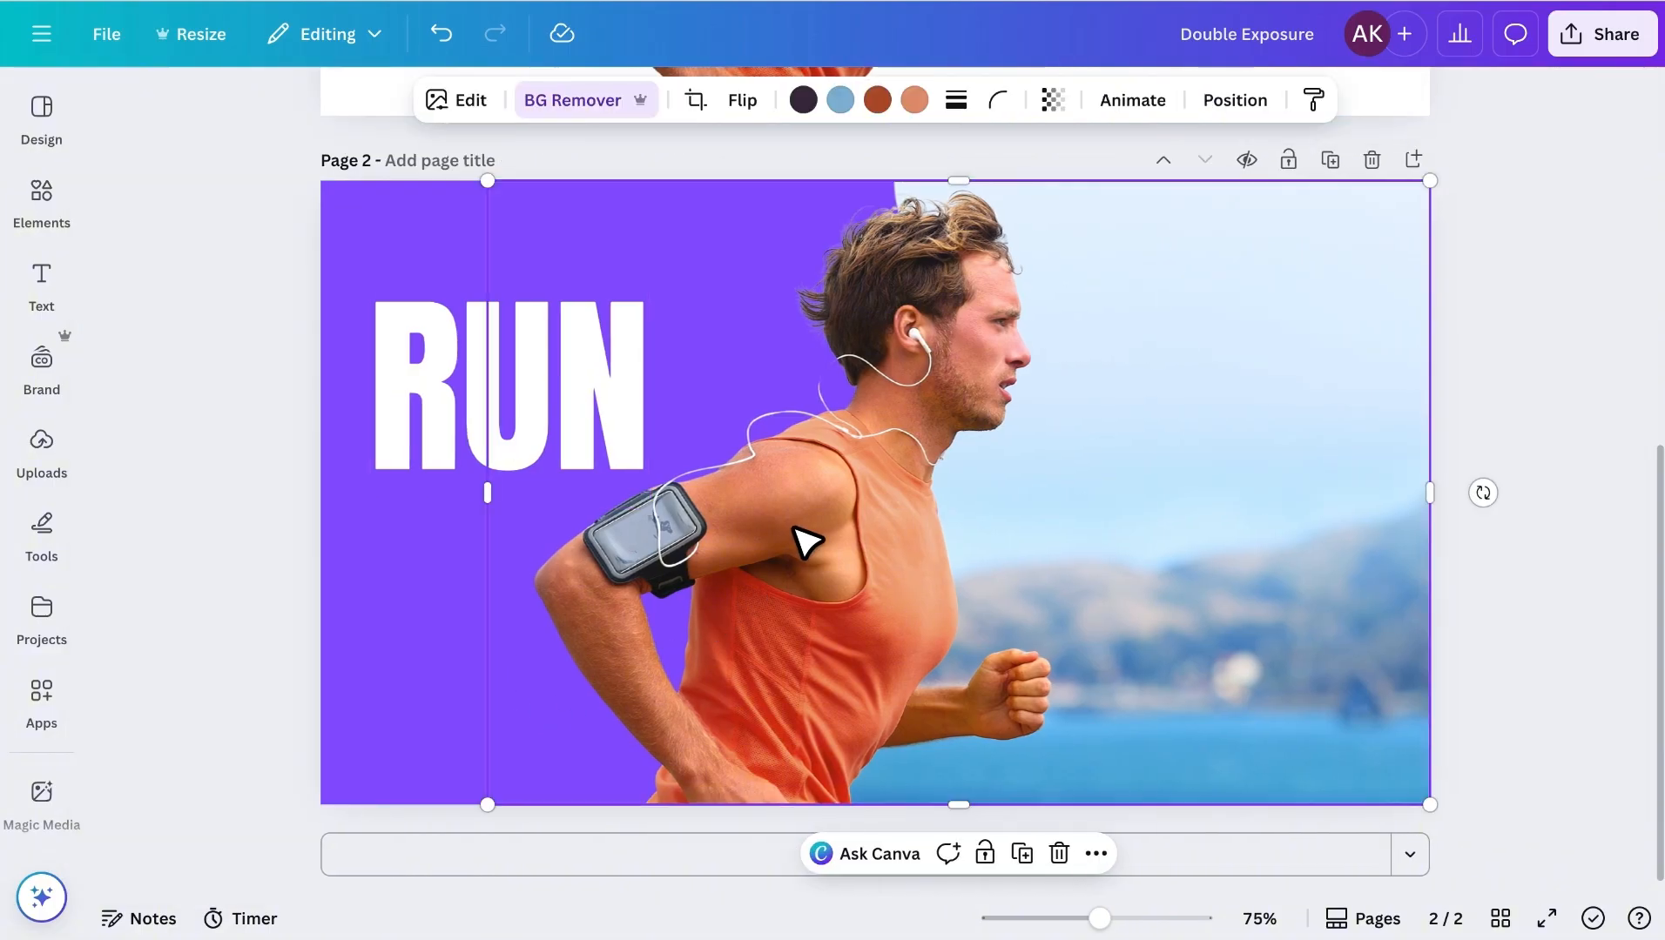
{"action": "left_click", "coordinate": [456, 100]}
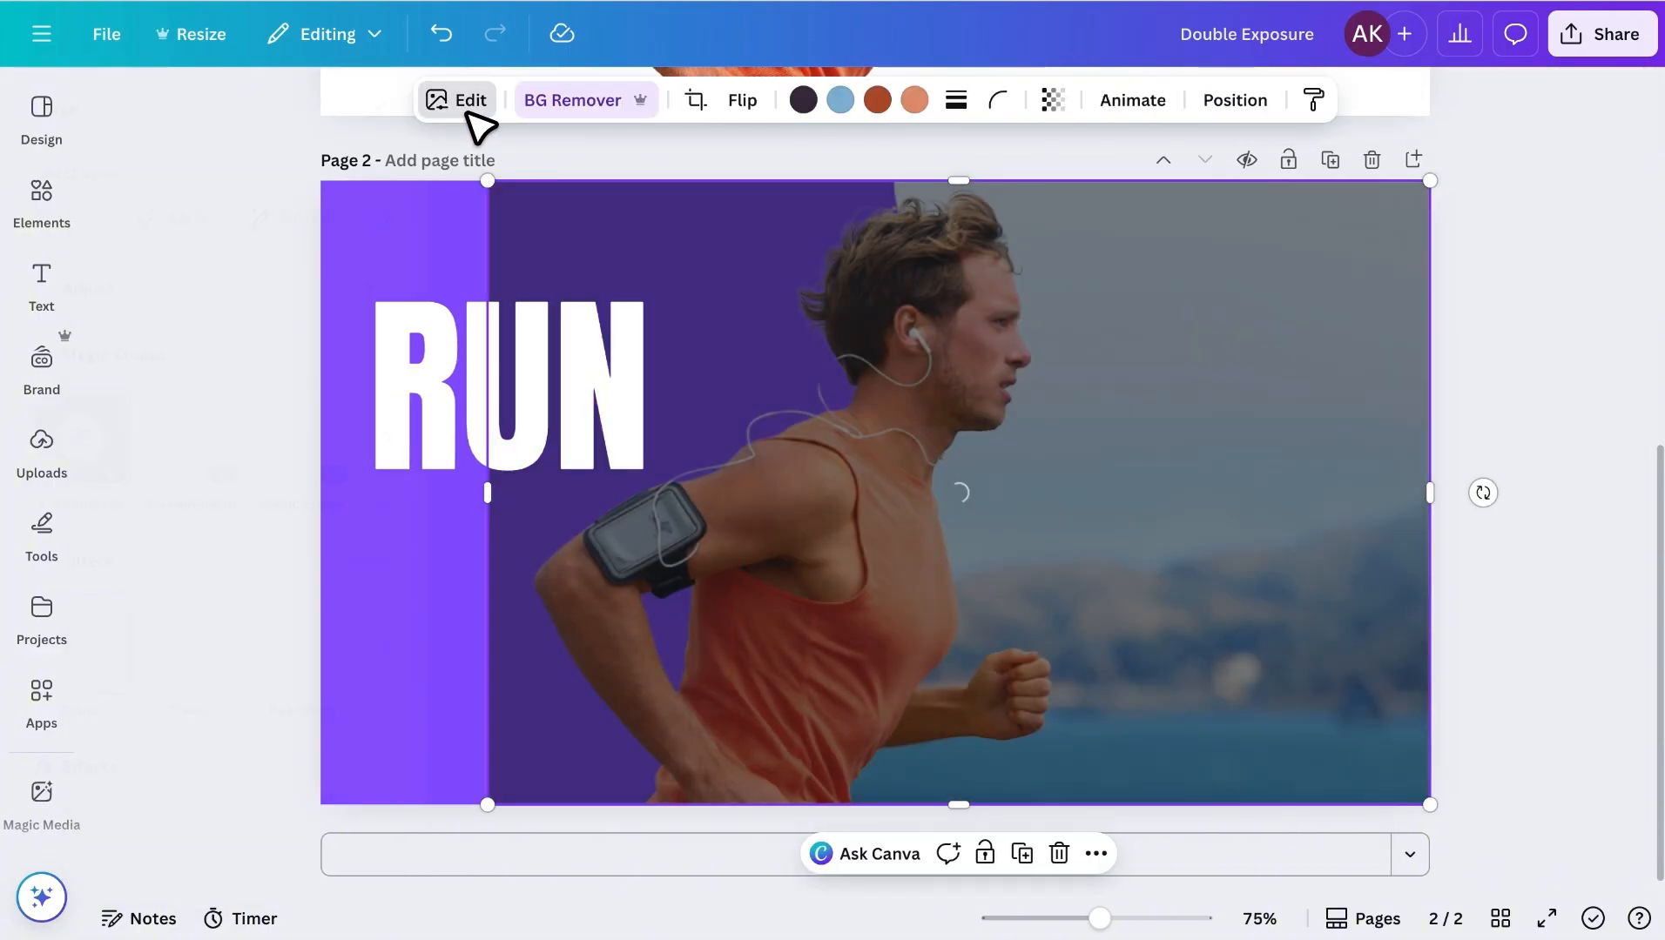
{"action": "left_click", "coordinate": [456, 101]}
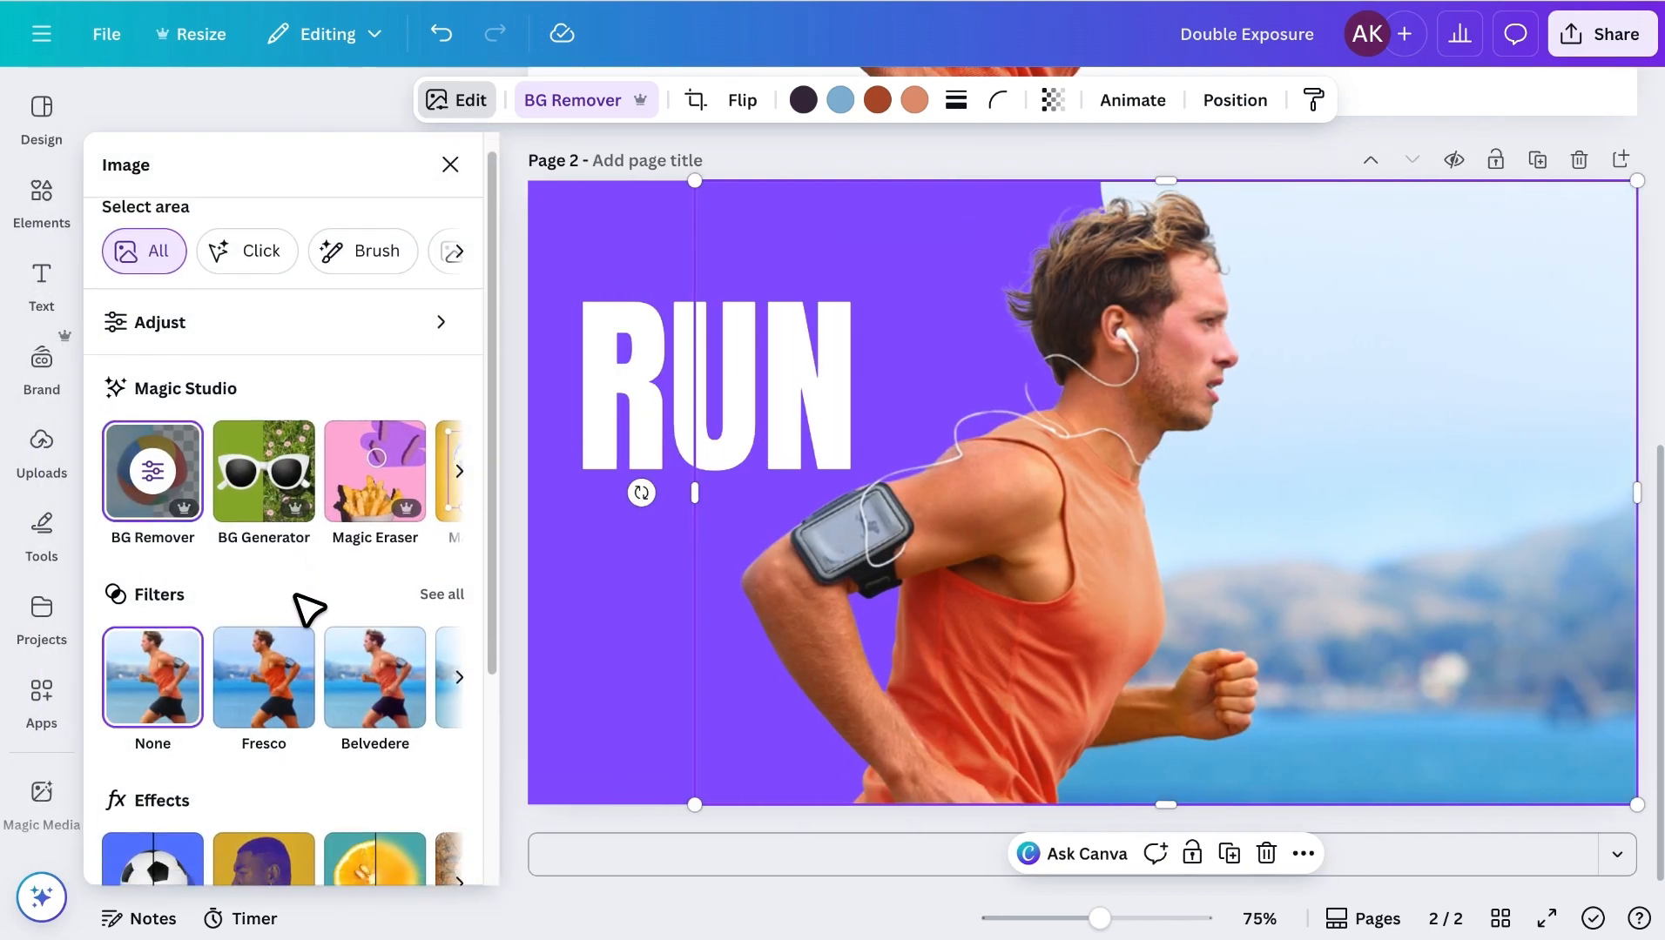
{"action": "scroll", "scroll_direction": "down", "scroll_amount": 3}
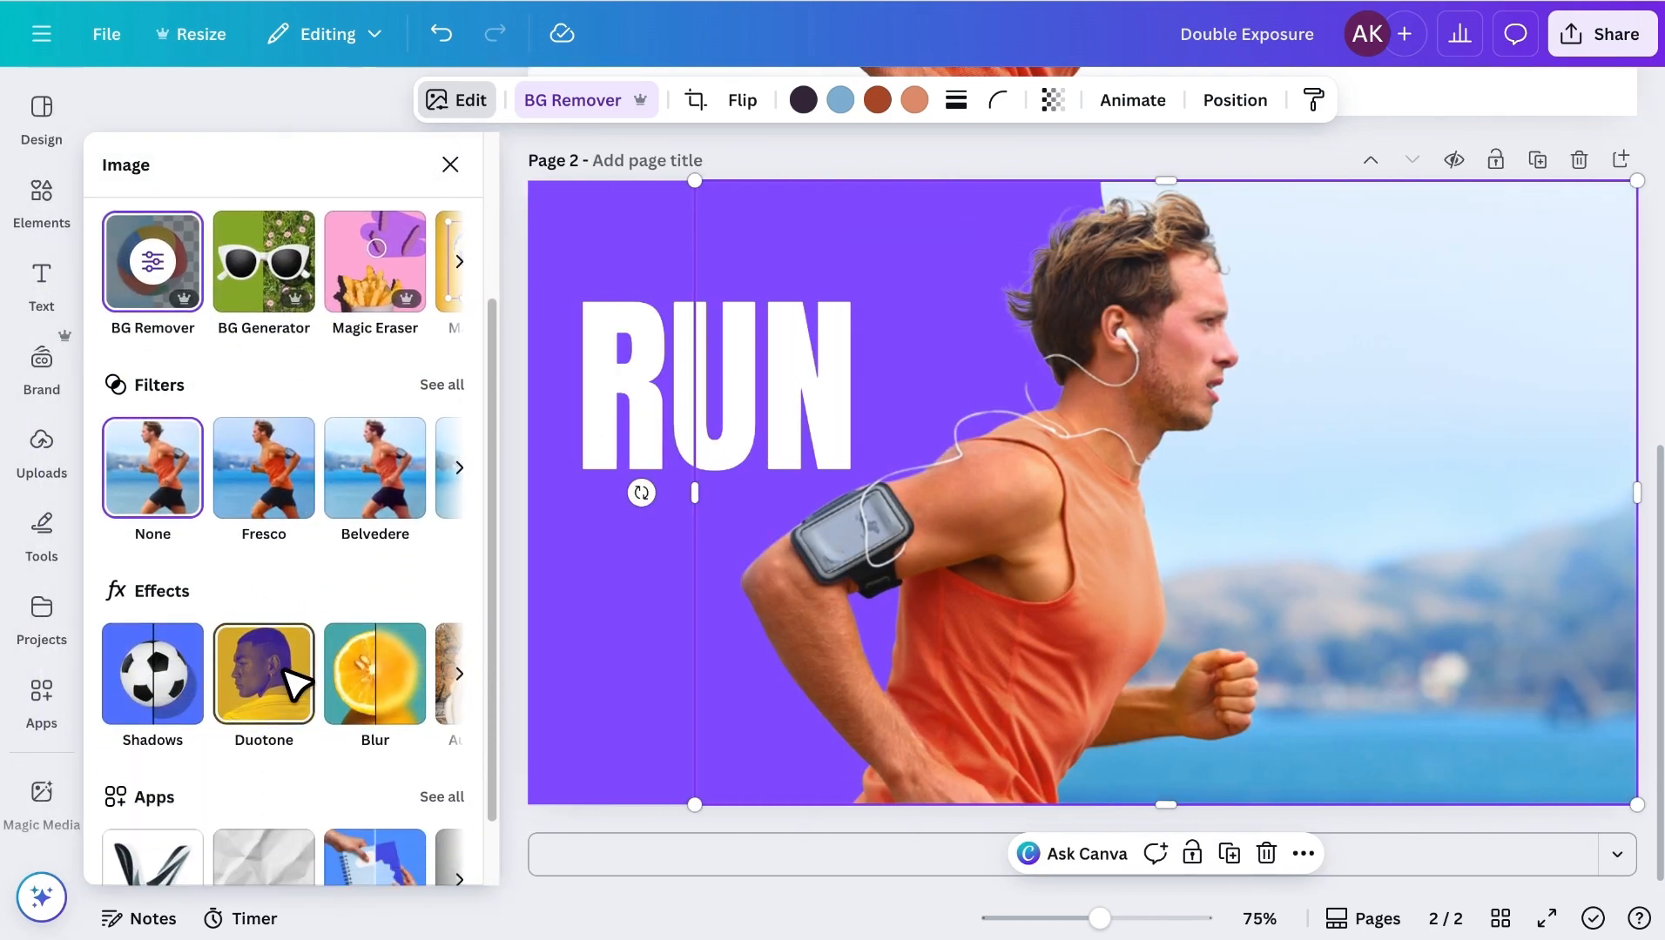
{"action": "left_click", "coordinate": [262, 673]}
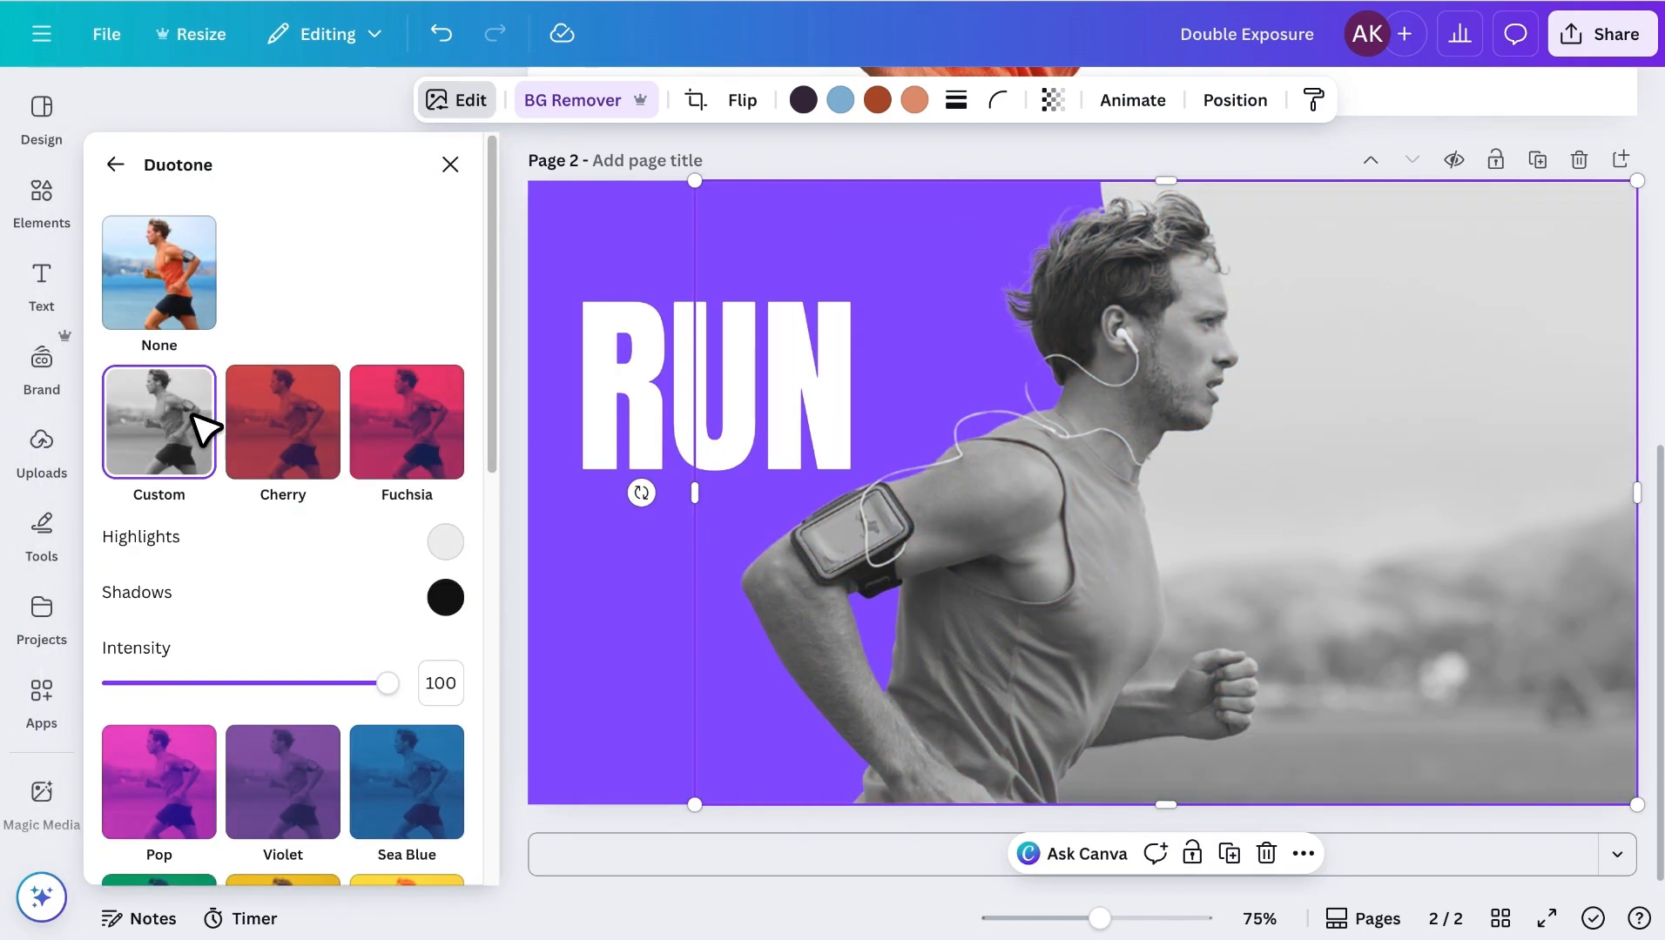
{"action": "left_click", "coordinate": [444, 541]}
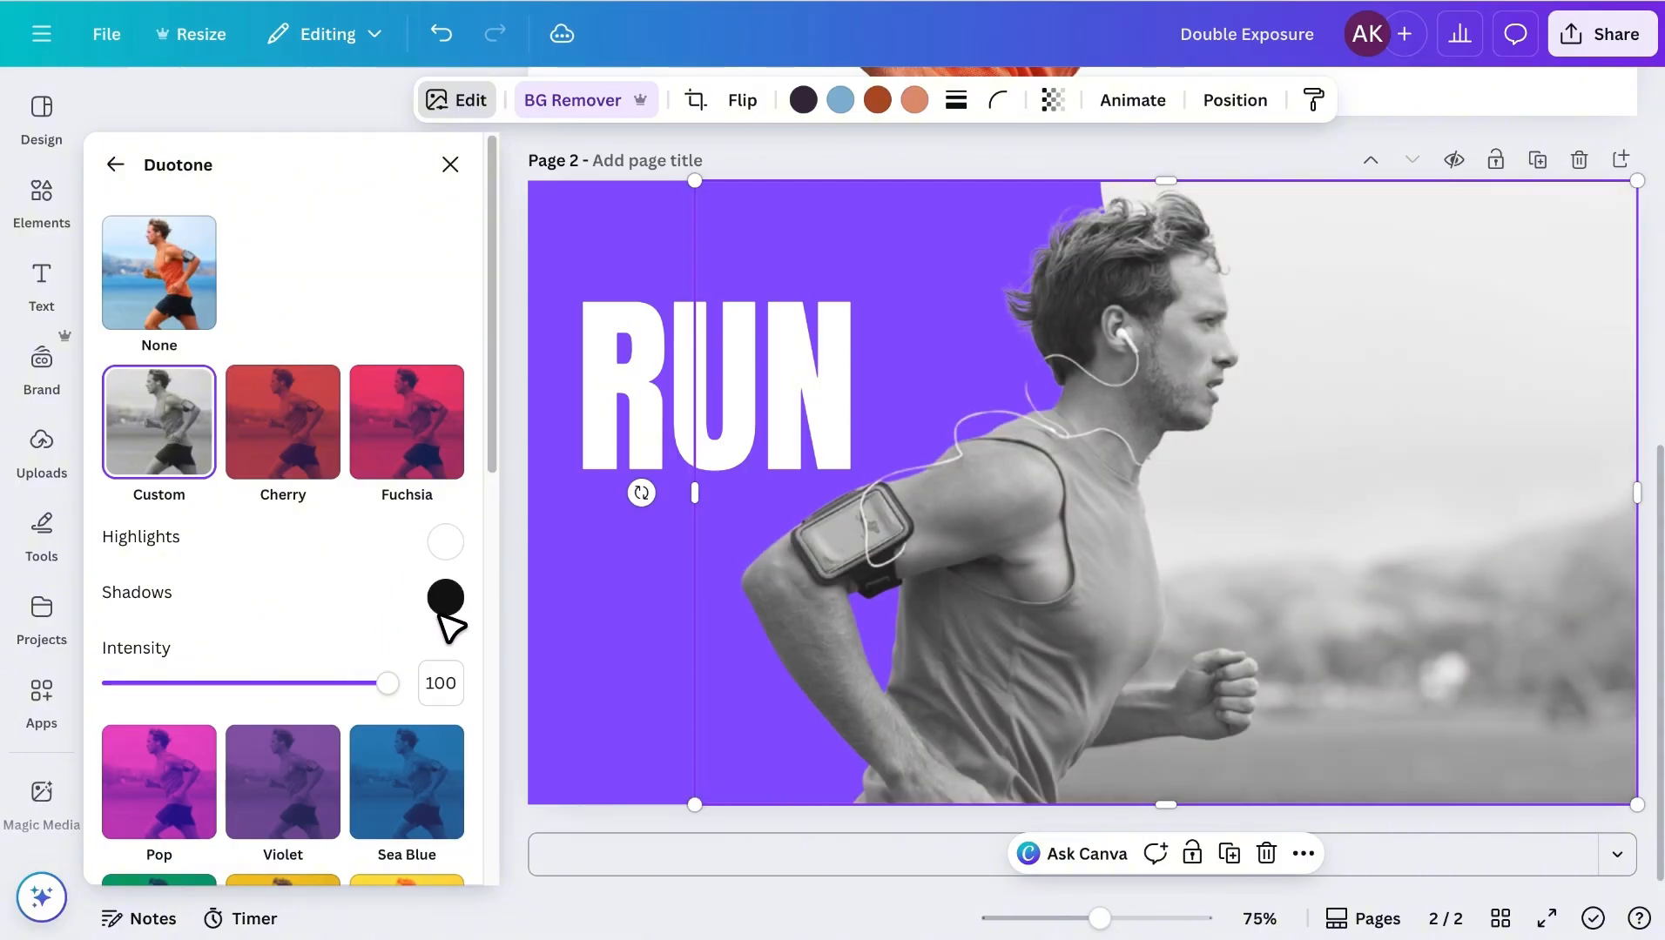
{"action": "left_click", "coordinate": [445, 597]}
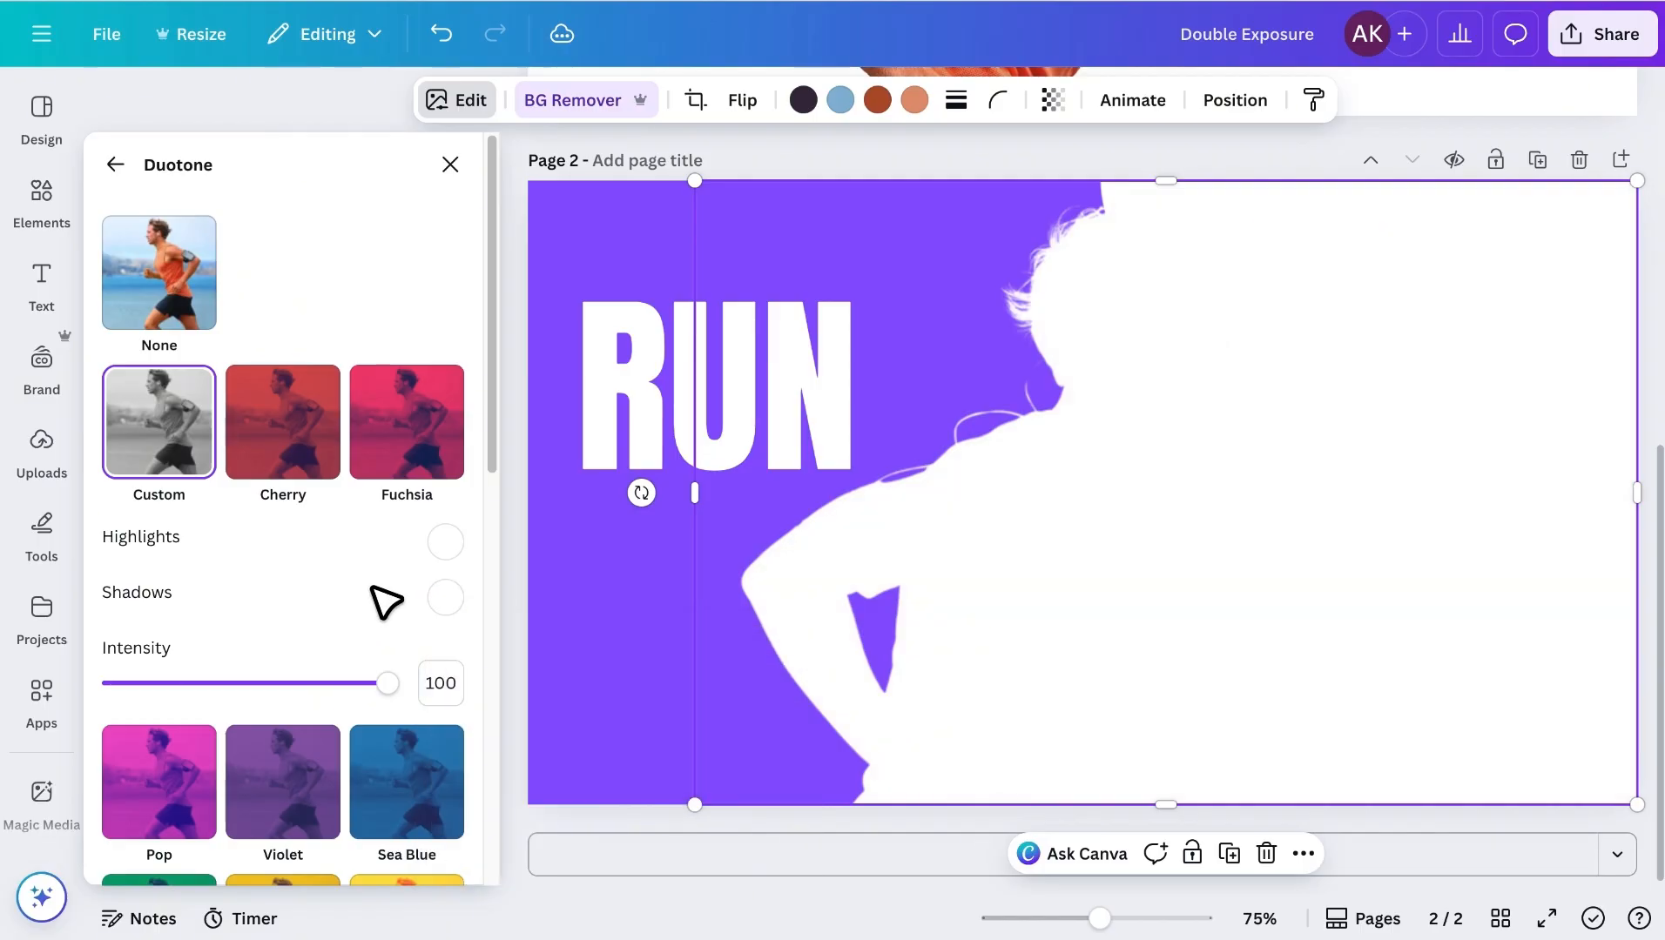
{"action": "mouse_move", "coordinate": [1604, 33]}
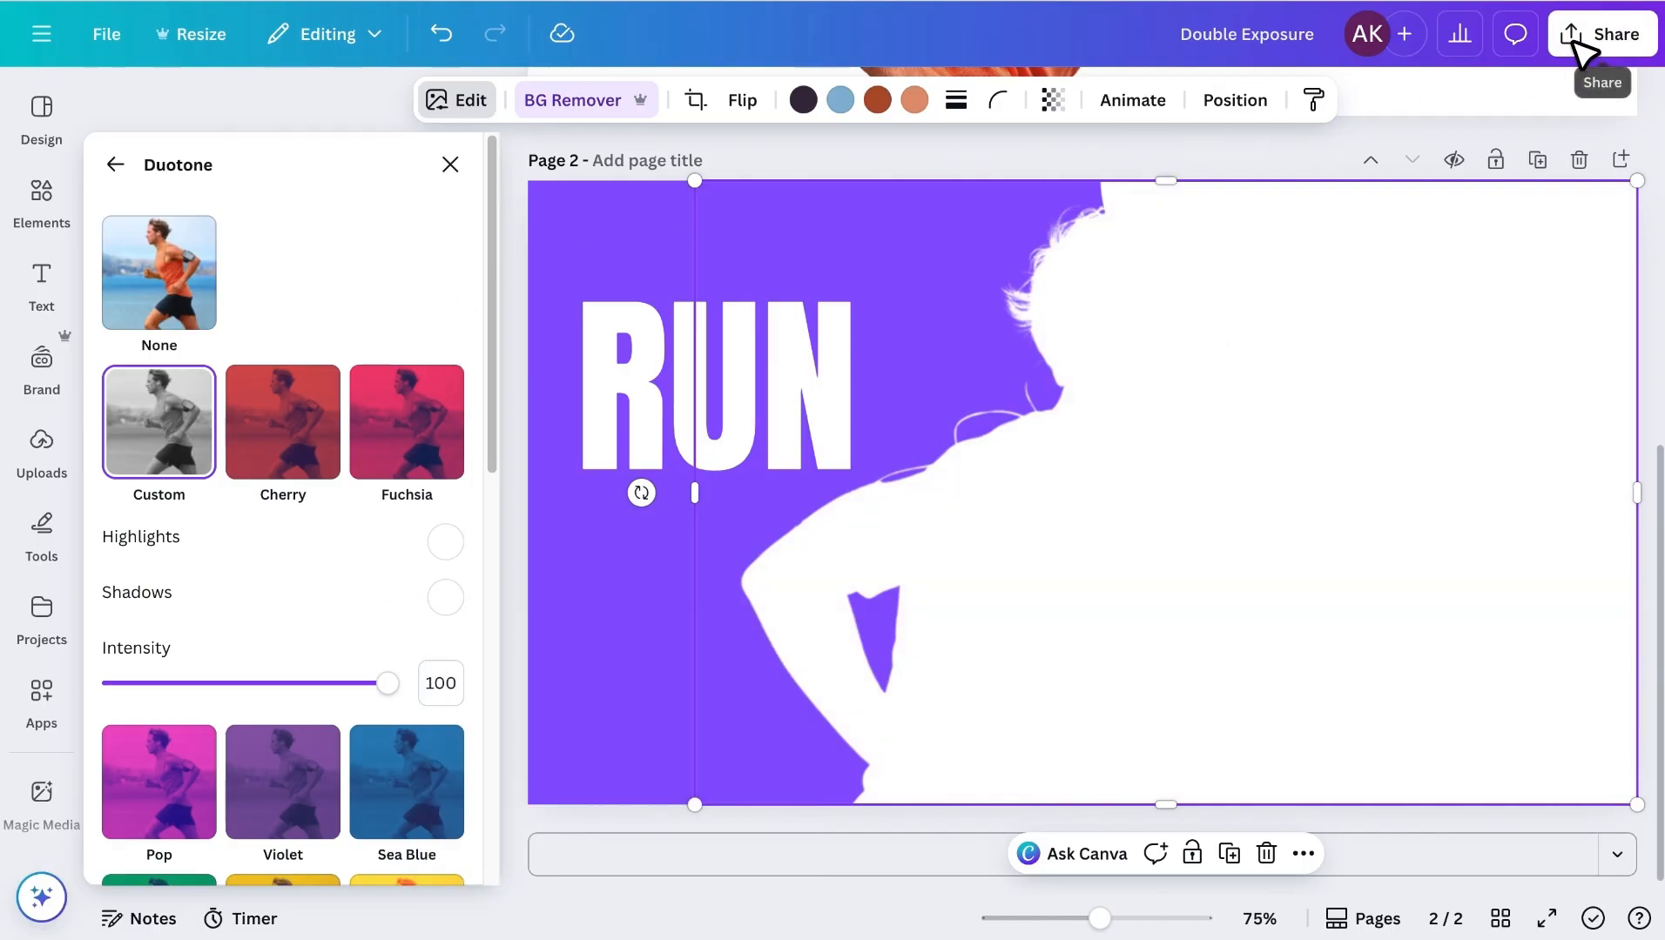
Open Share > Download with PNG file type and expand the Select pages list.
{"action": "left_click", "coordinate": [1607, 33]}
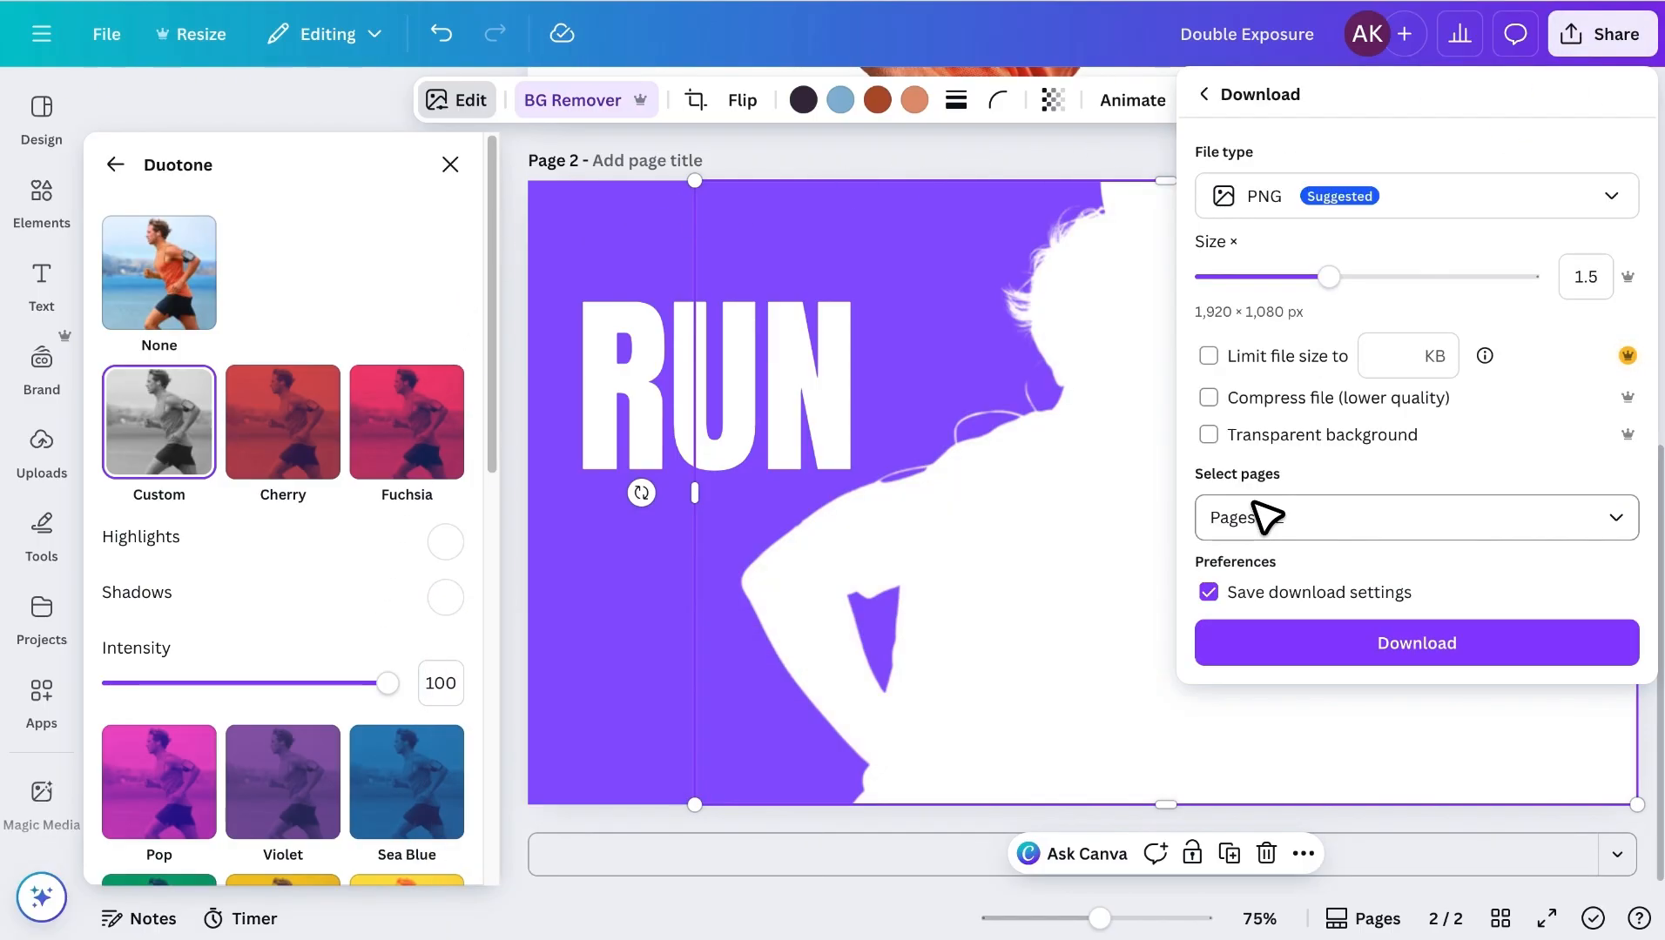
{"action": "left_click", "coordinate": [1415, 518]}
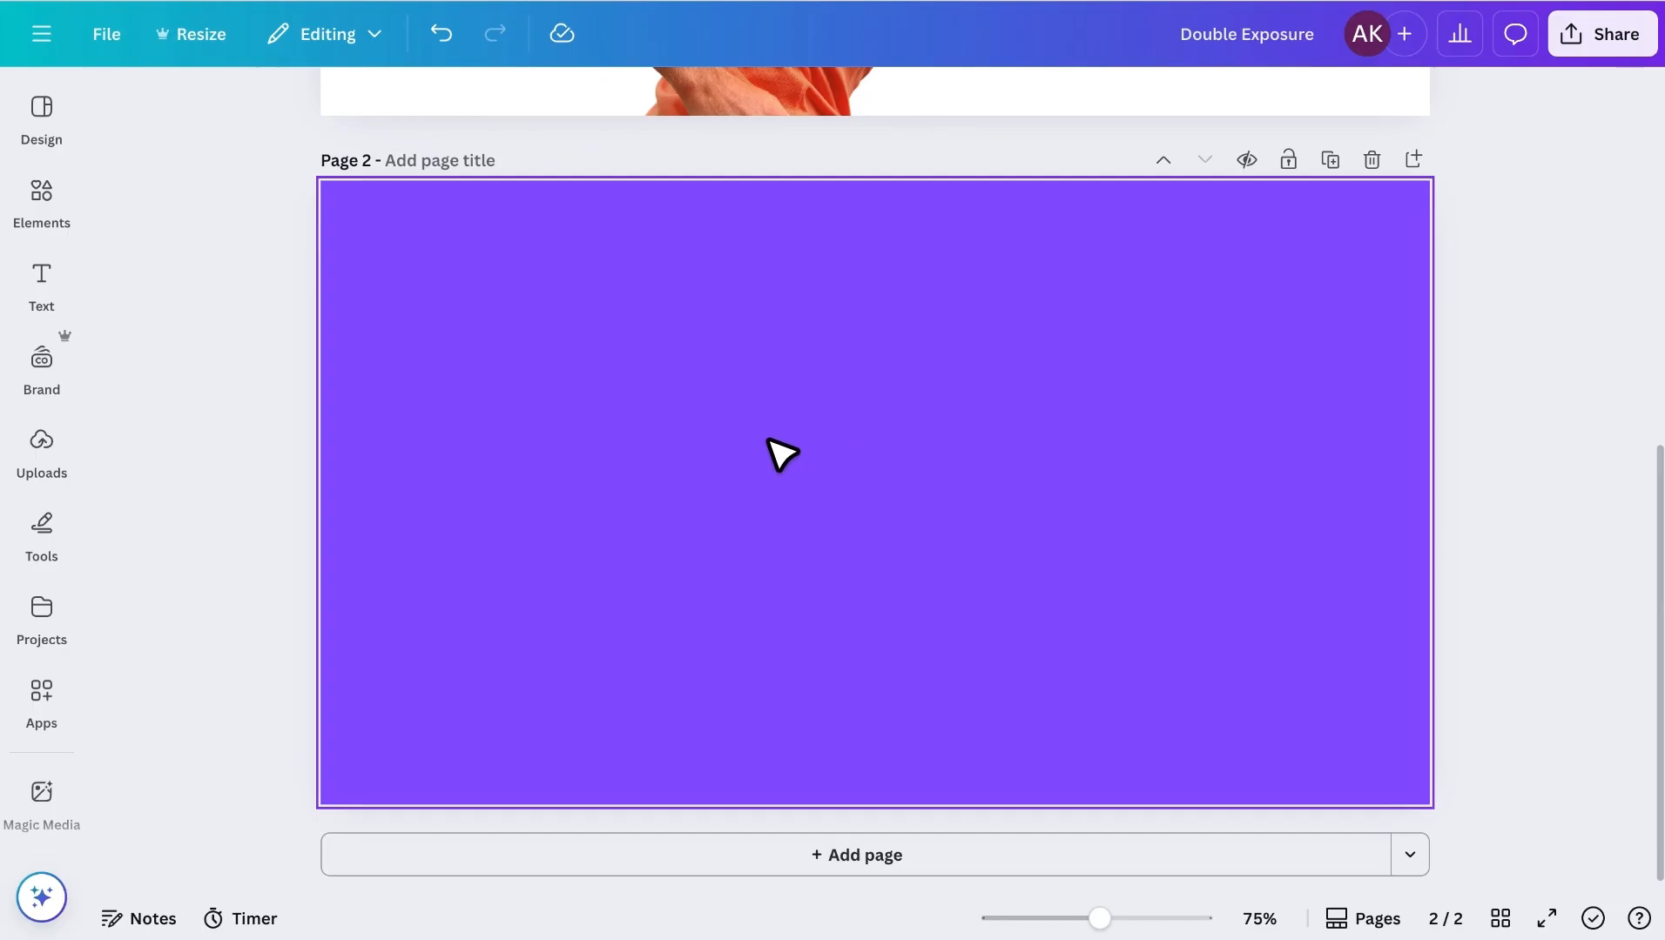
Set the recently used sunset running-track photo as page 2's background.
{"action": "left_click", "coordinate": [40, 202]}
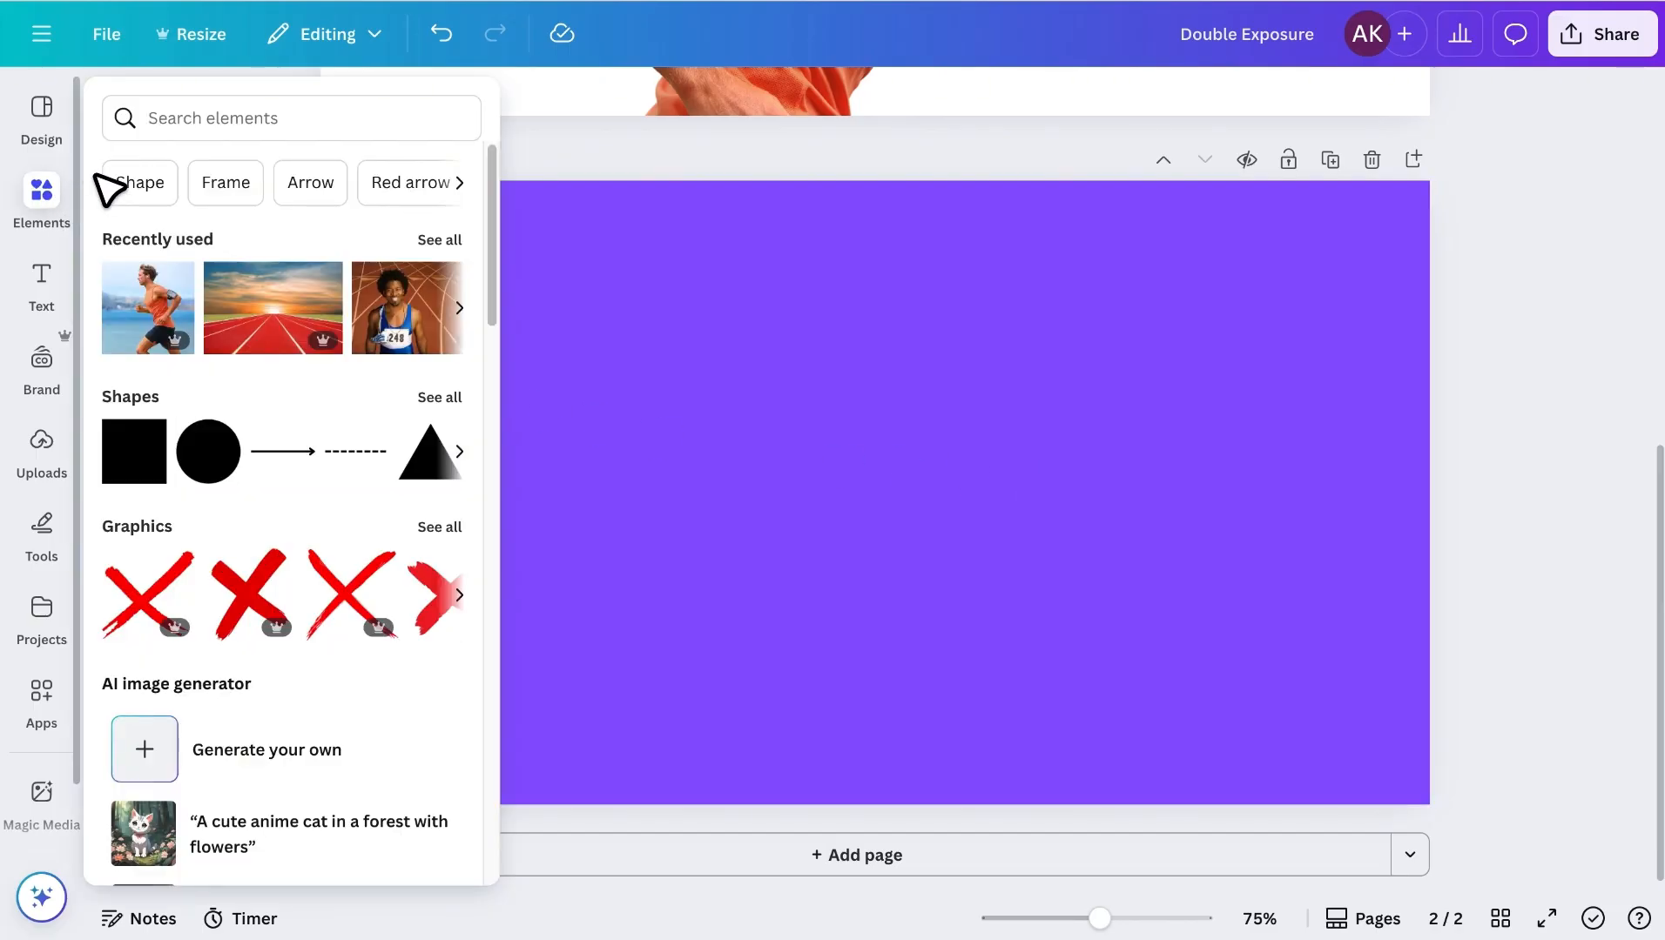
{"action": "mouse_move", "coordinate": [271, 307]}
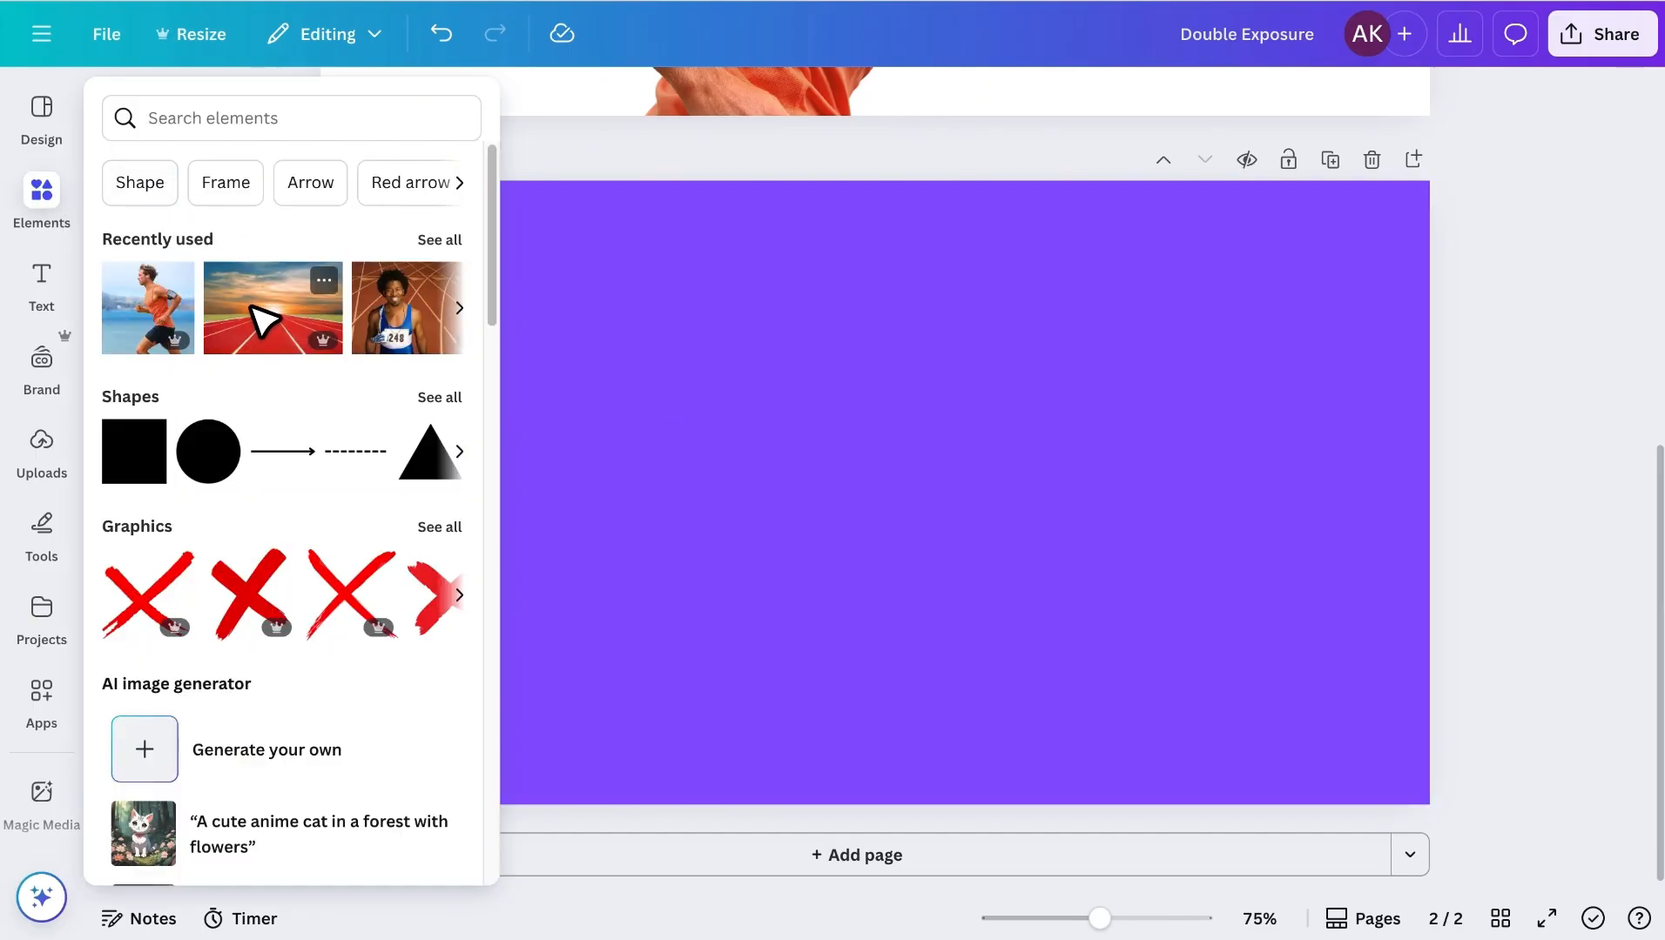
{"action": "right_click", "coordinate": [686, 478]}
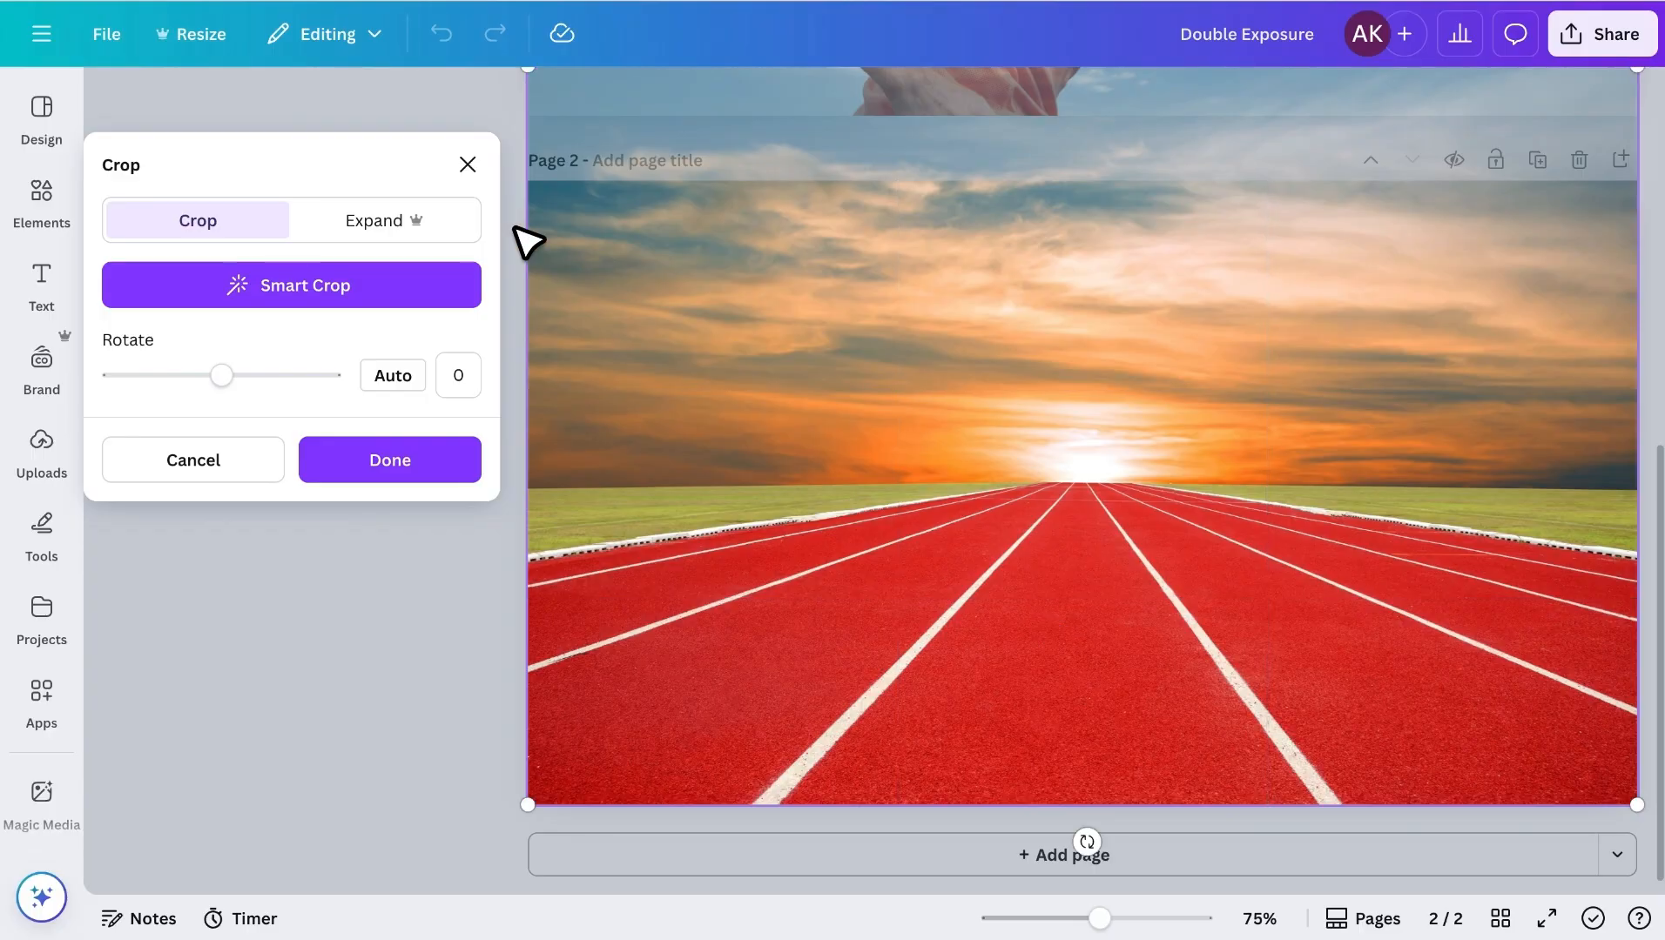
{"action": "left_click", "coordinate": [388, 460]}
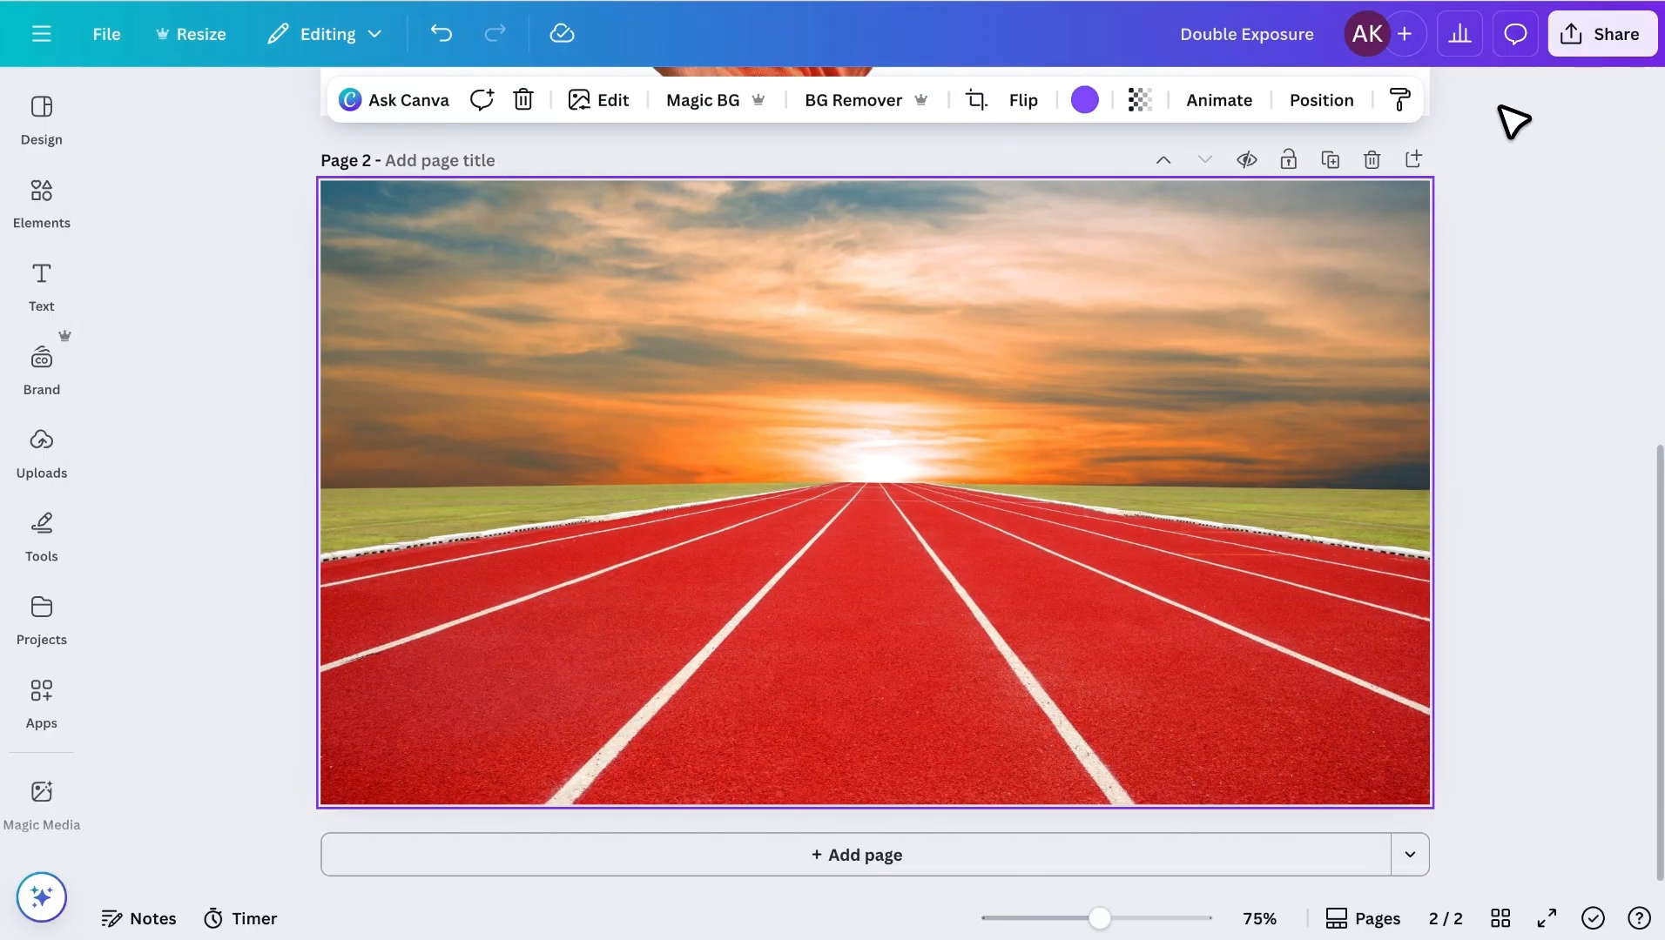
Place the track photo inside the silhouette layer and copy the runner photo onto page 2.
{"action": "left_click", "coordinate": [1460, 33]}
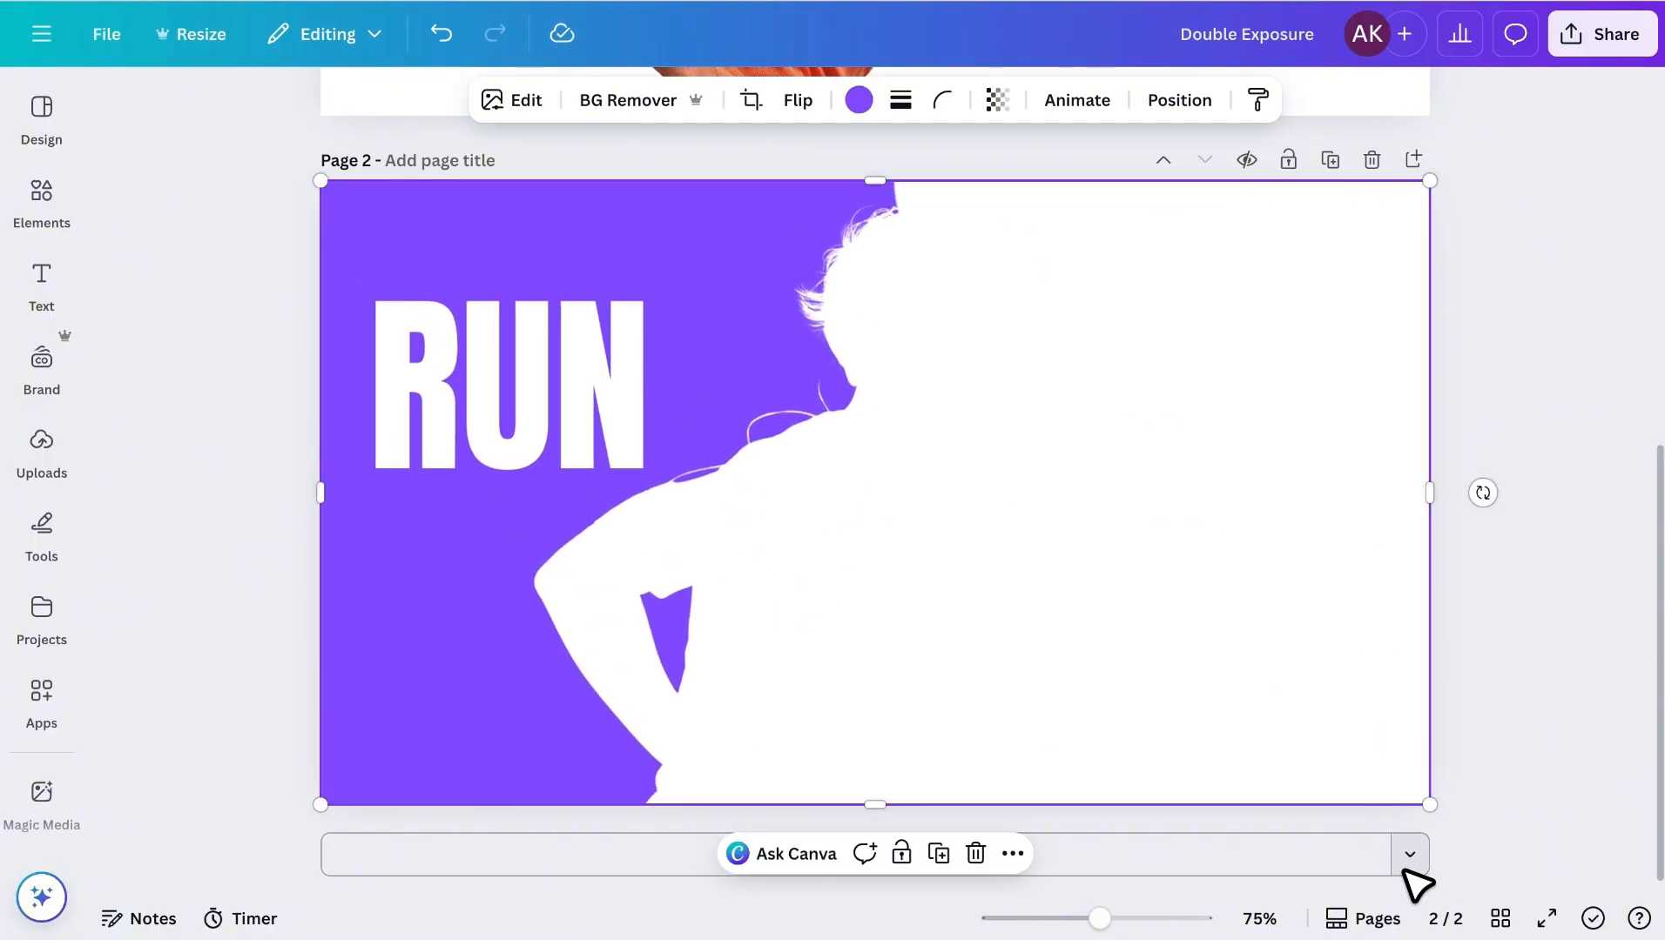
{"action": "left_click", "coordinate": [626, 100]}
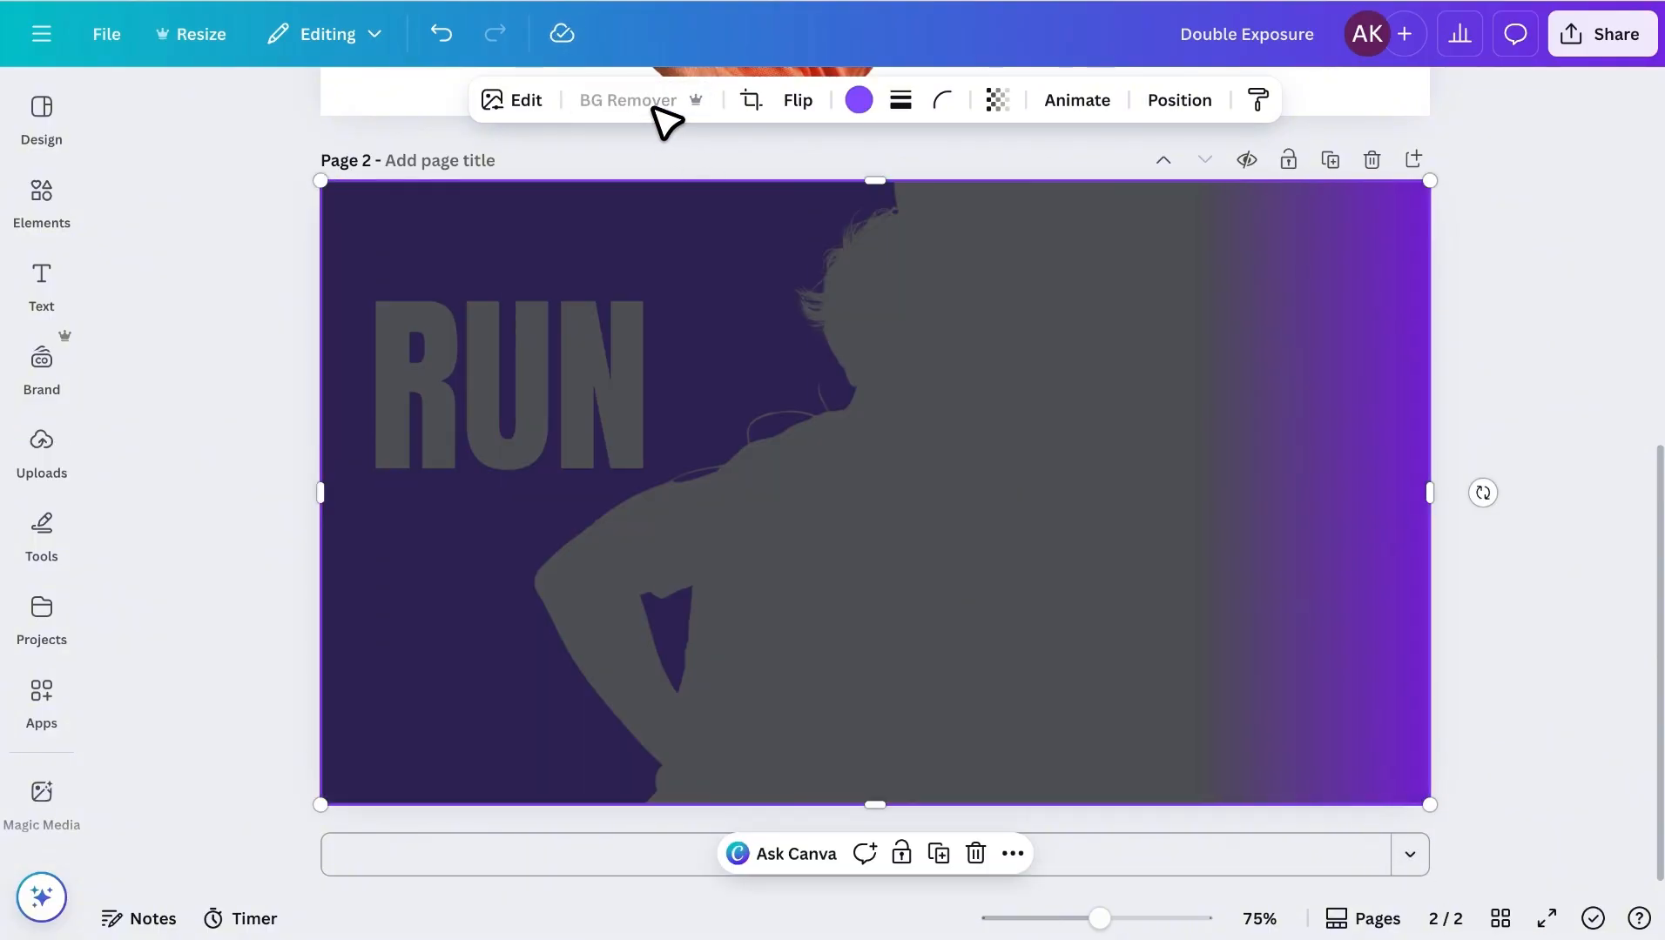
{"action": "left_click", "coordinate": [628, 99]}
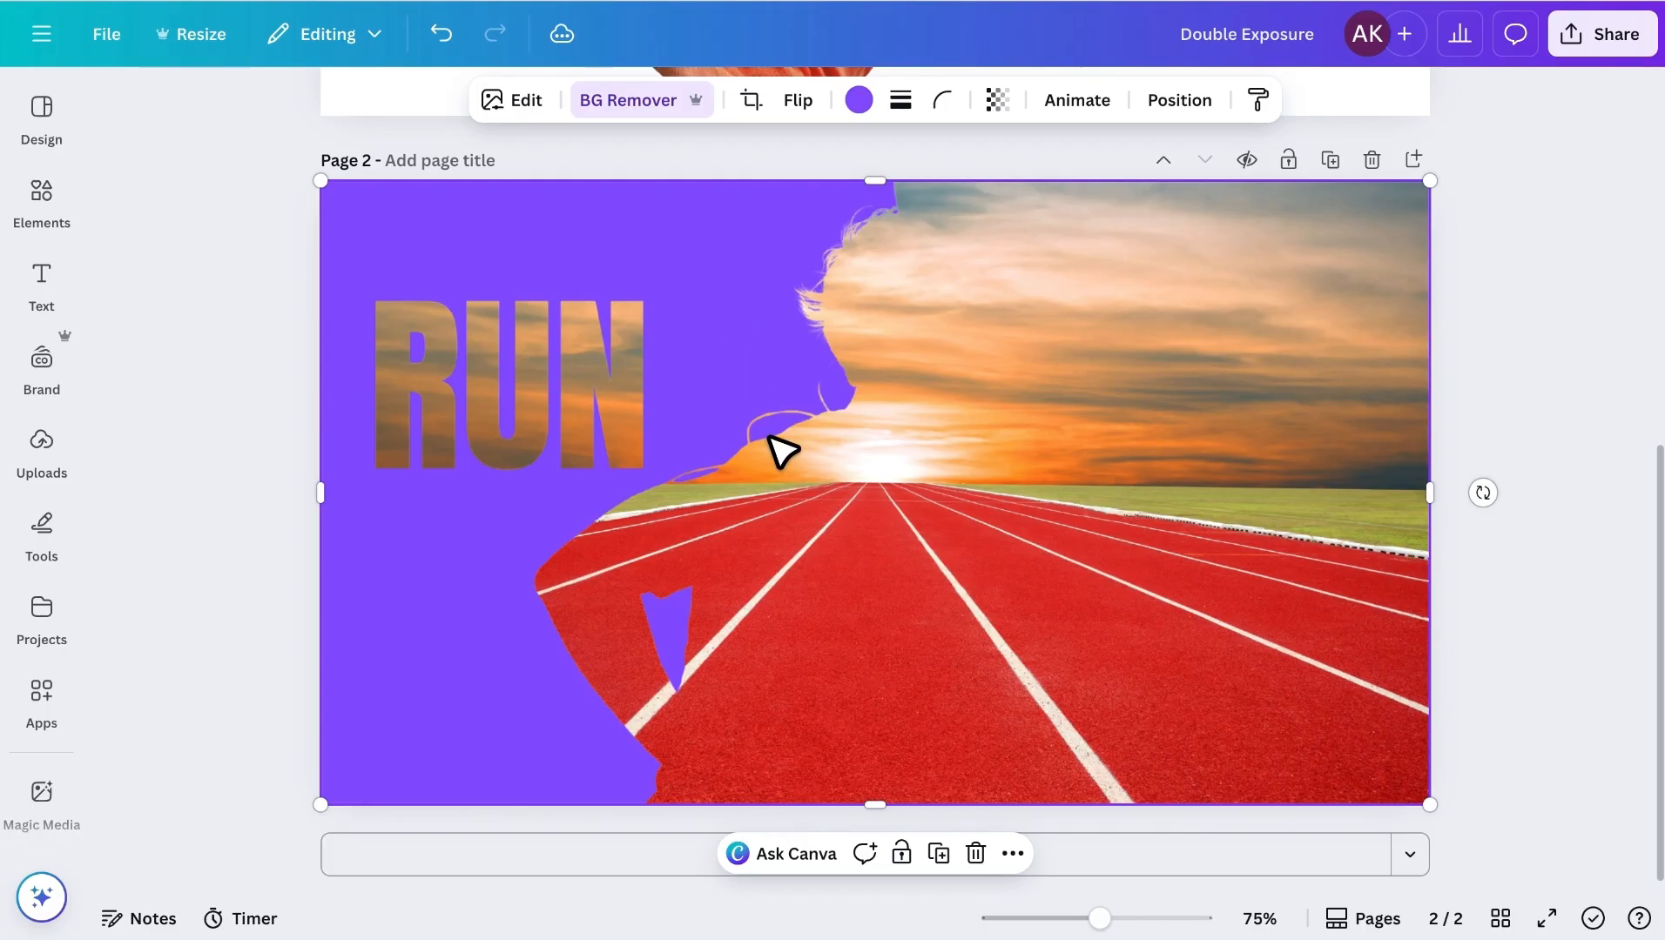
{"action": "right_click", "coordinate": [781, 451]}
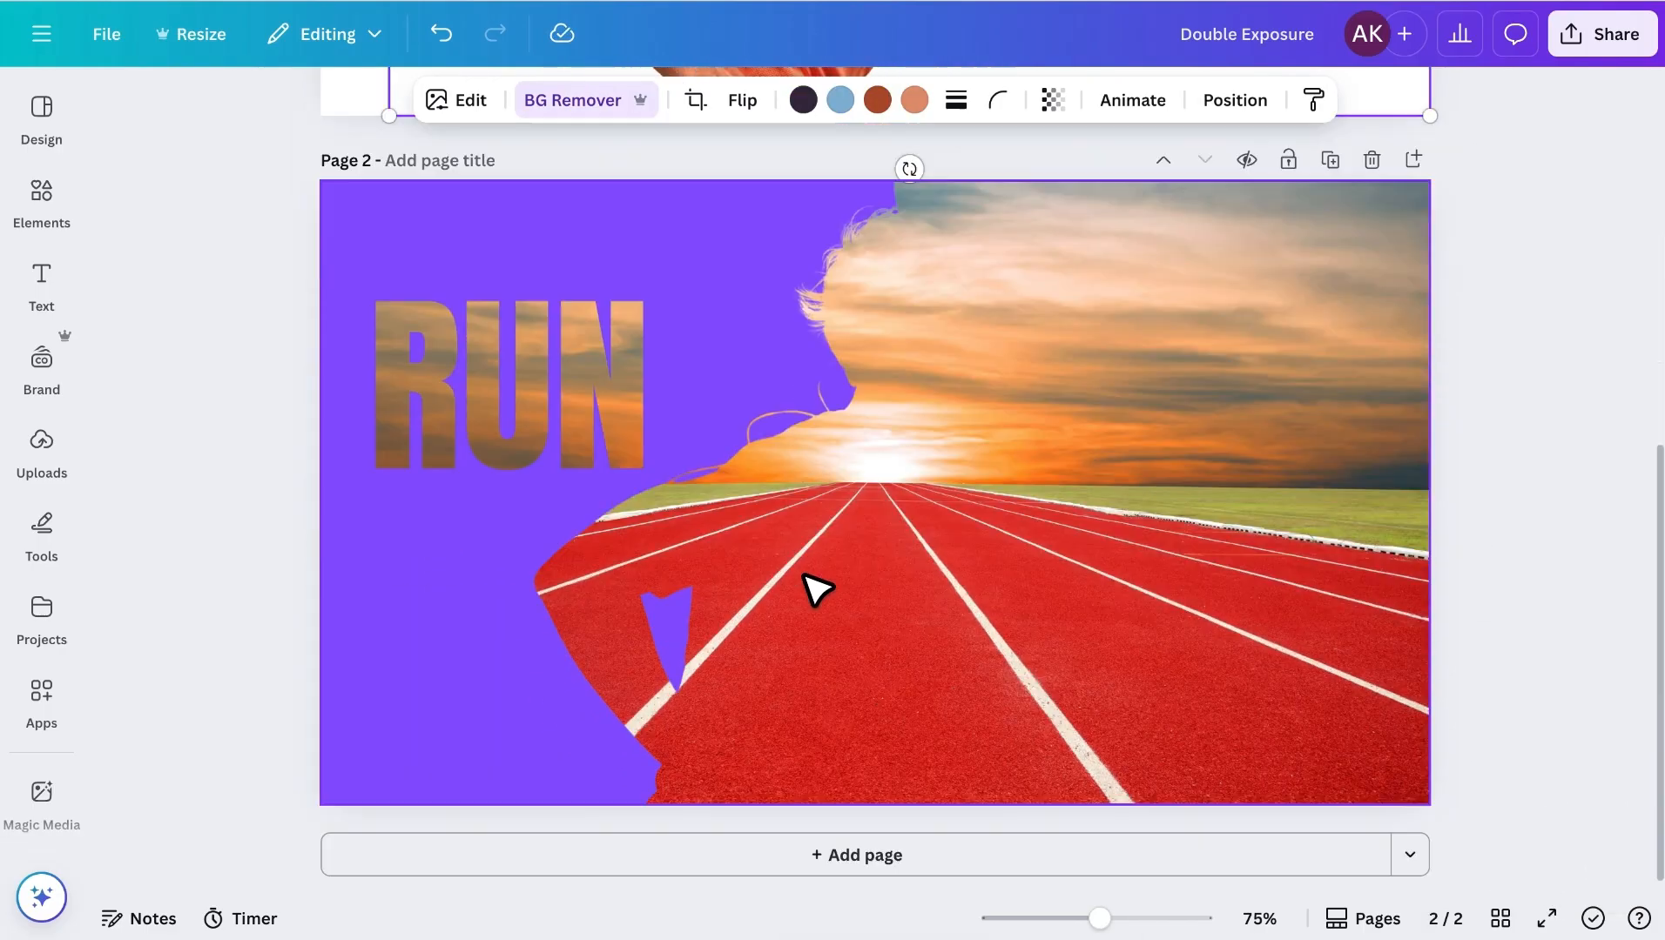
{"action": "left_click", "coordinate": [818, 589]}
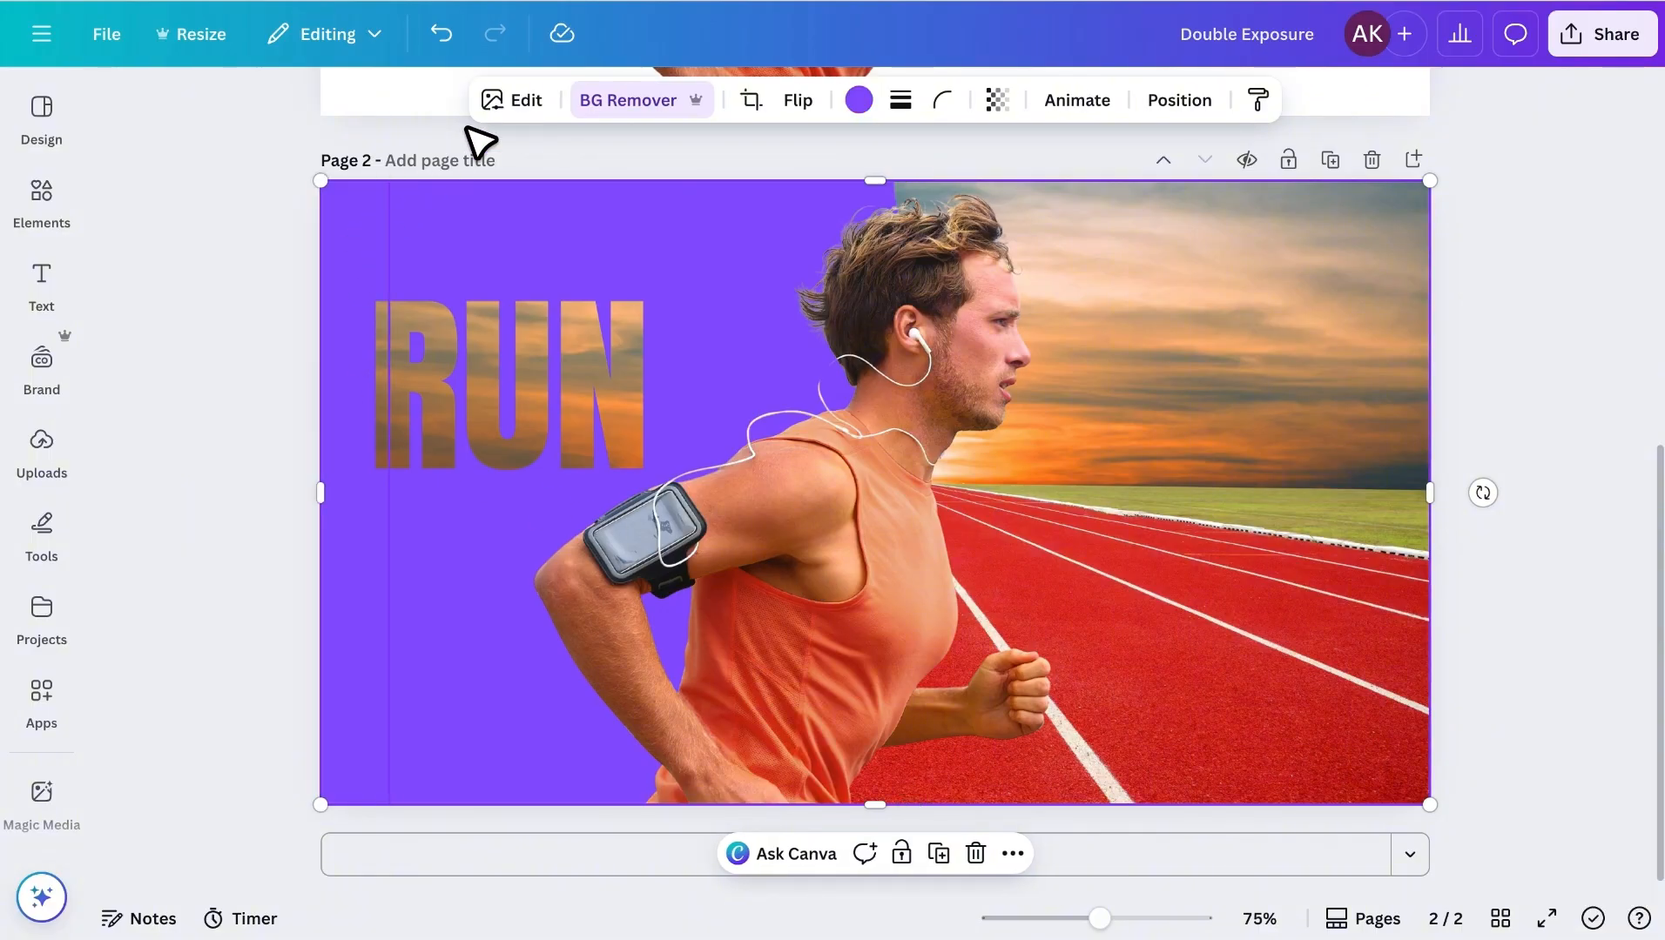
Turn the purple backdrop layer white with a custom white-on-white Duotone.
{"action": "left_click", "coordinate": [513, 100]}
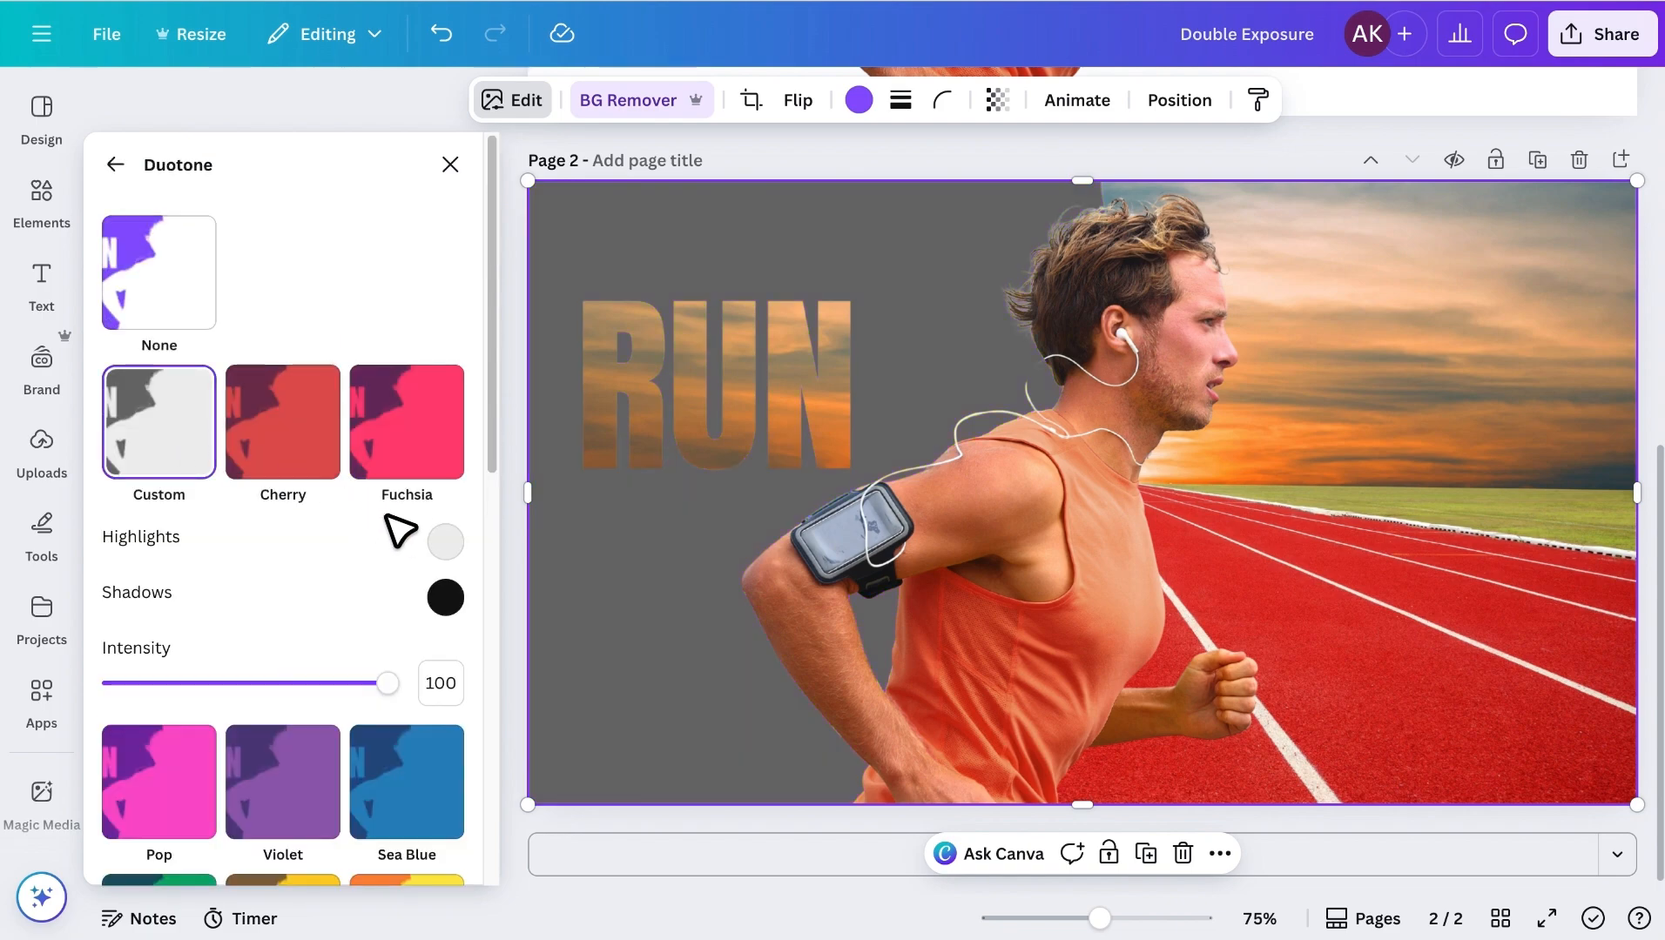
{"action": "left_click", "coordinate": [444, 542]}
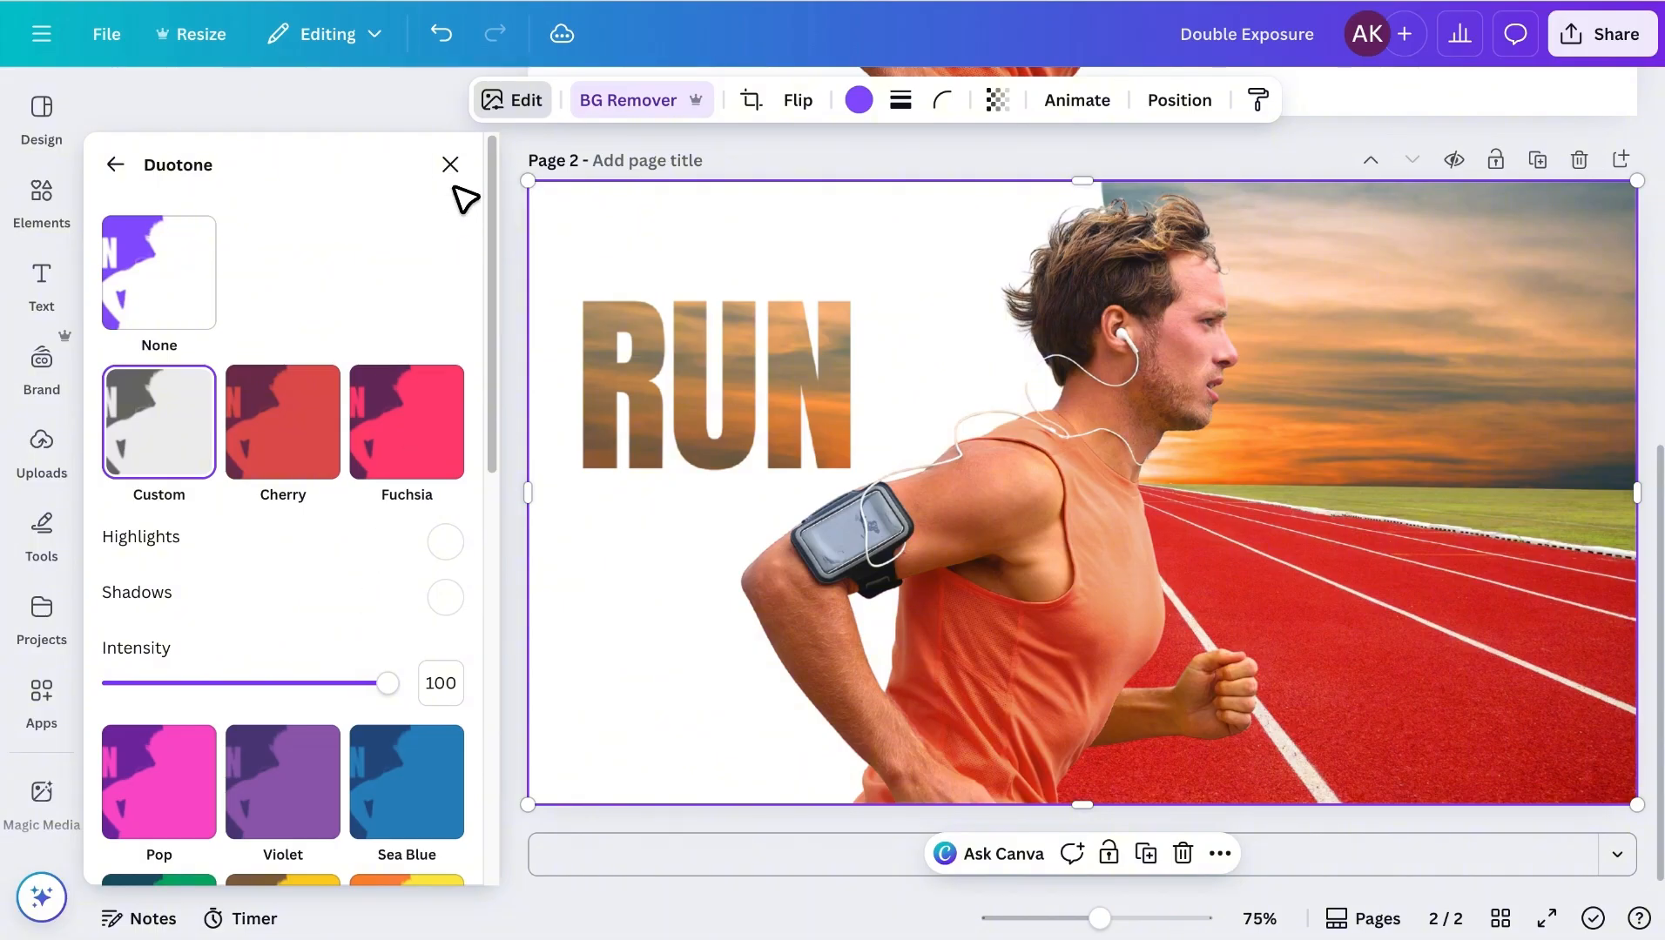
{"action": "left_click", "coordinate": [449, 165]}
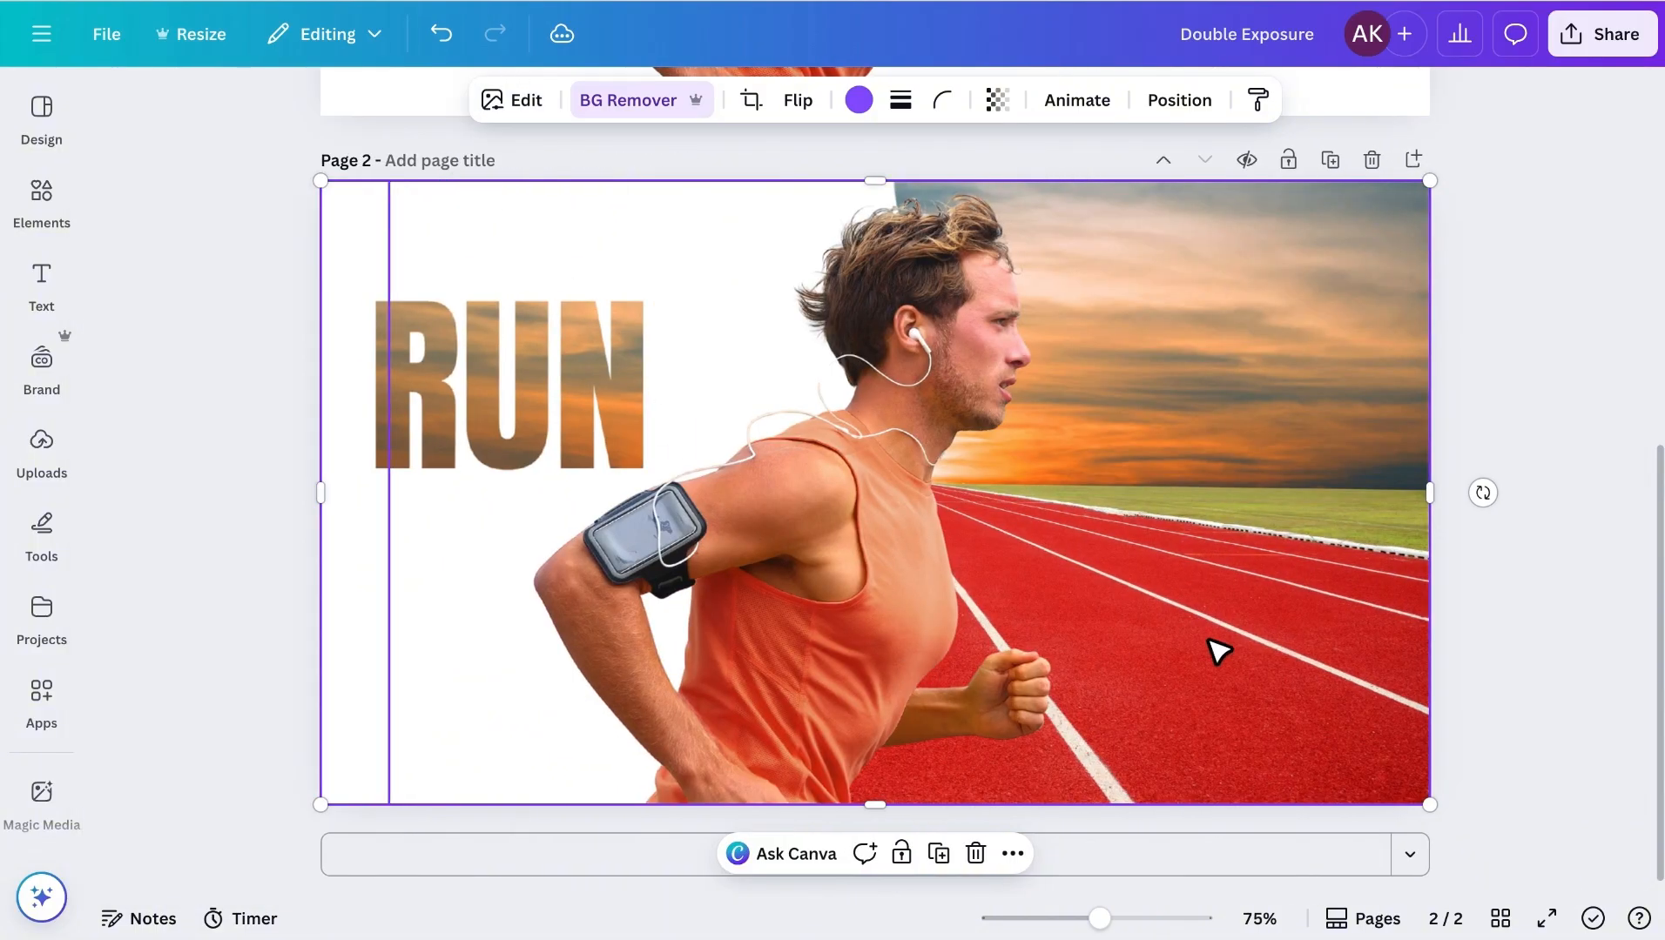
{"action": "left_click", "coordinate": [1513, 566]}
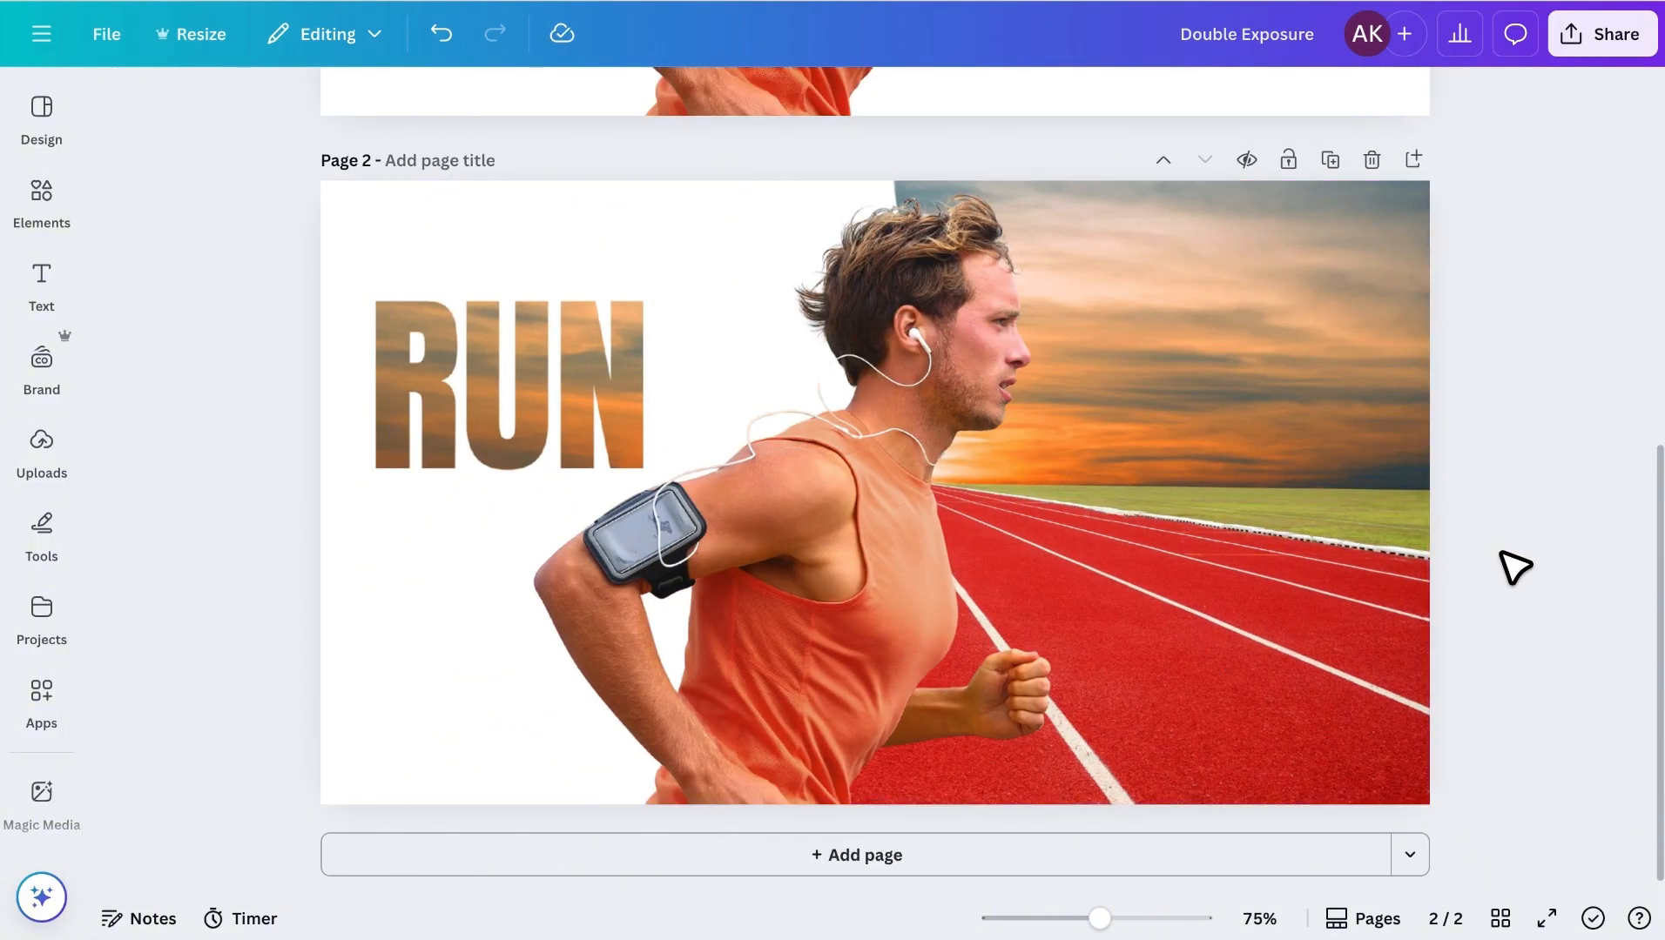
Select the runner photo and search the Apps library for 'Image Blender'.
{"action": "left_click", "coordinate": [935, 520]}
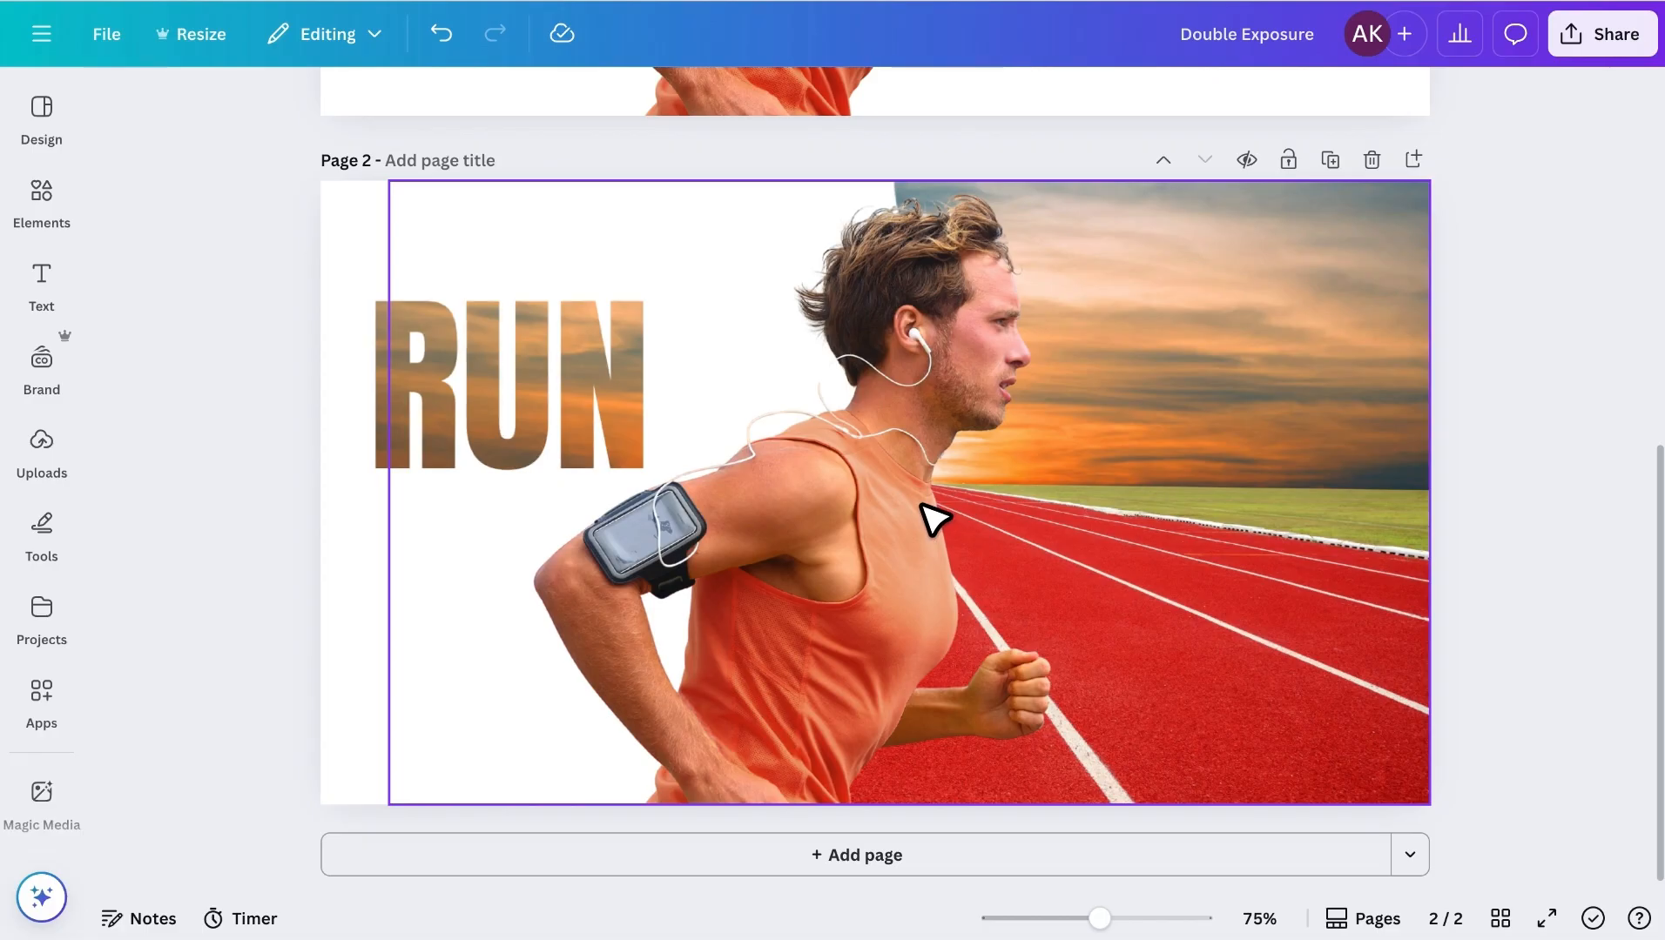
{"action": "mouse_move", "coordinate": [915, 523]}
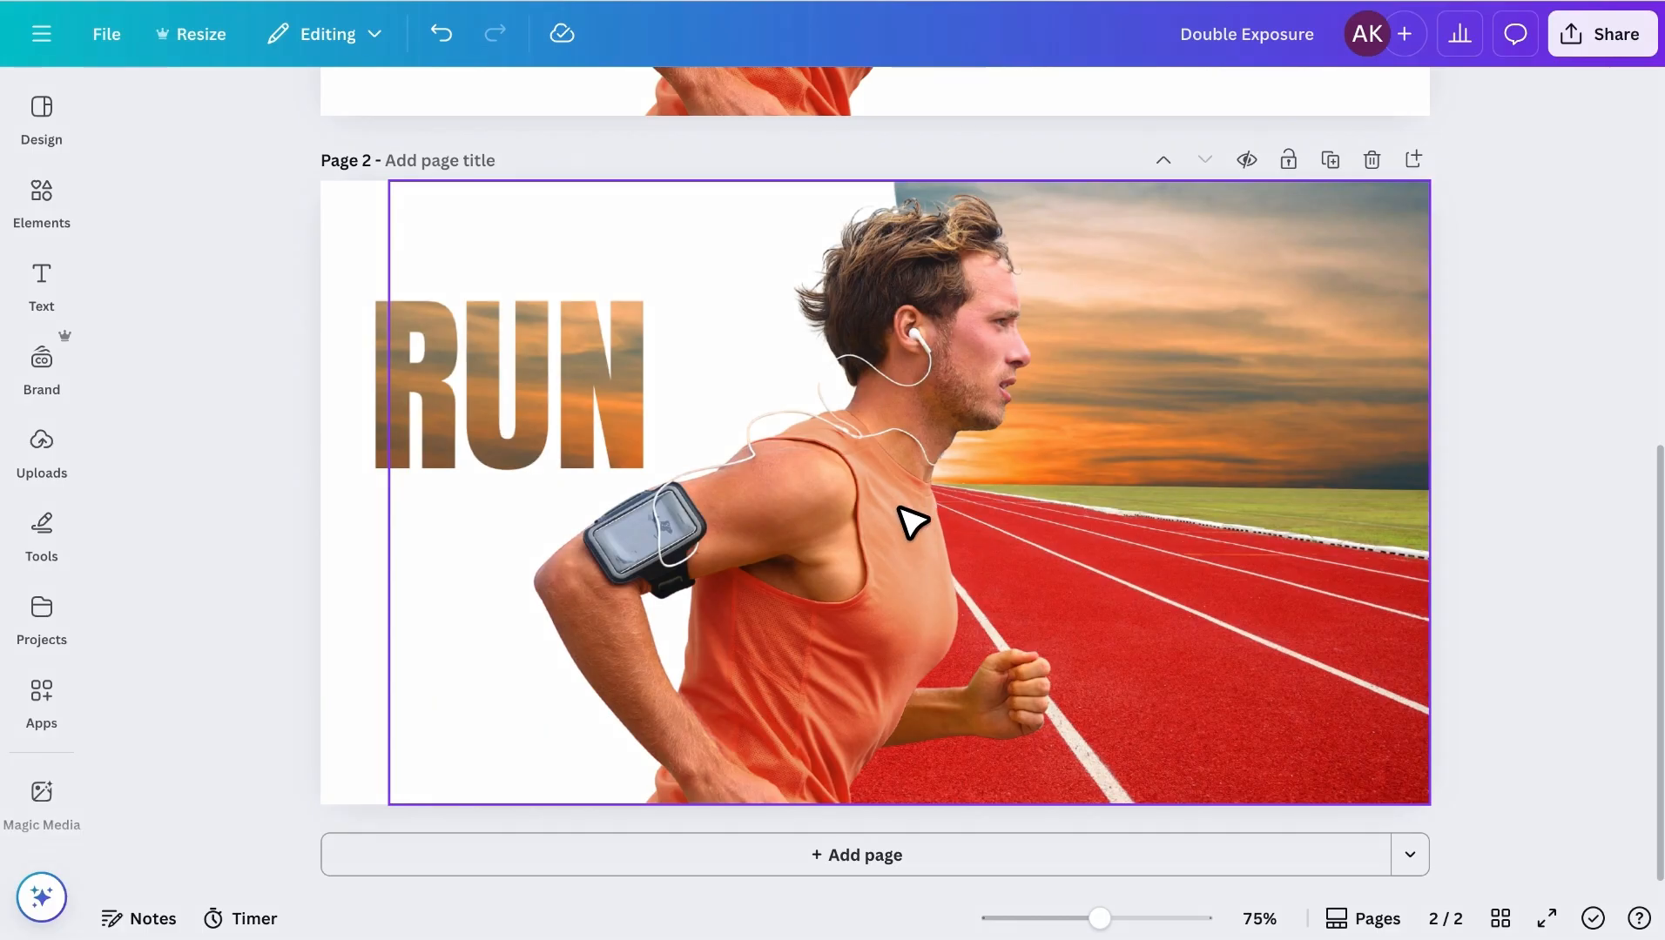
{"action": "mouse_move", "coordinate": [398, 650]}
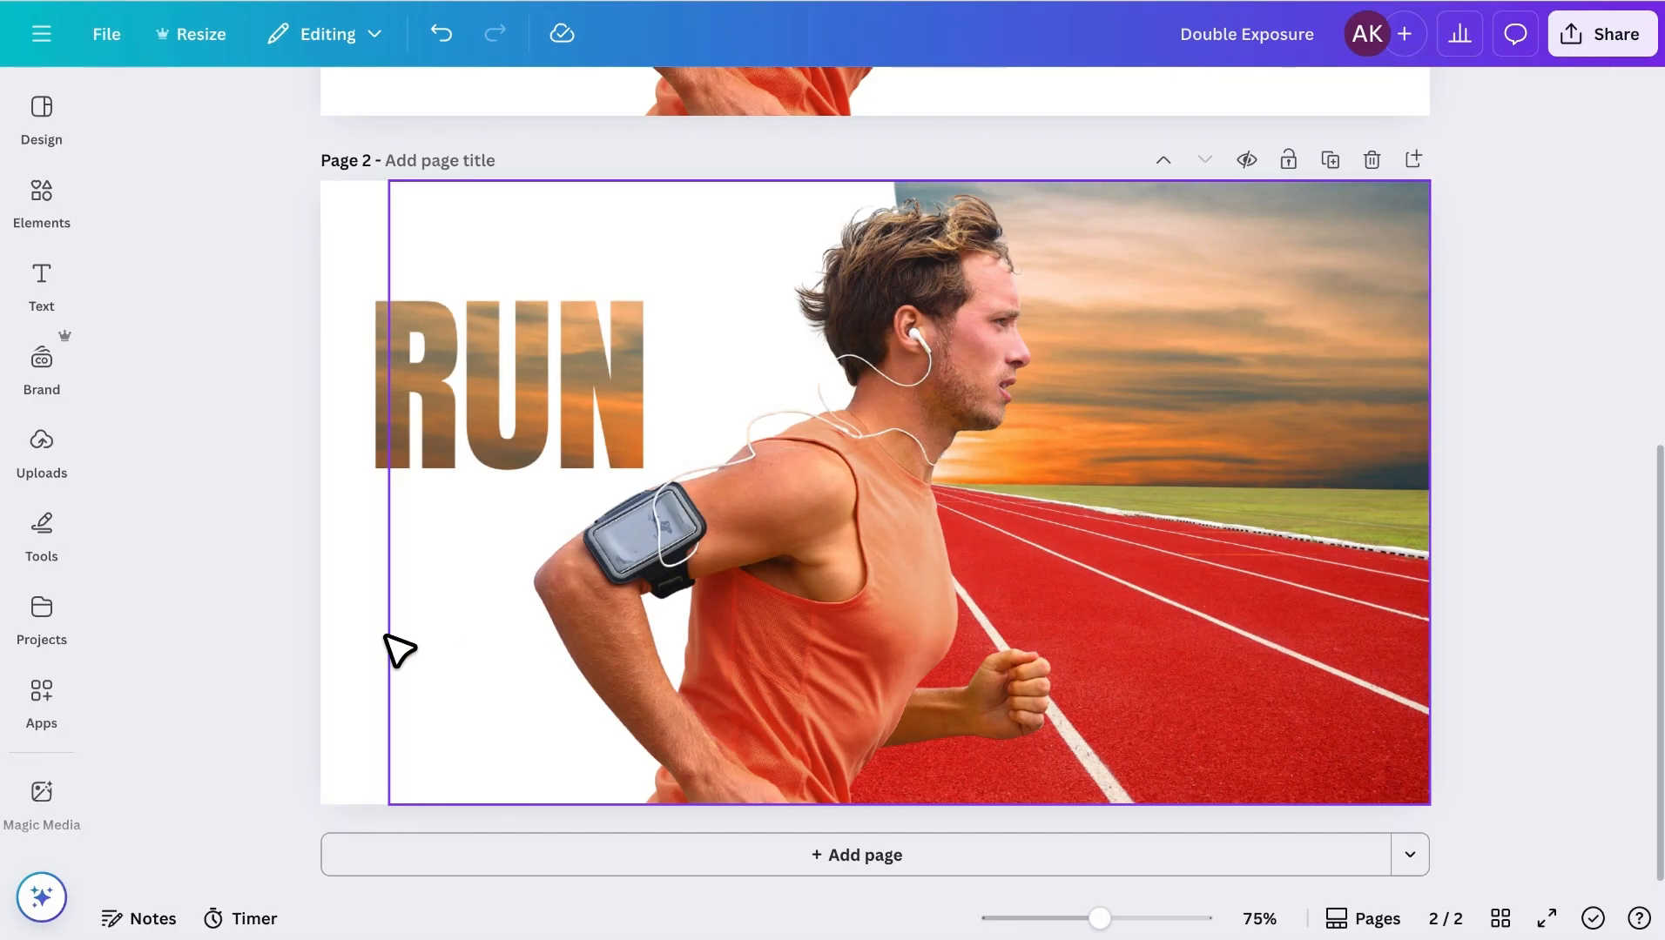
{"action": "left_click", "coordinate": [40, 701]}
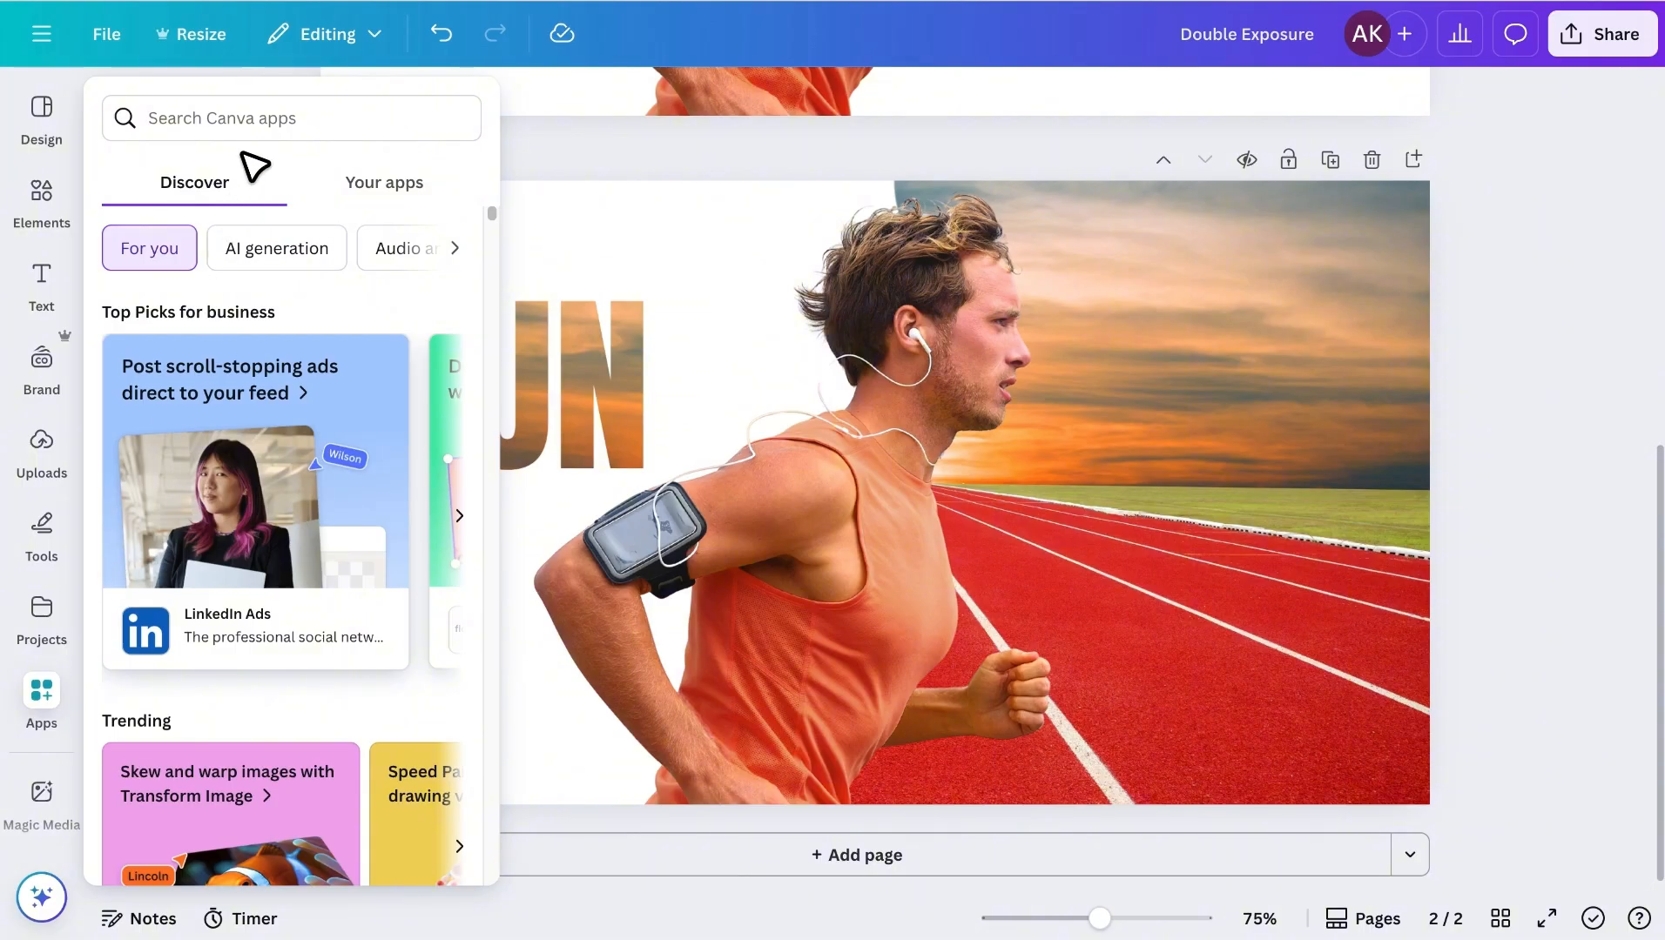
{"action": "type", "text": "Image Blender"}
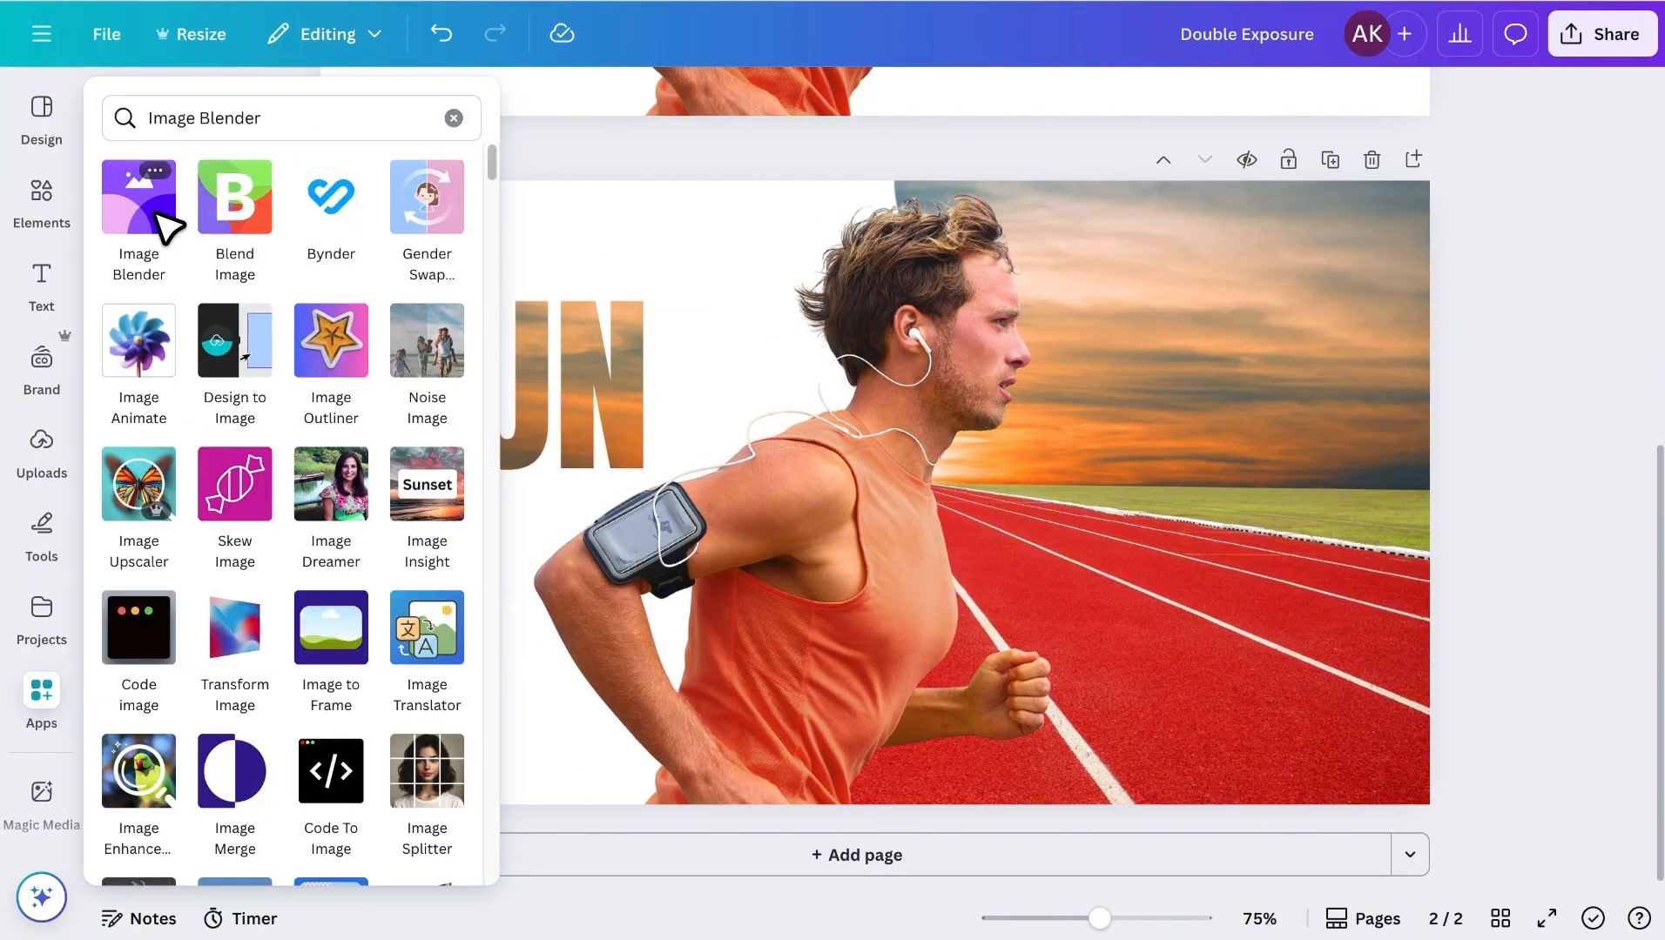
Launch Image Blender on the runner photo and preview a Linear blend.
{"action": "left_click", "coordinate": [139, 197]}
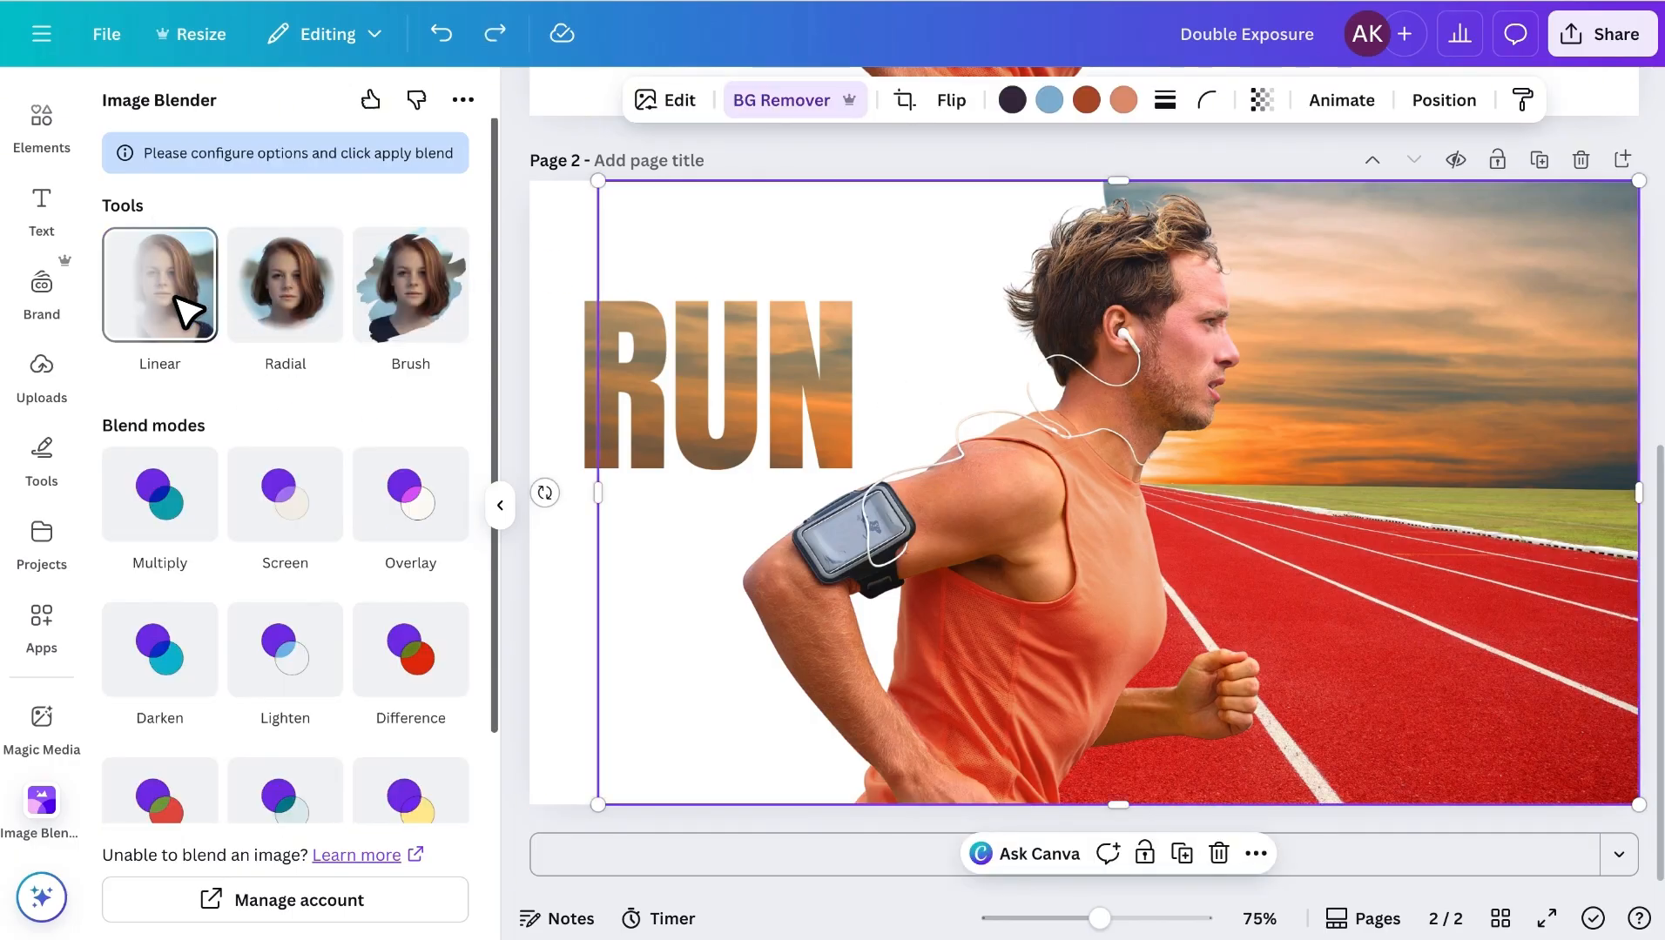
{"action": "left_click", "coordinate": [159, 282]}
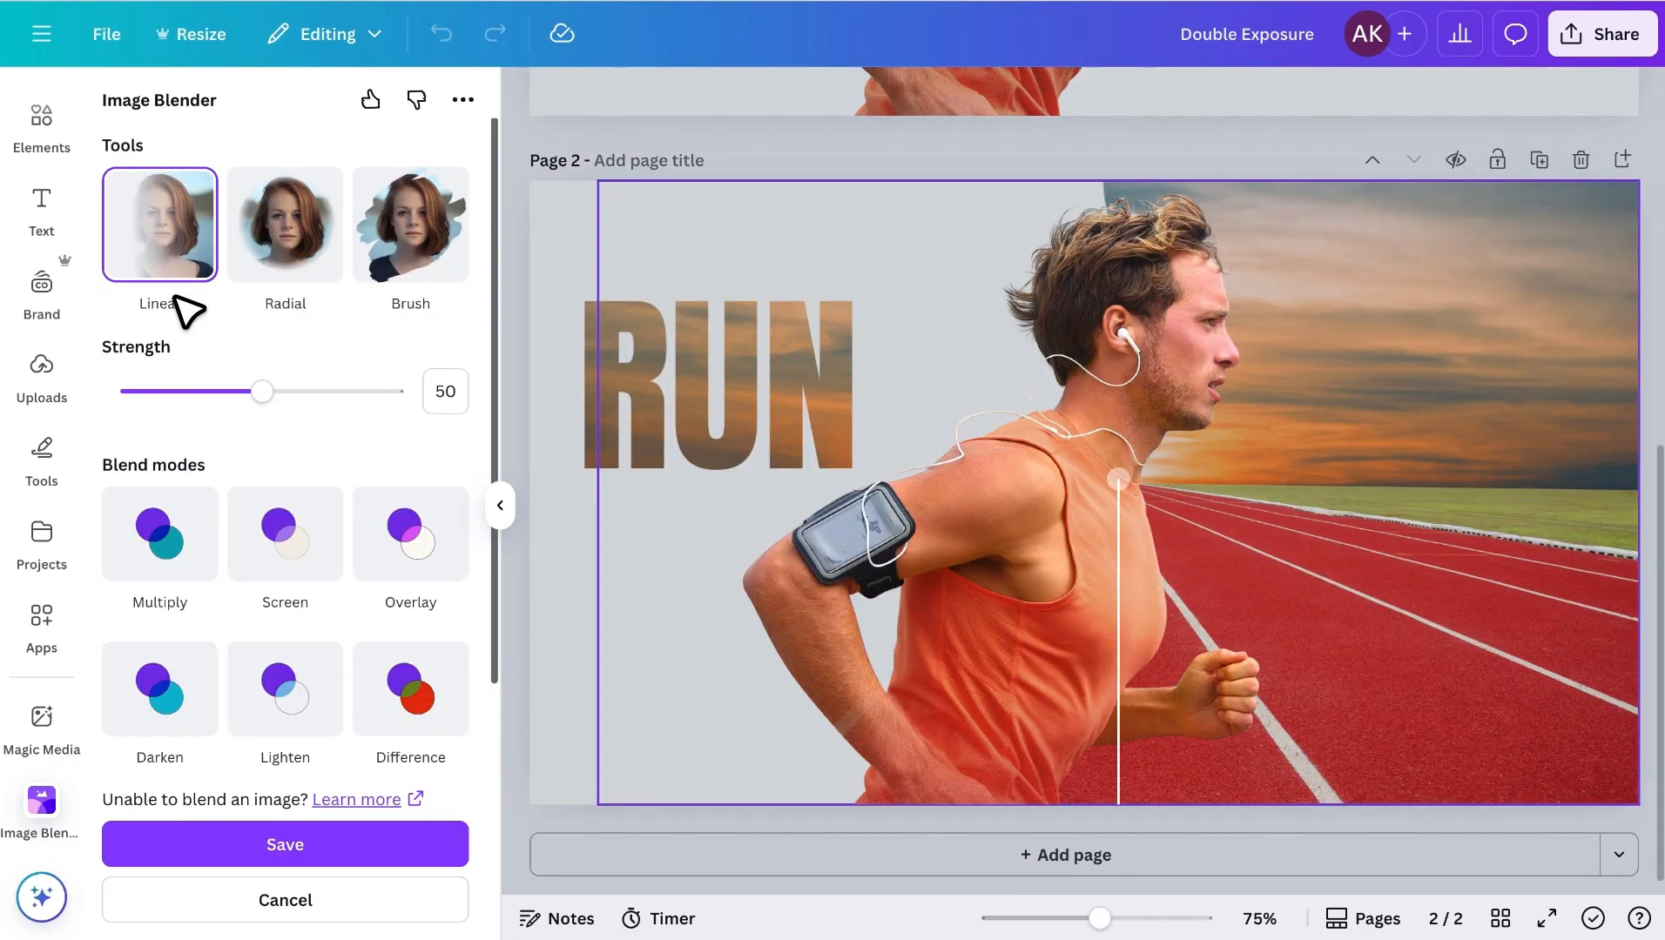
{"action": "mouse_move", "coordinate": [1115, 775]}
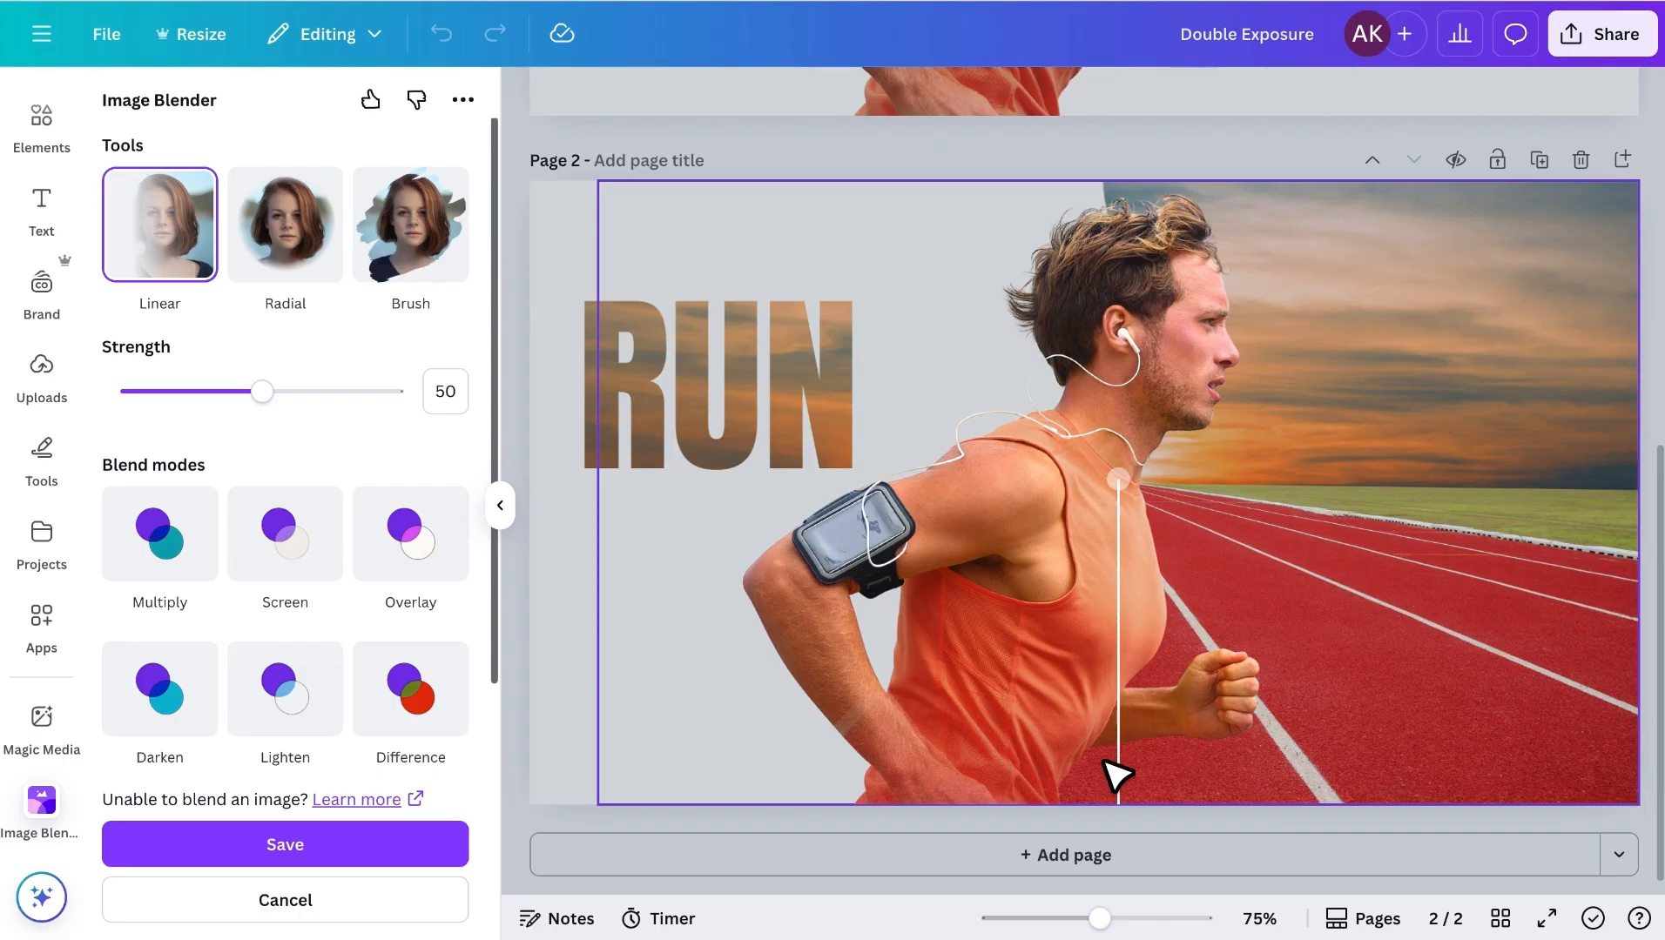
{"action": "mouse_move", "coordinate": [1142, 791]}
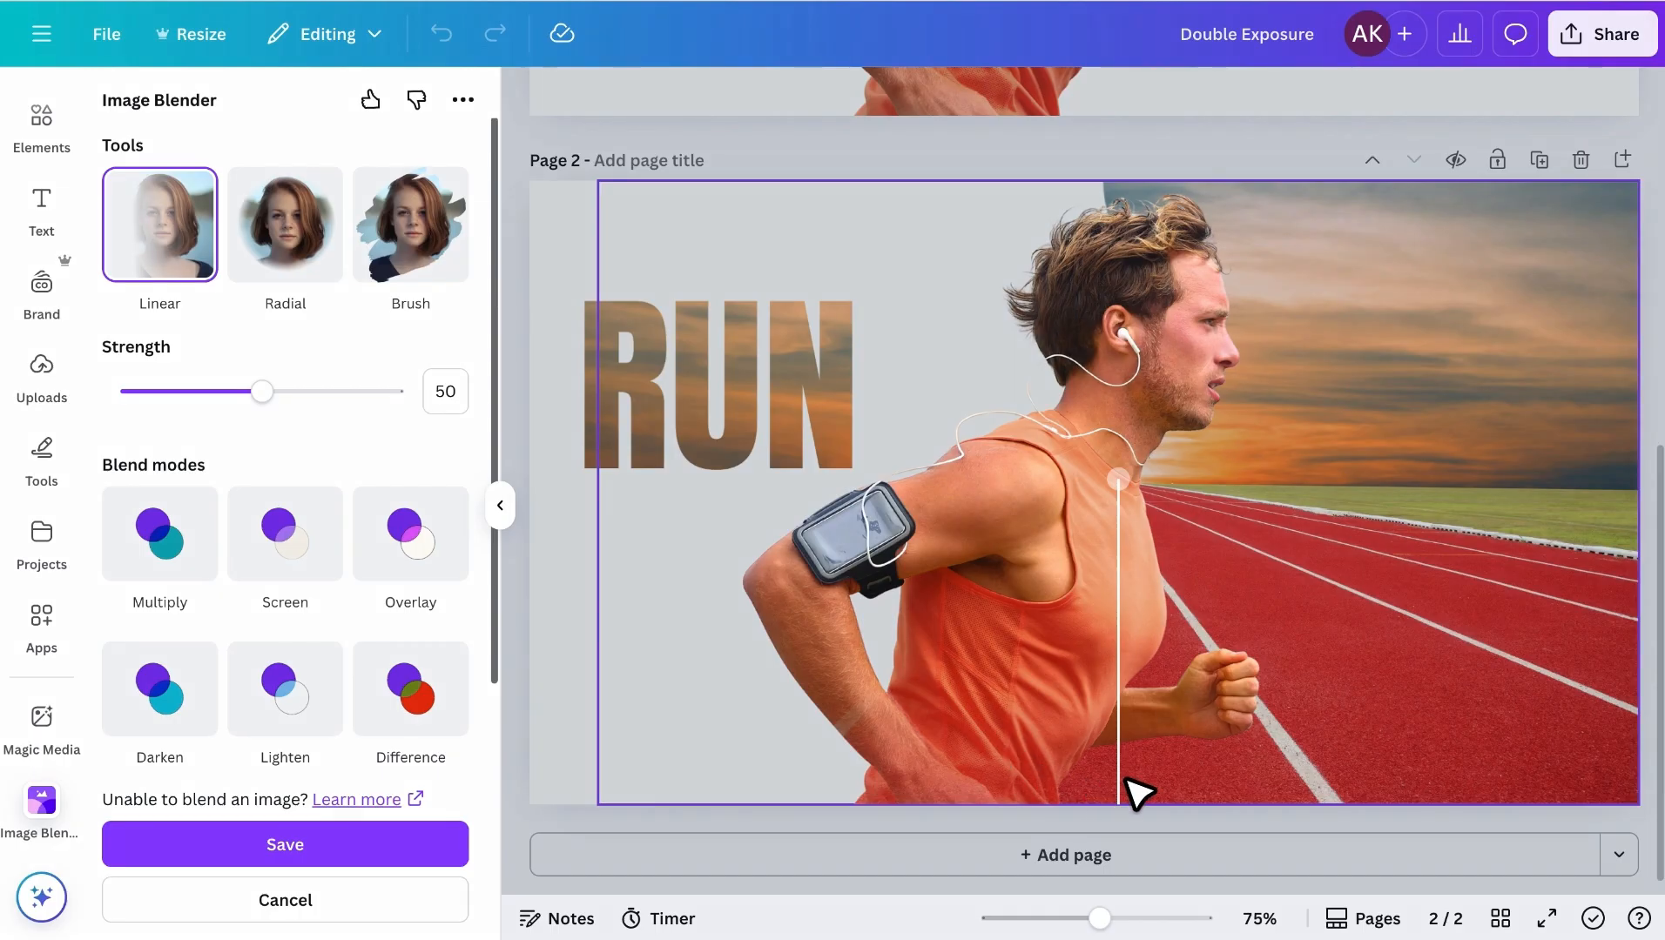
{"action": "mouse_move", "coordinate": [1054, 799]}
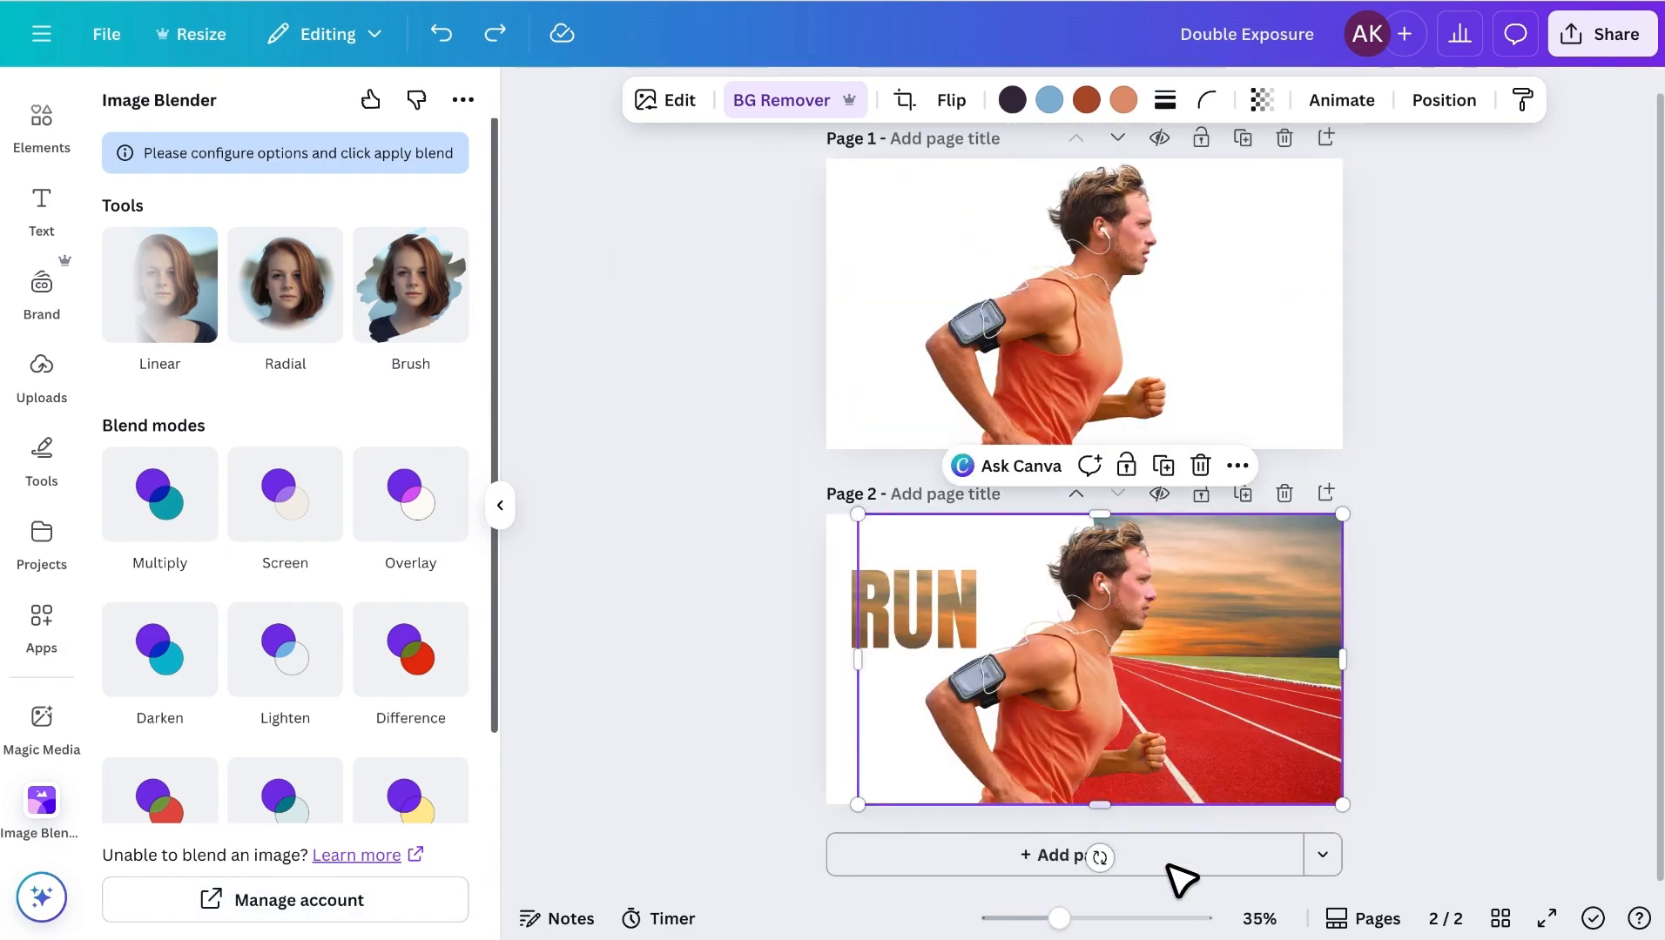
Save a Linear blend at strength 42 so the runner fades into the sunset track.
{"action": "left_click", "coordinate": [1362, 918]}
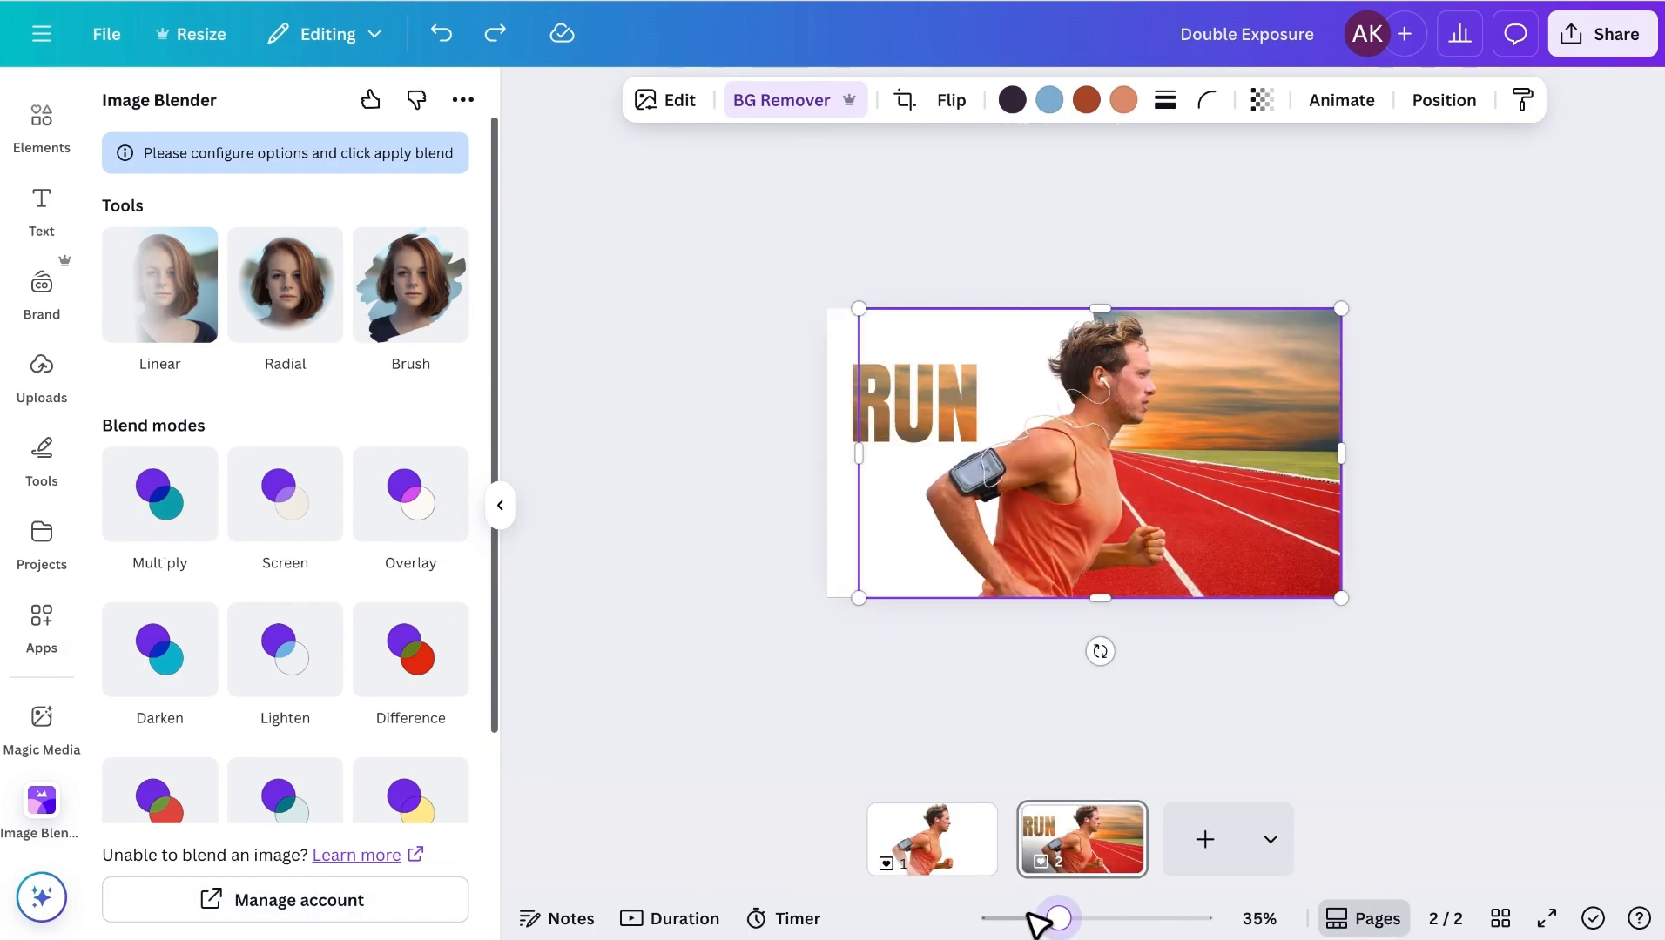
{"action": "left_click", "coordinate": [159, 285]}
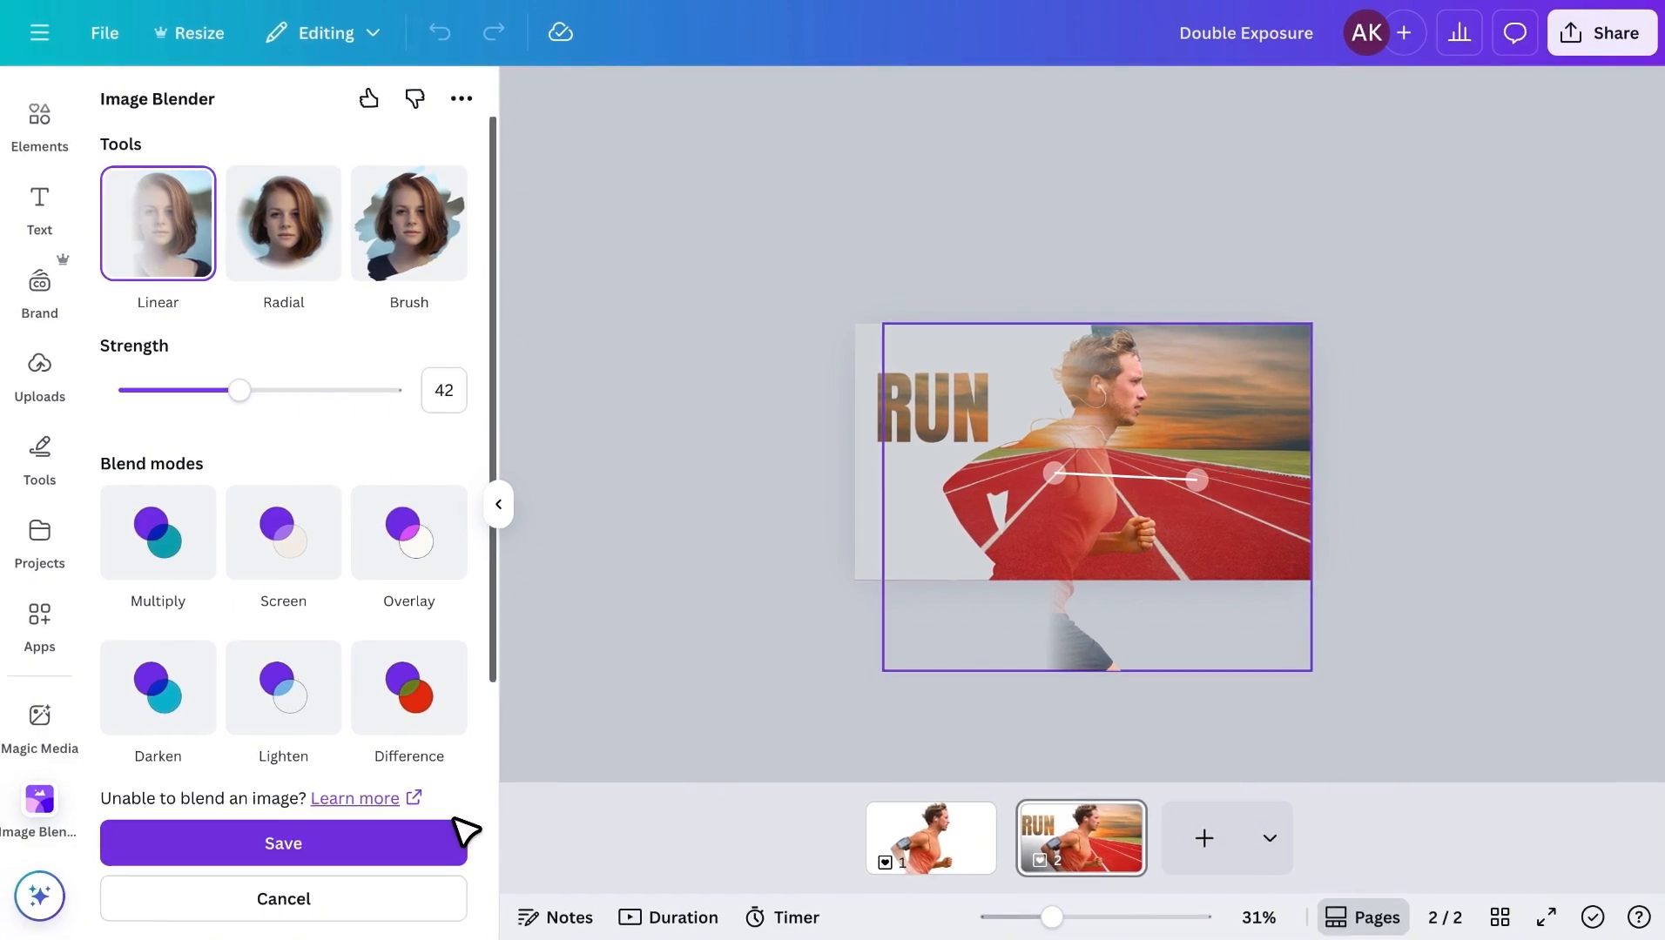
{"action": "left_click", "coordinate": [282, 843]}
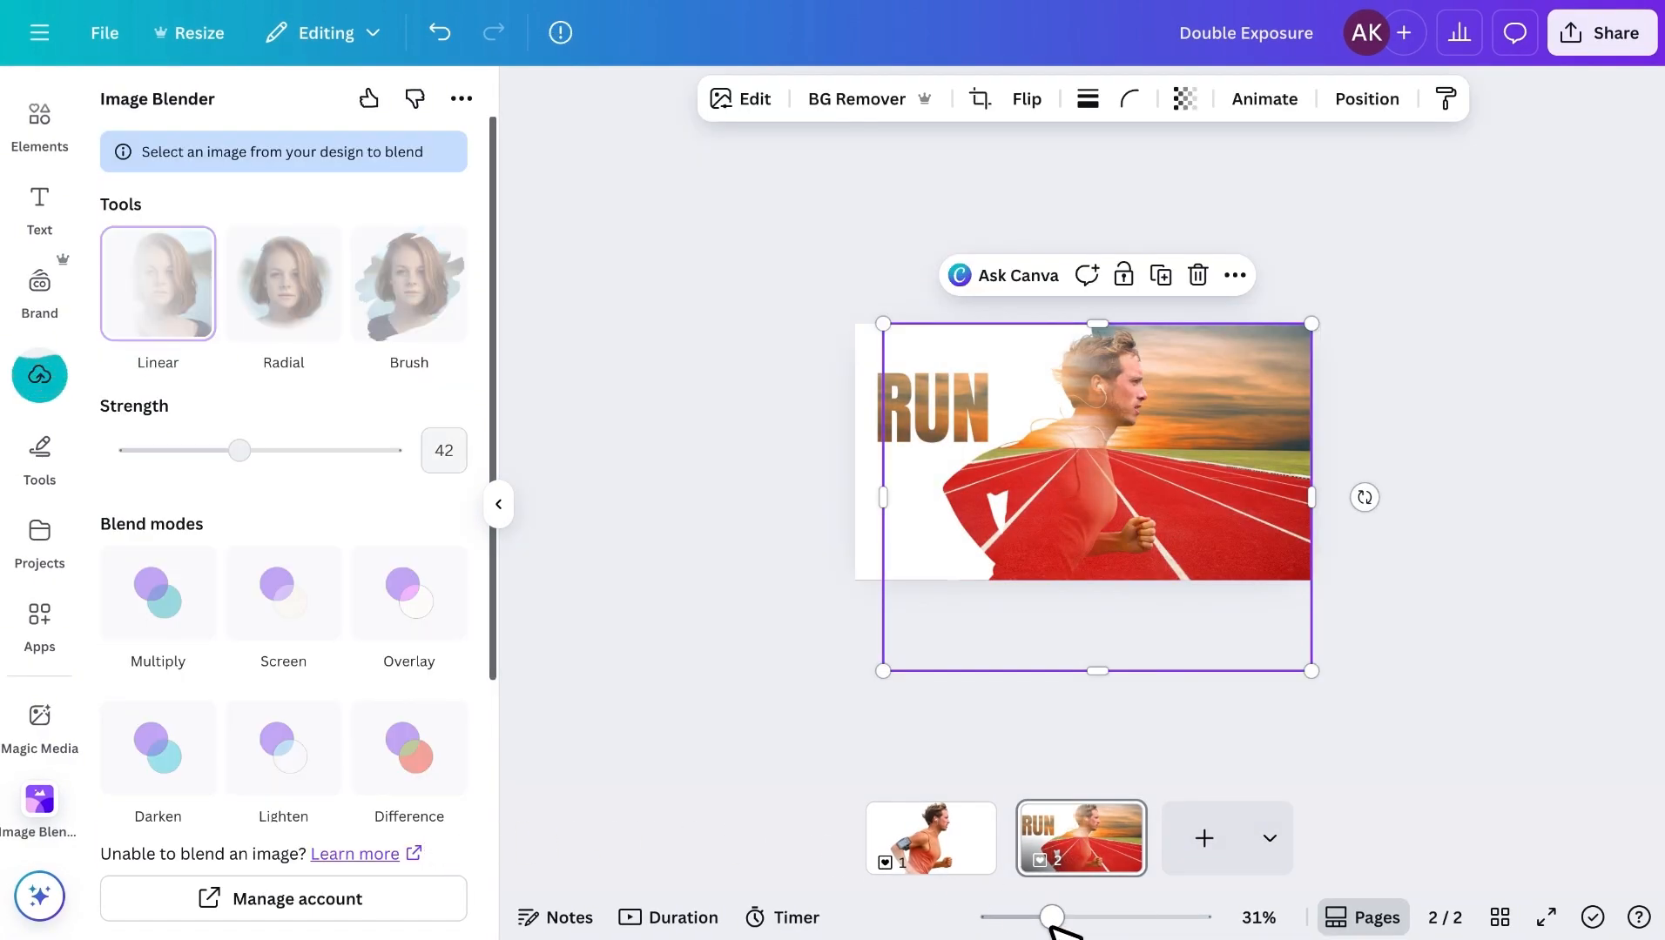